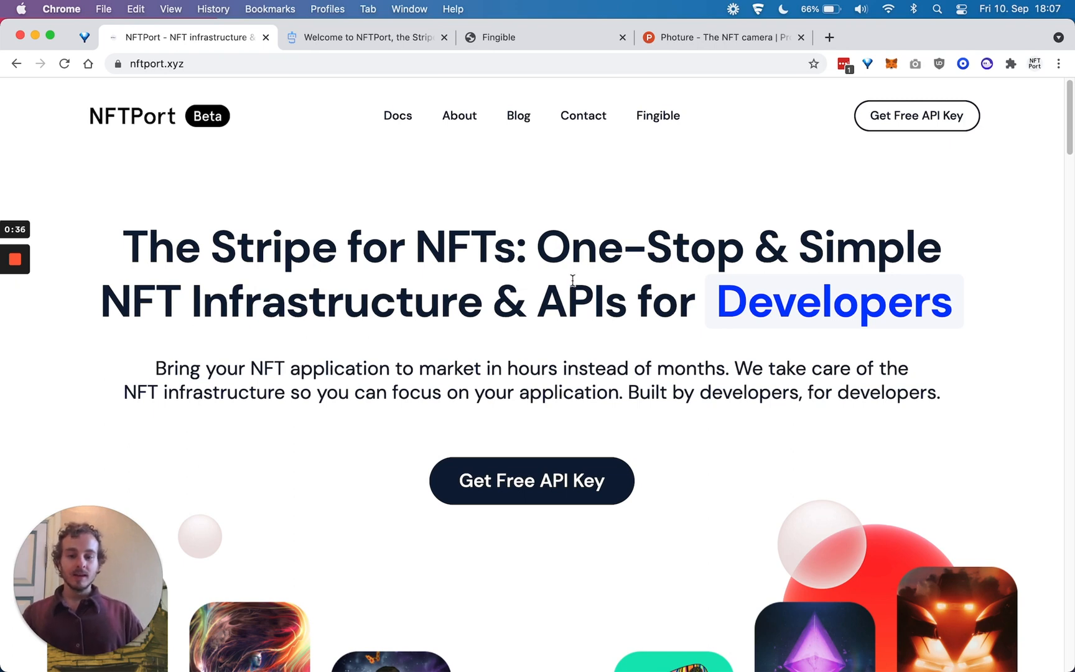
Scroll through the nftport.xyz homepage showcase and partners, then switch to the Fingible tab.
scroll("down", 3)
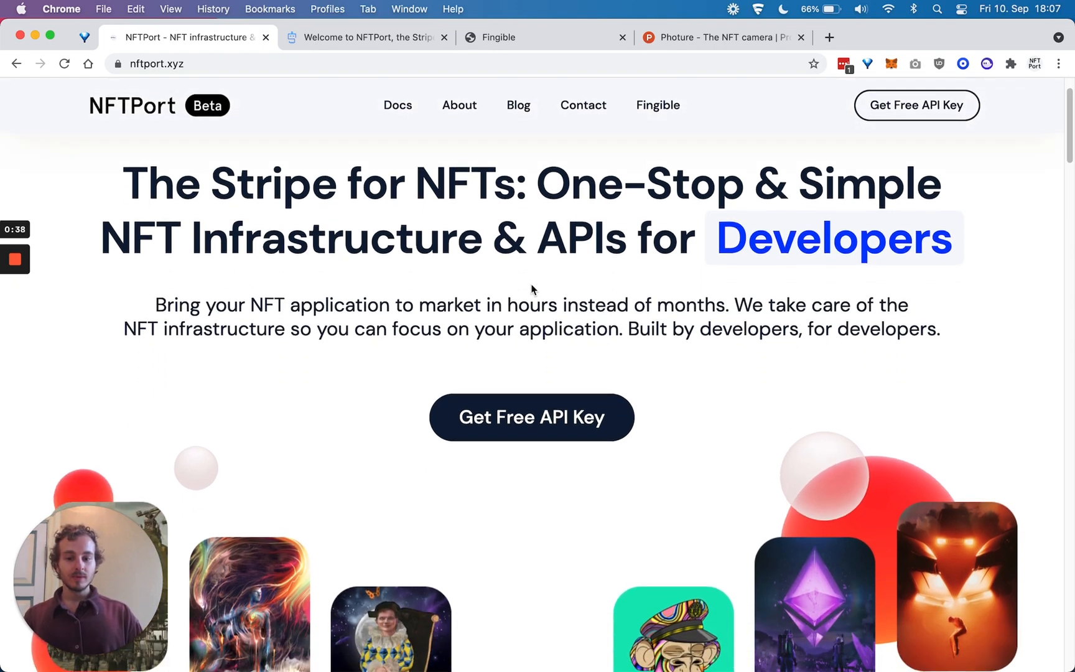
scroll("down", 3)
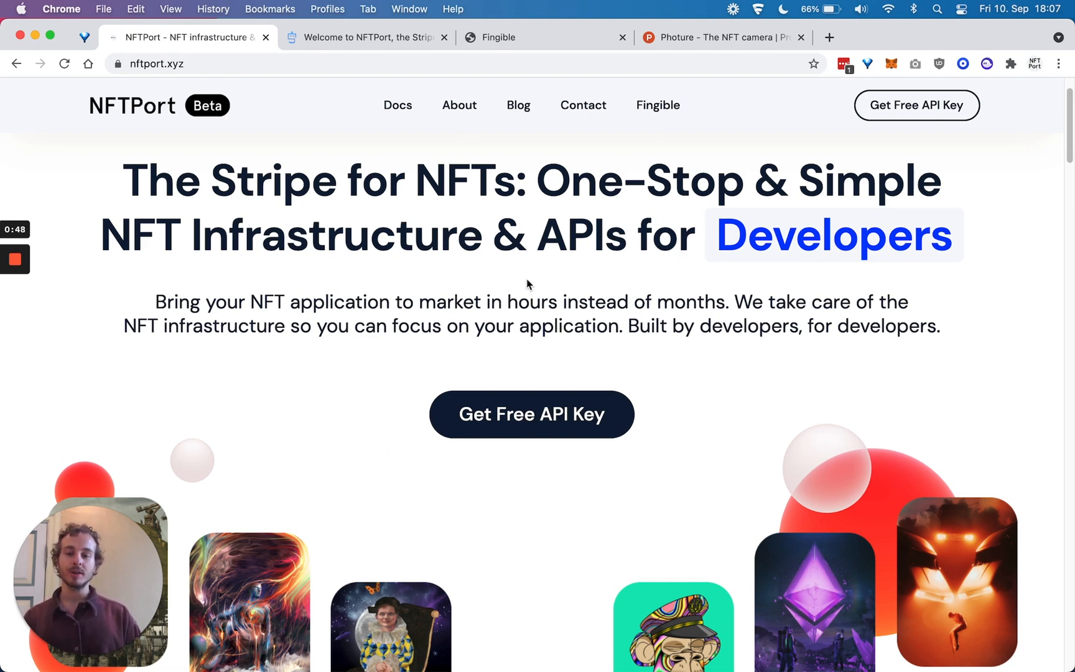
mouse_move(657, 256)
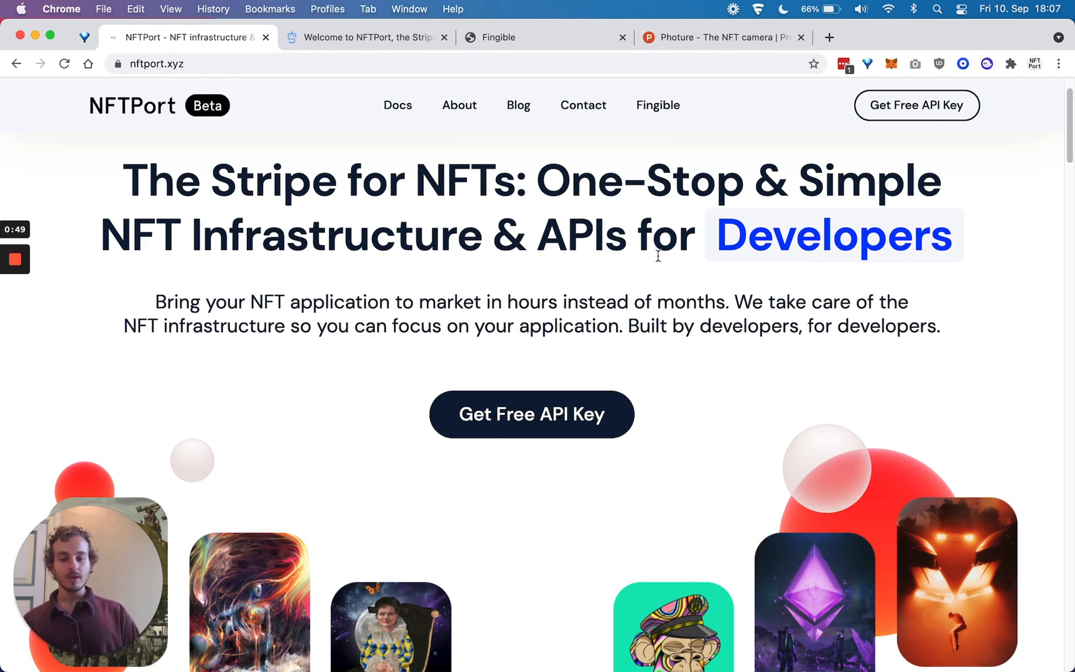
scroll("down", 3)
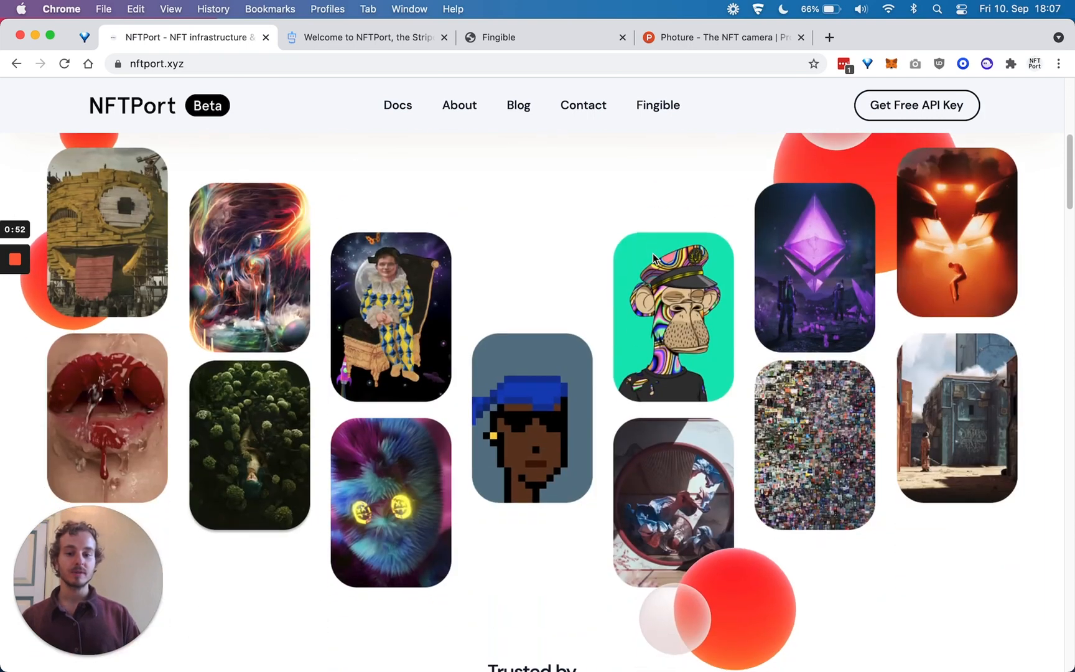
scroll("down", 3)
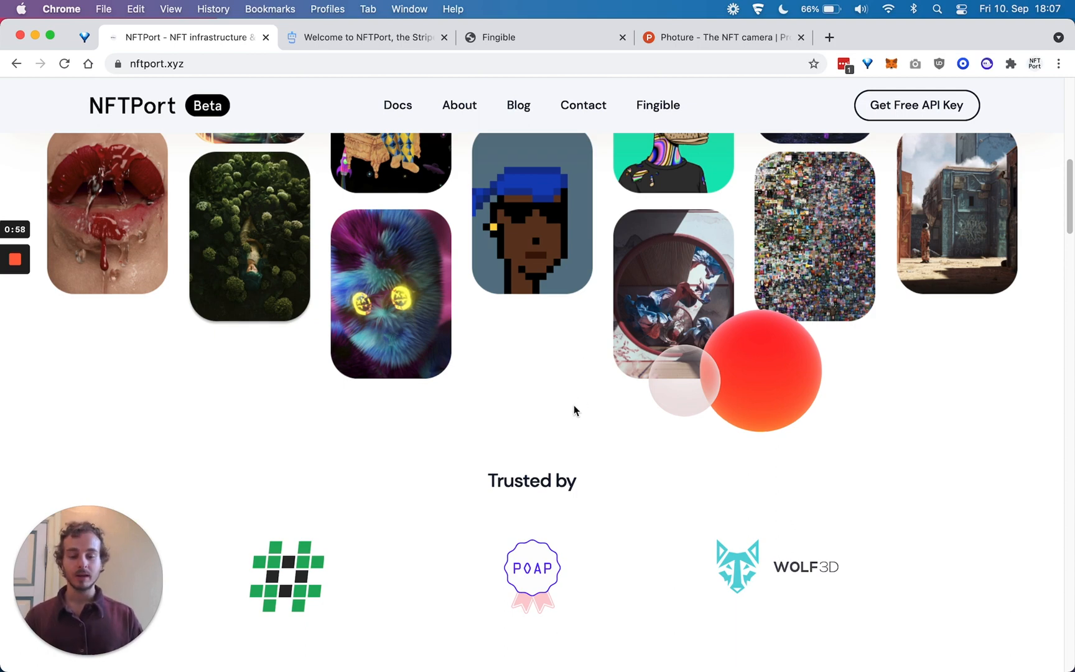
mouse_move(586, 371)
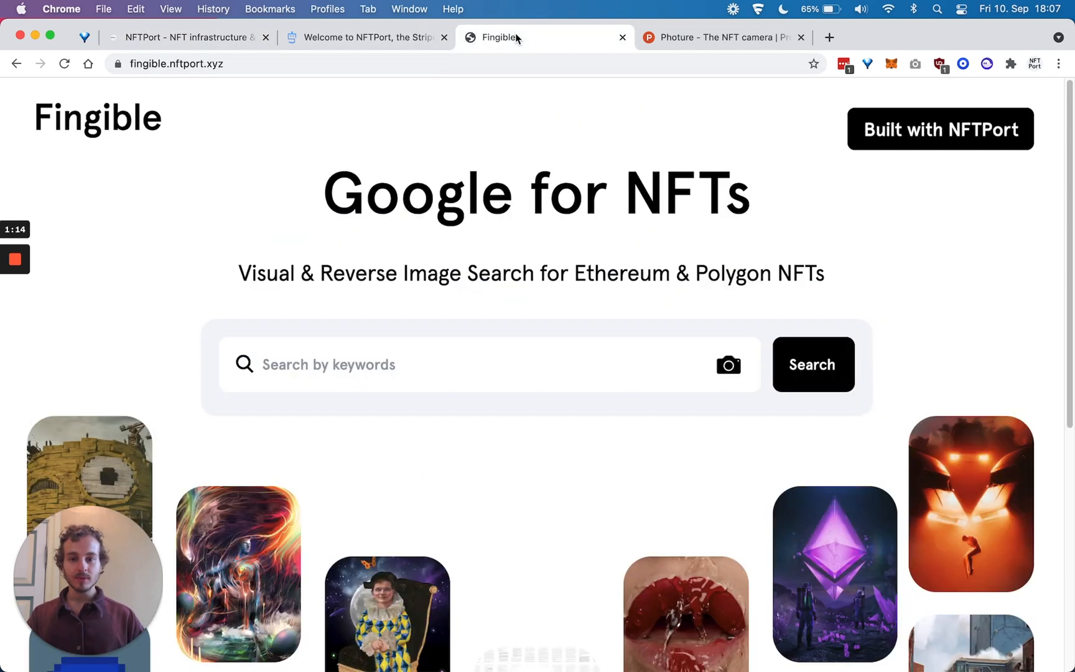
left_click(366, 37)
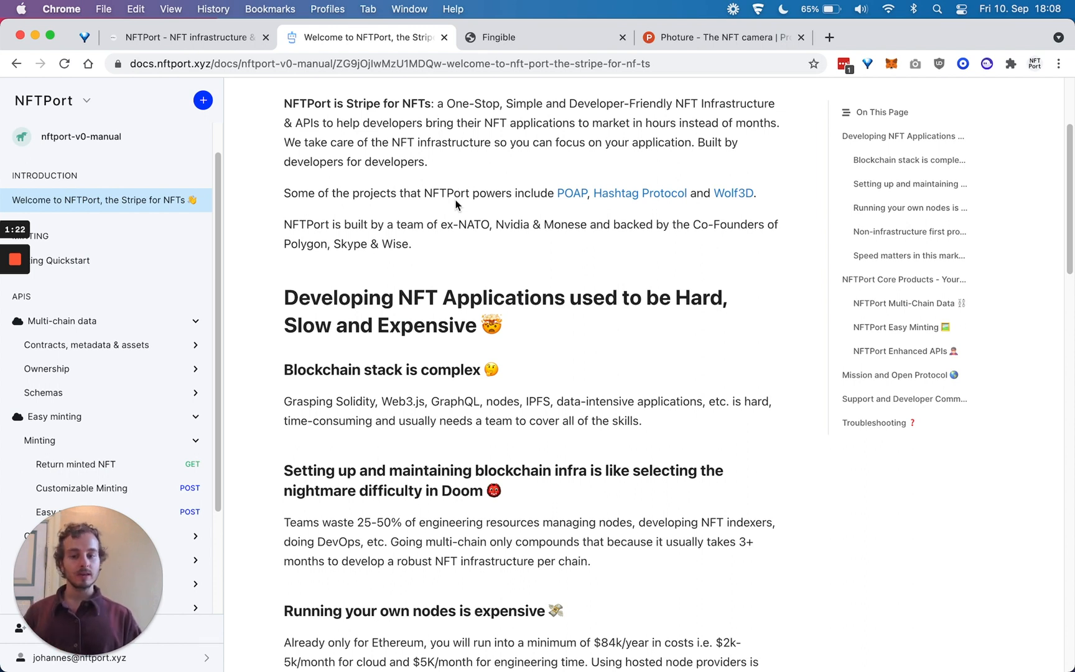
mouse_move(789, 257)
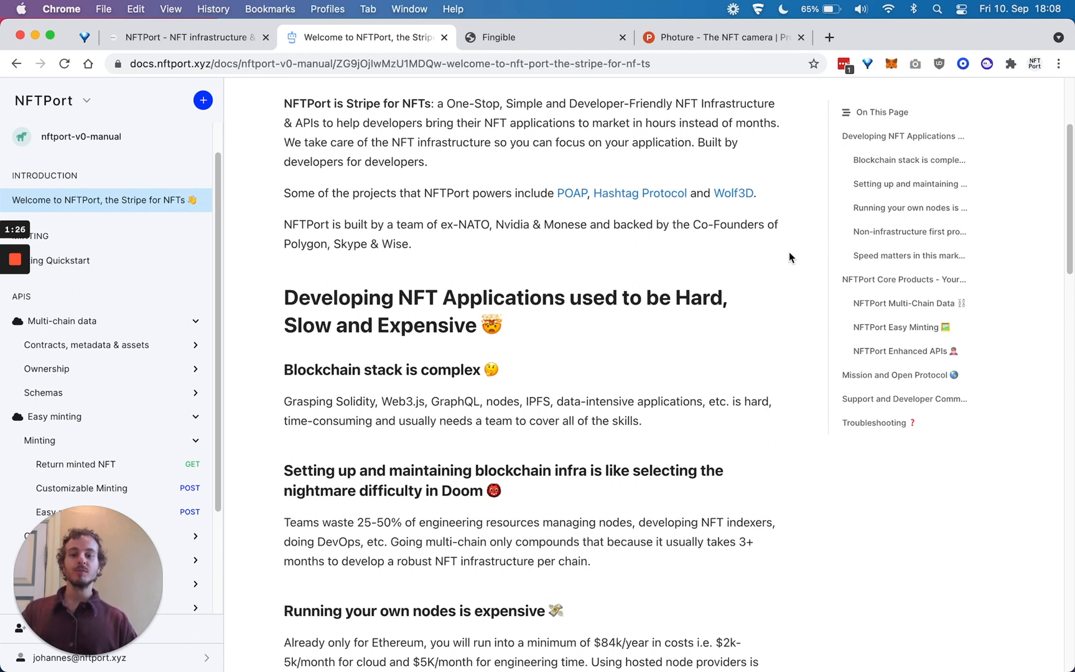
mouse_move(797, 265)
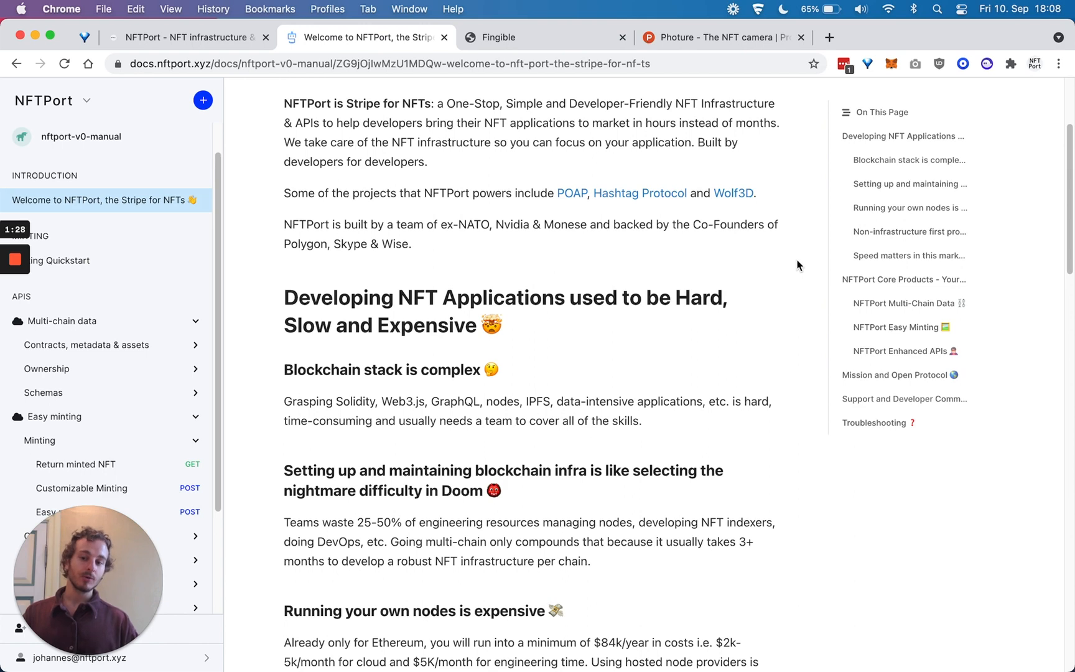
scroll("down", 3)
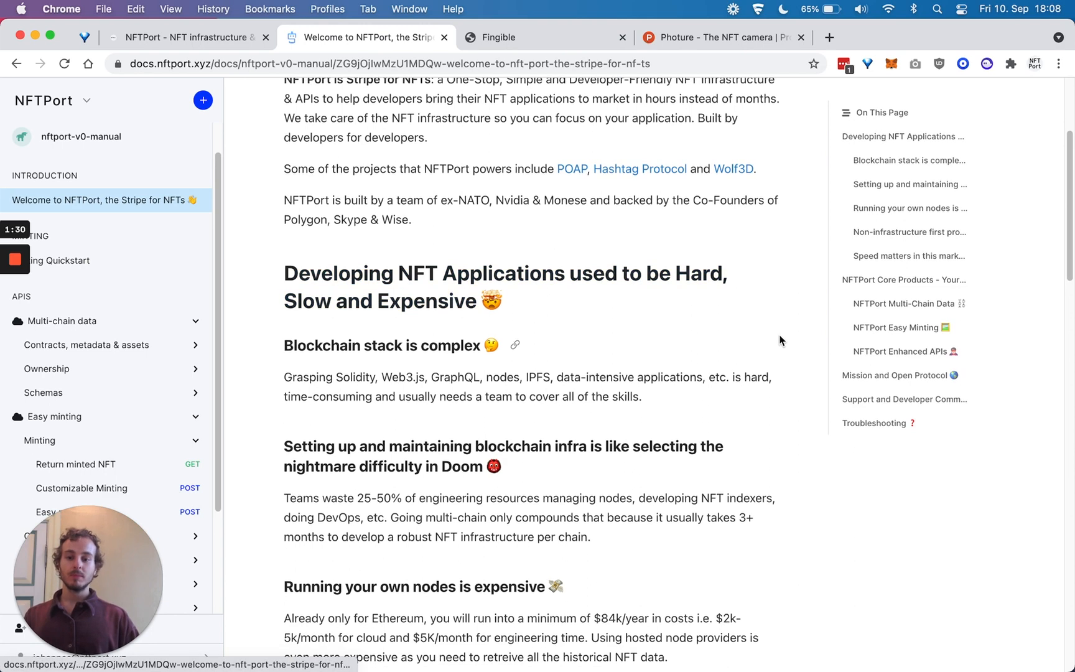
scroll("down", 3)
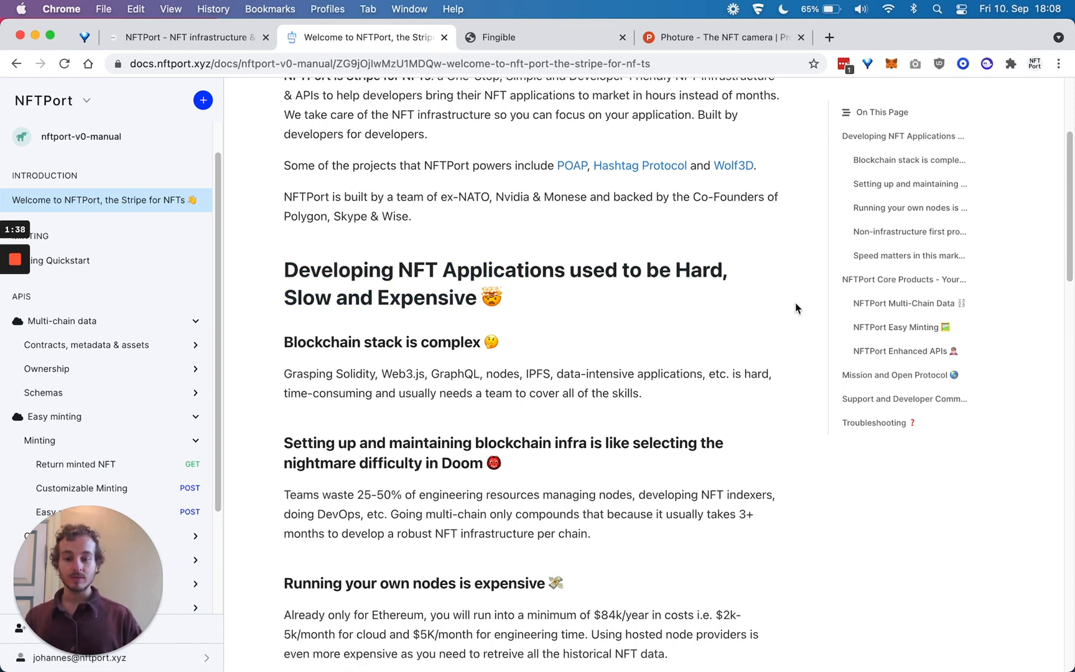
scroll("down", 3)
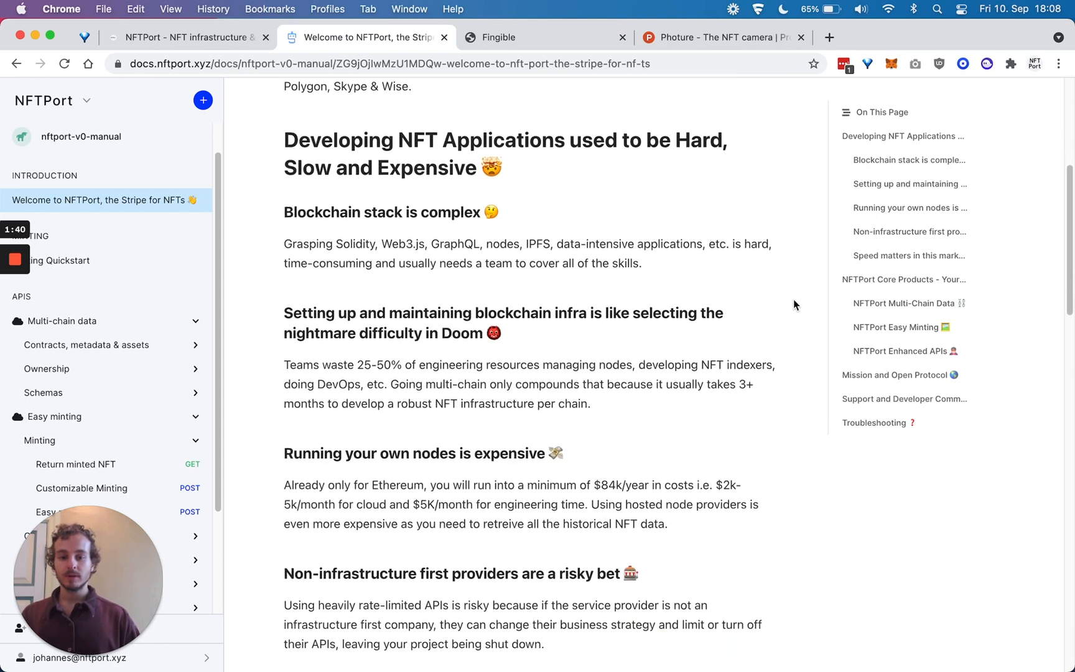
scroll("down", 3)
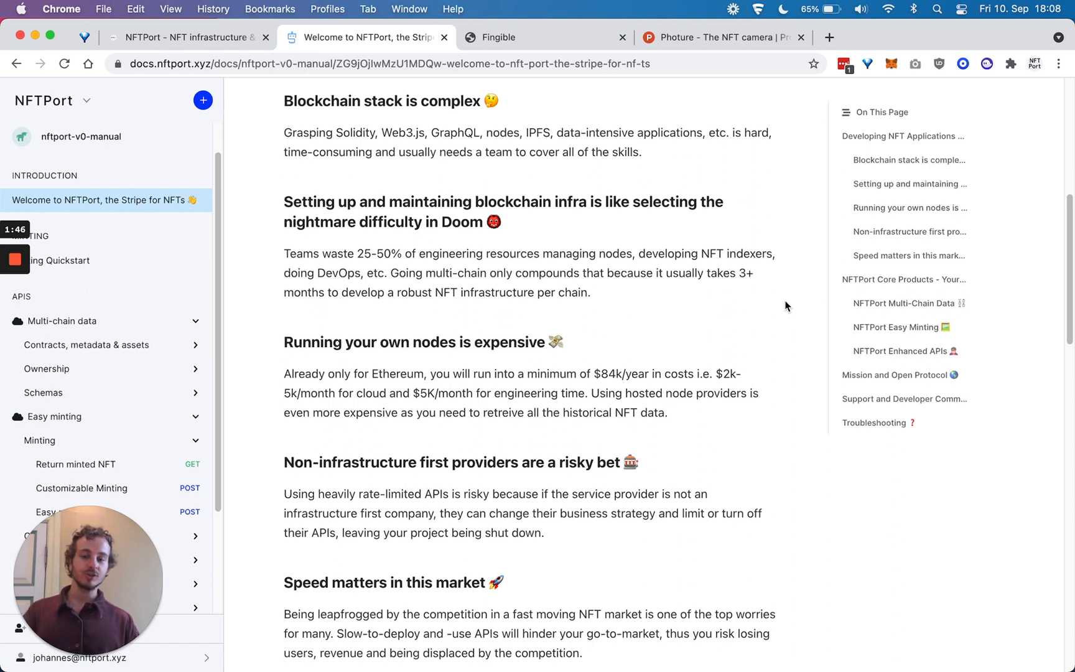
mouse_move(794, 304)
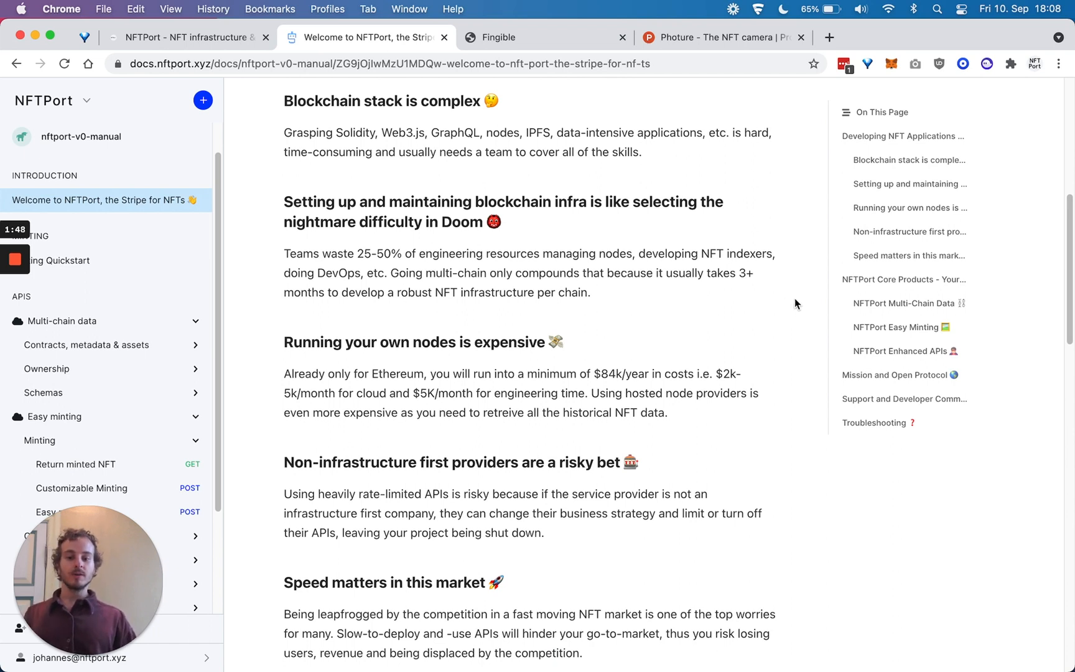
scroll("down", 3)
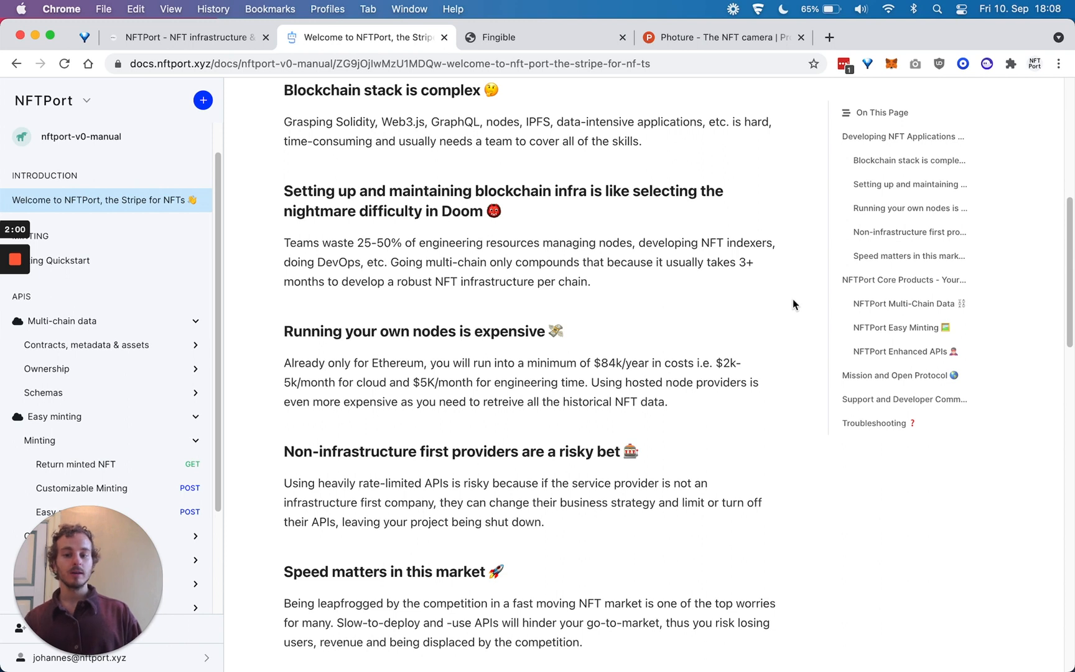
mouse_move(799, 293)
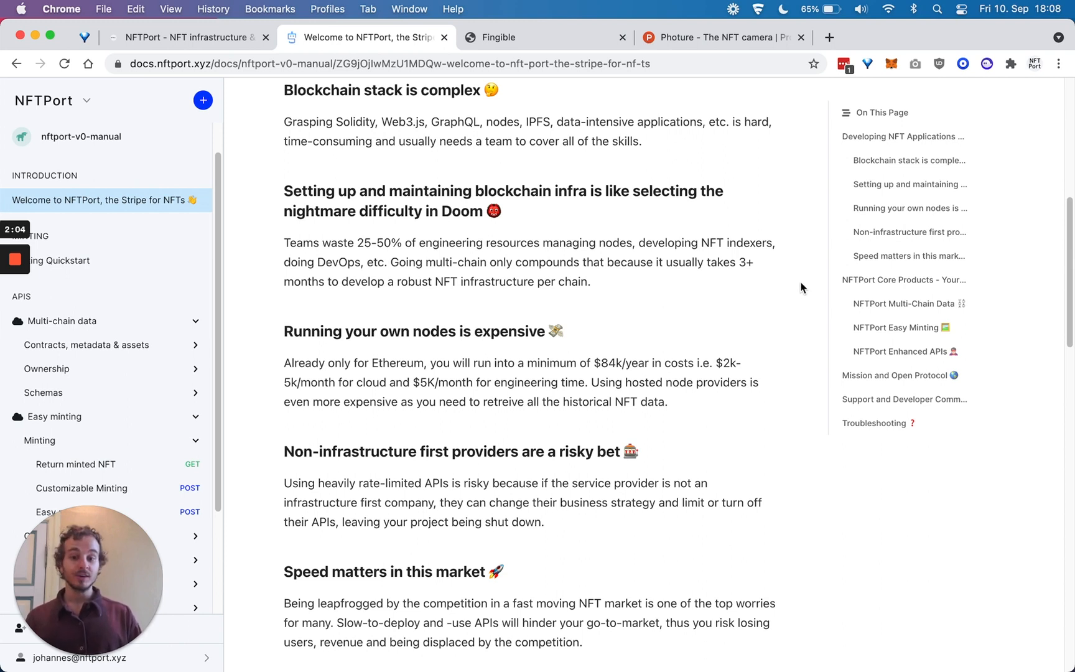
mouse_move(802, 287)
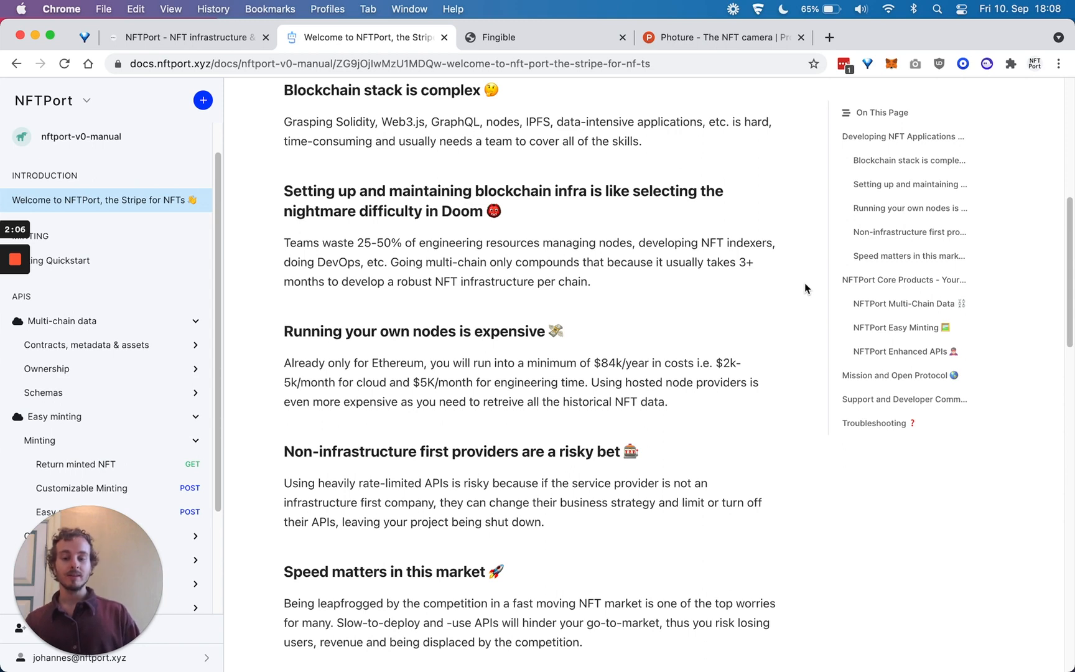
scroll("down", 3)
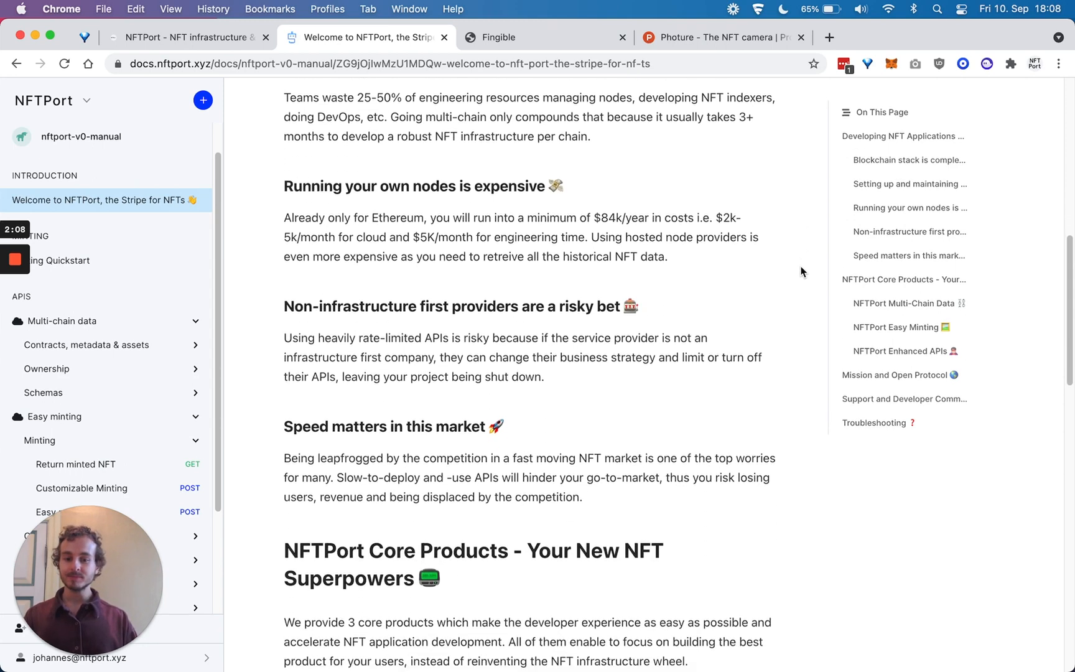
scroll("down", 3)
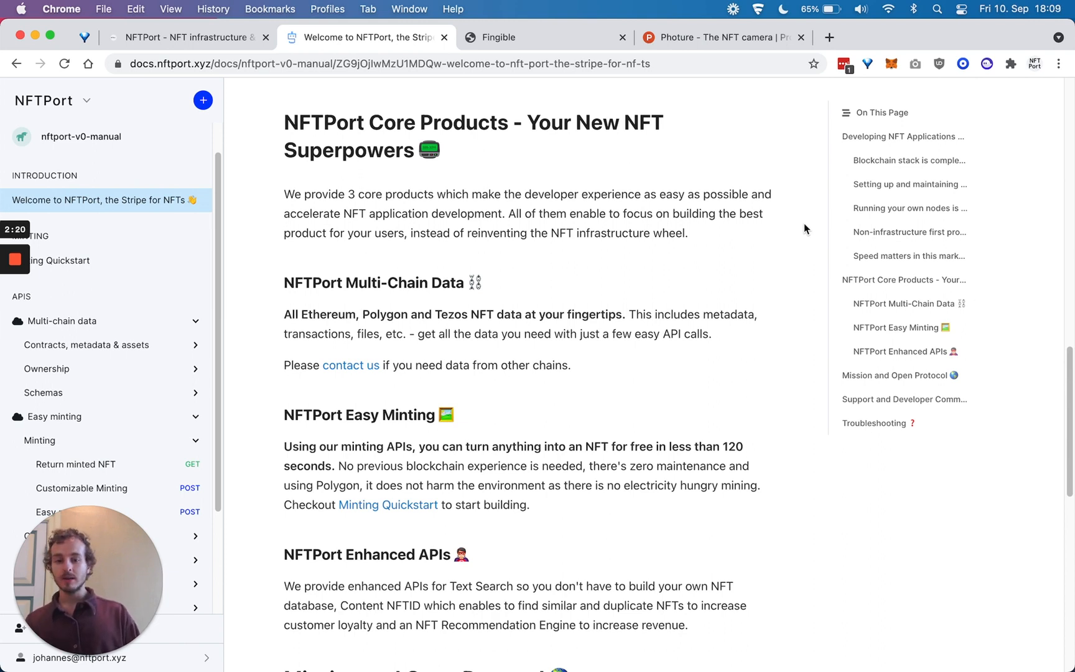
mouse_move(779, 274)
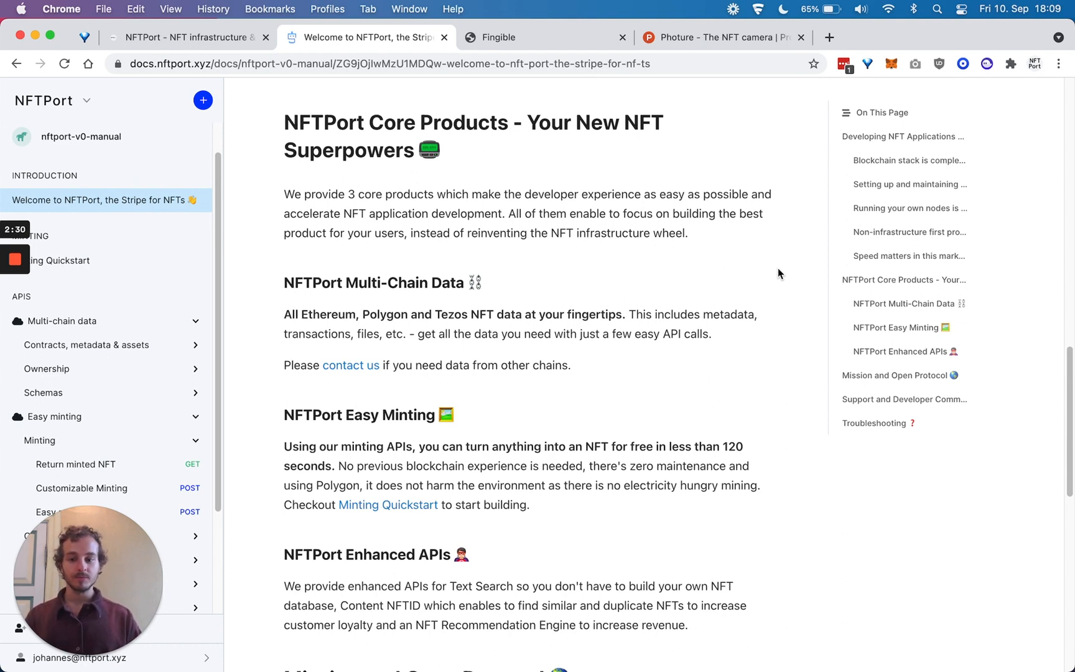
mouse_move(785, 287)
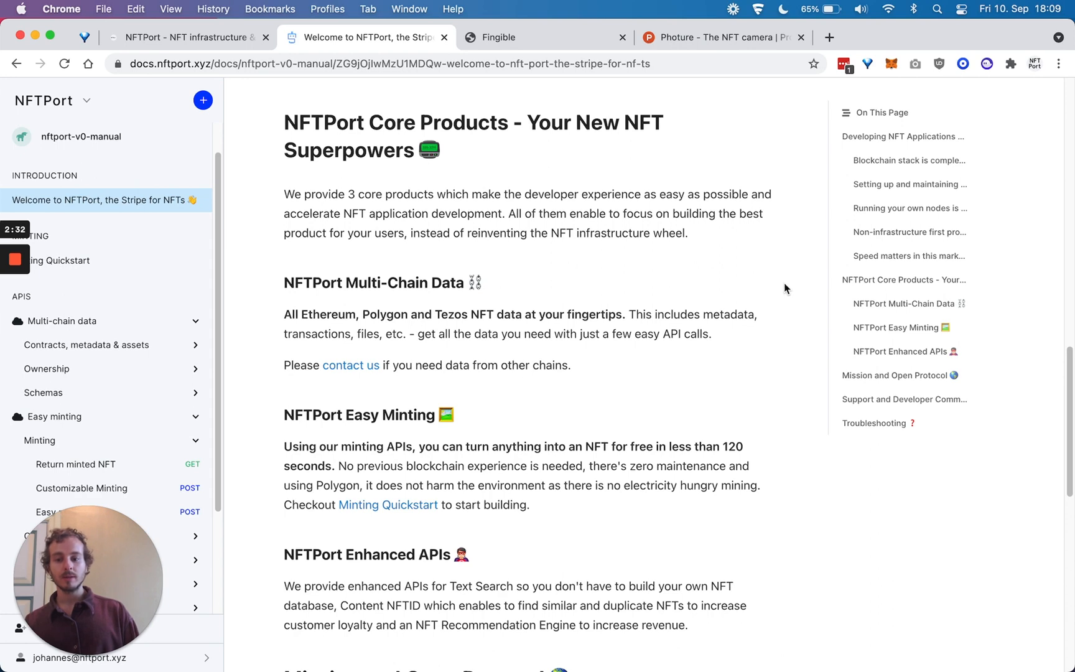
scroll("down", 3)
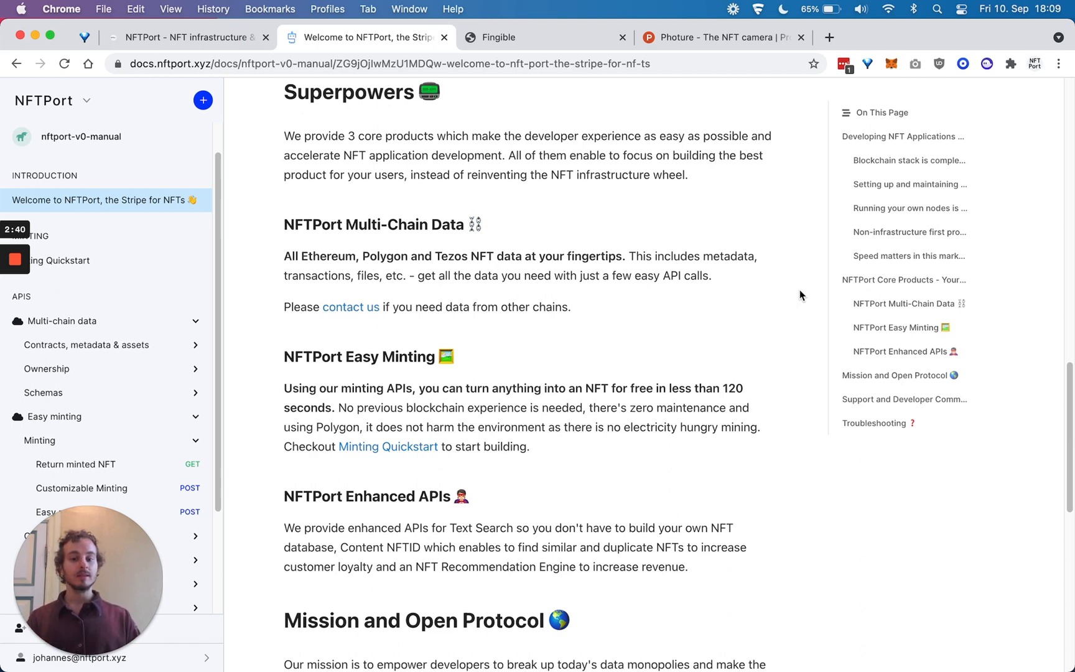
mouse_move(672, 344)
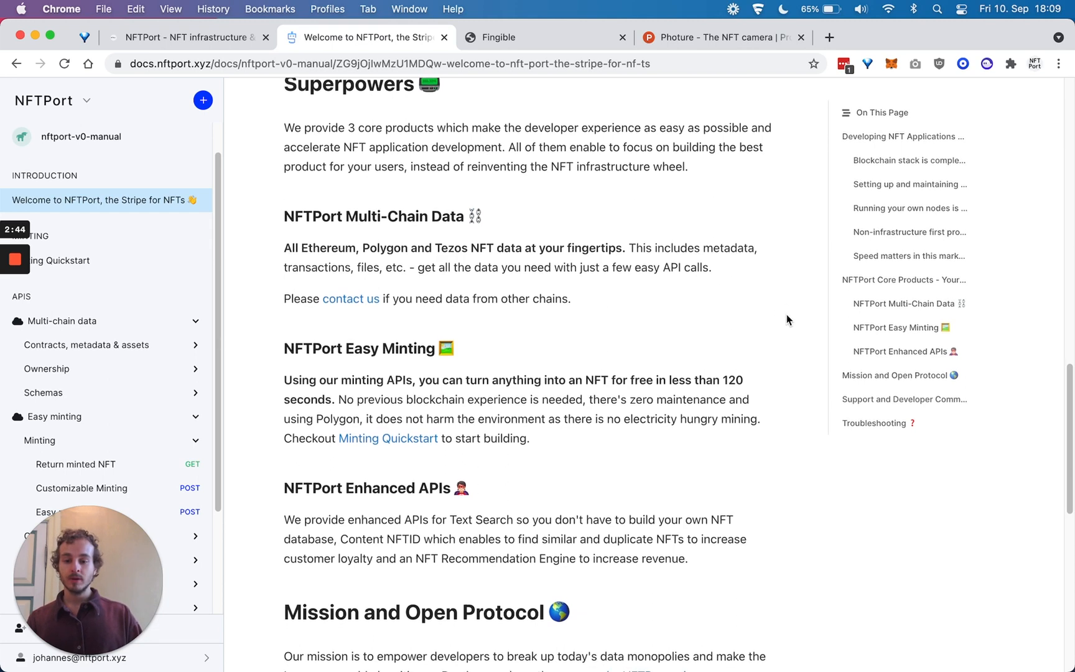
scroll("down", 3)
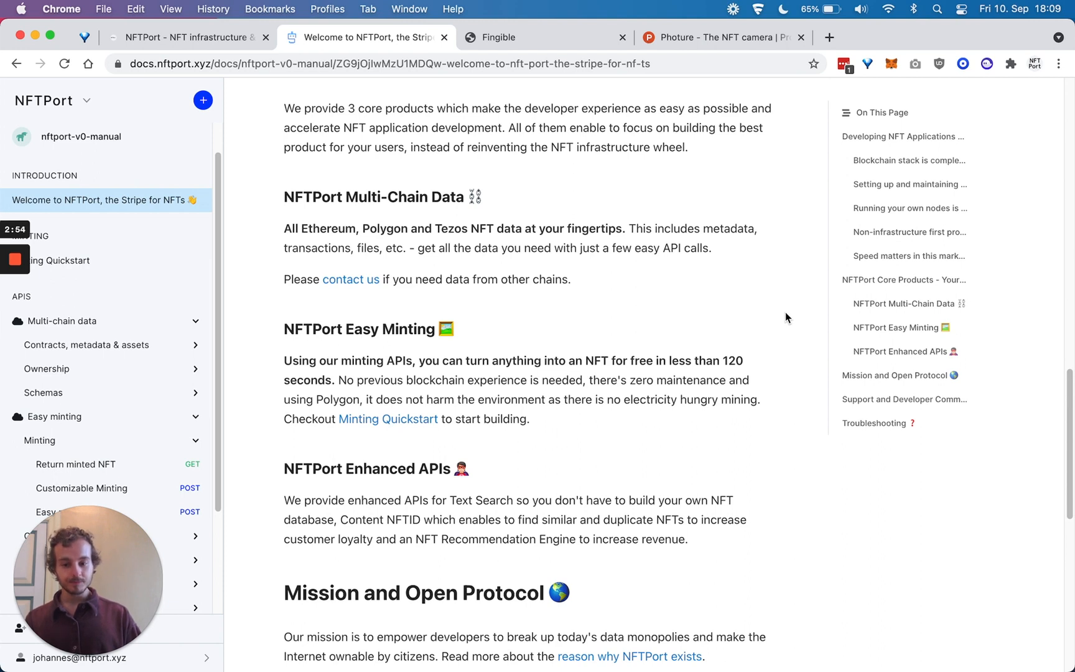
mouse_move(757, 439)
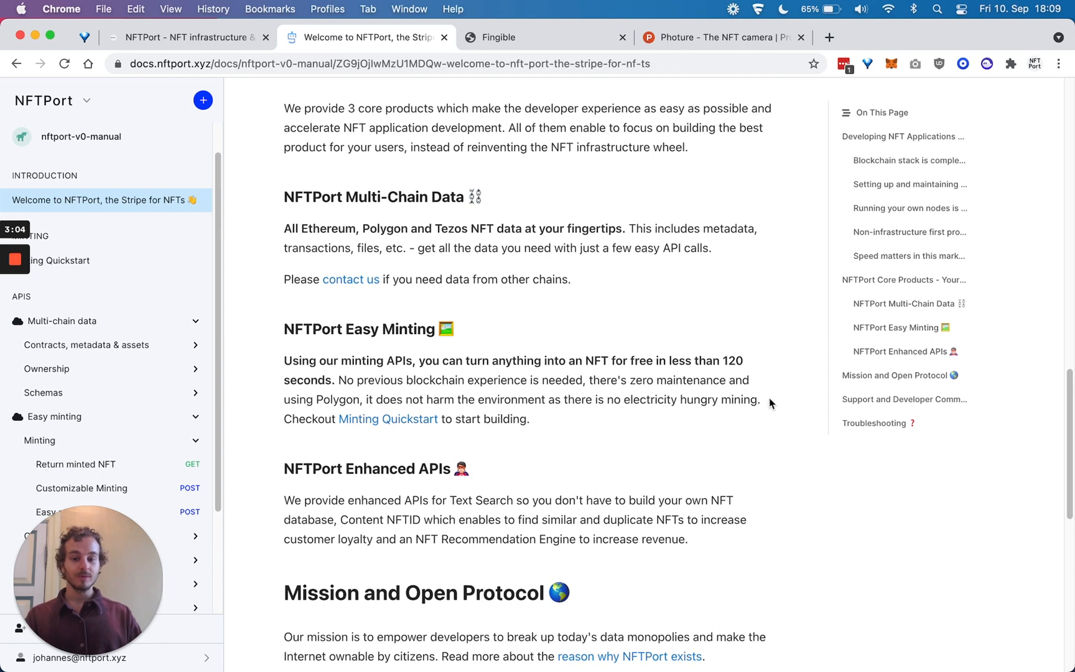
mouse_move(781, 372)
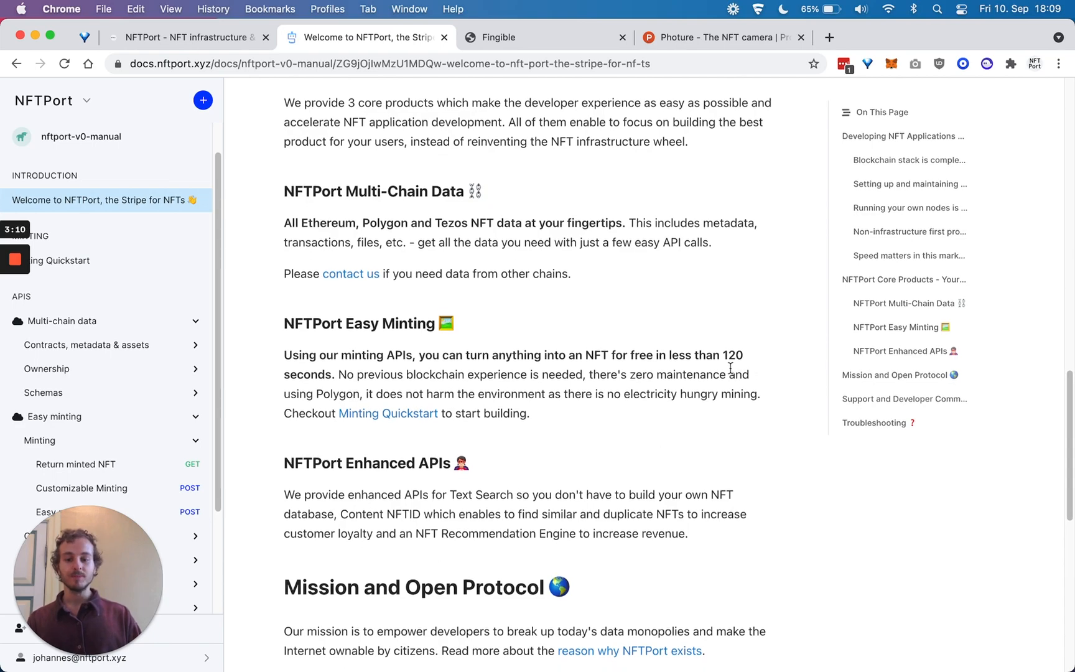
Scroll the docs introduction down to the Troubleshooting section.
scroll("down", 3)
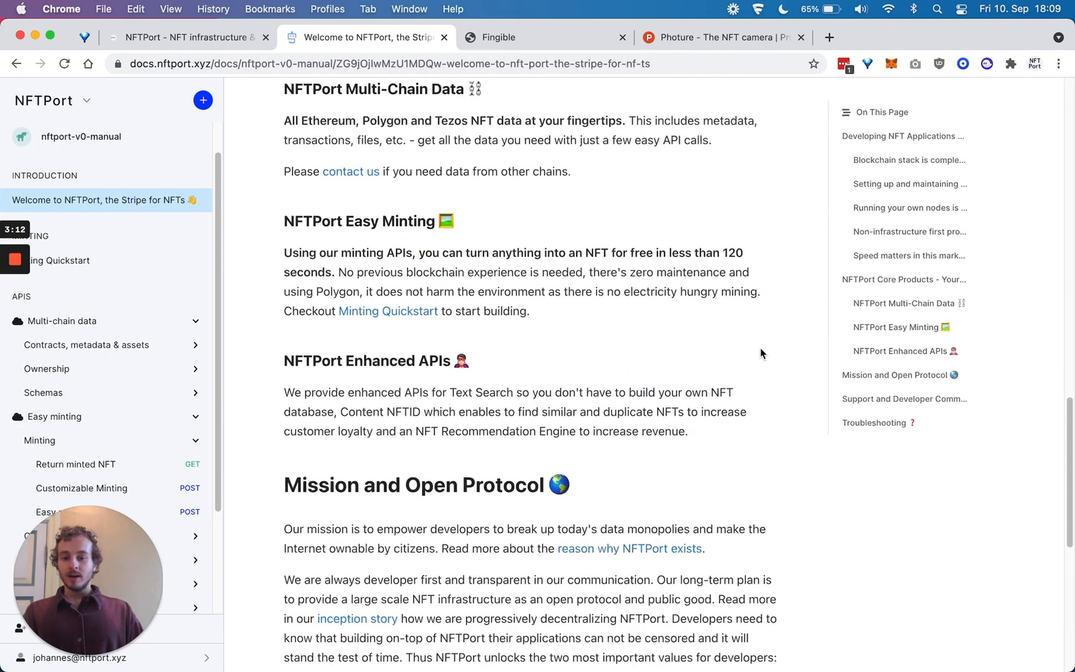
scroll("down", 3)
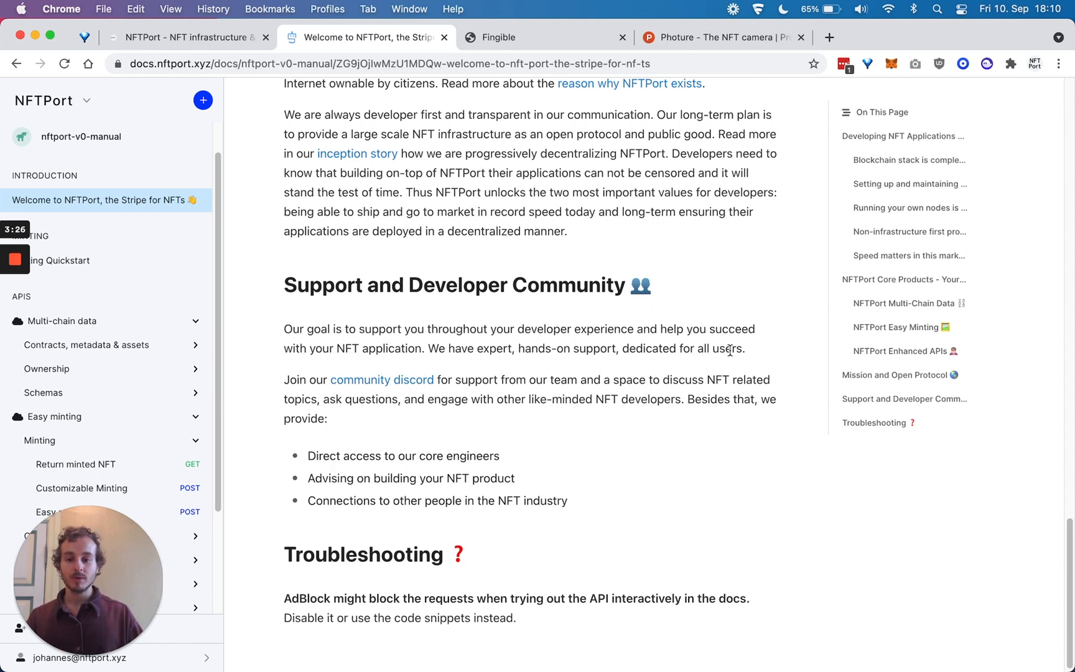
mouse_move(706, 353)
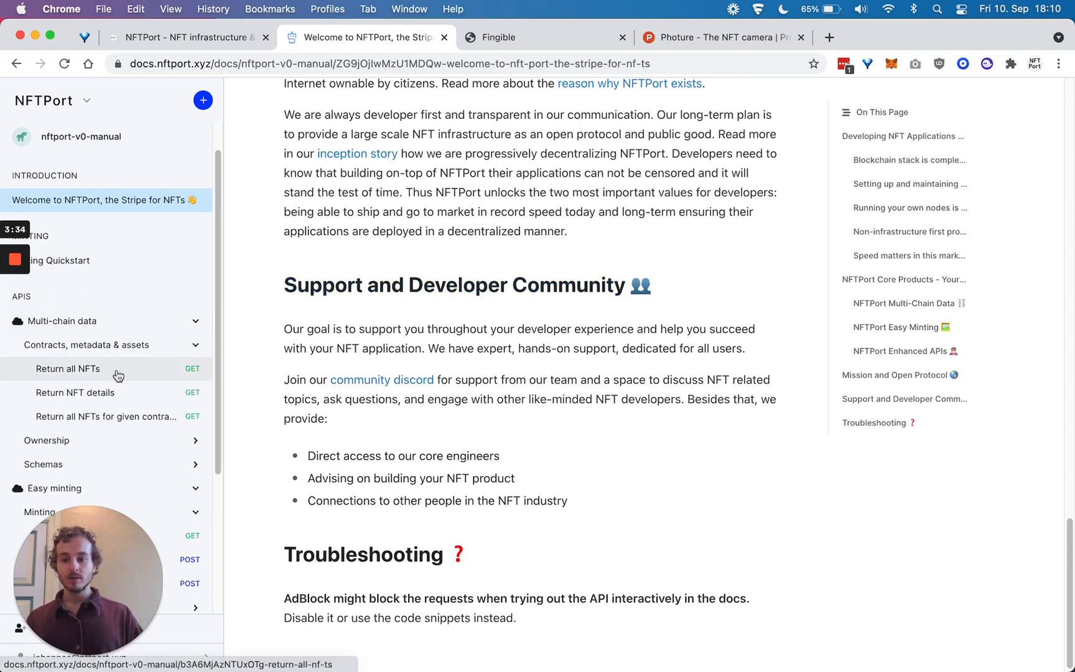
Send the Return all NFTs request on Ethereum and review the 200 OK JSON response.
left_click(67, 369)
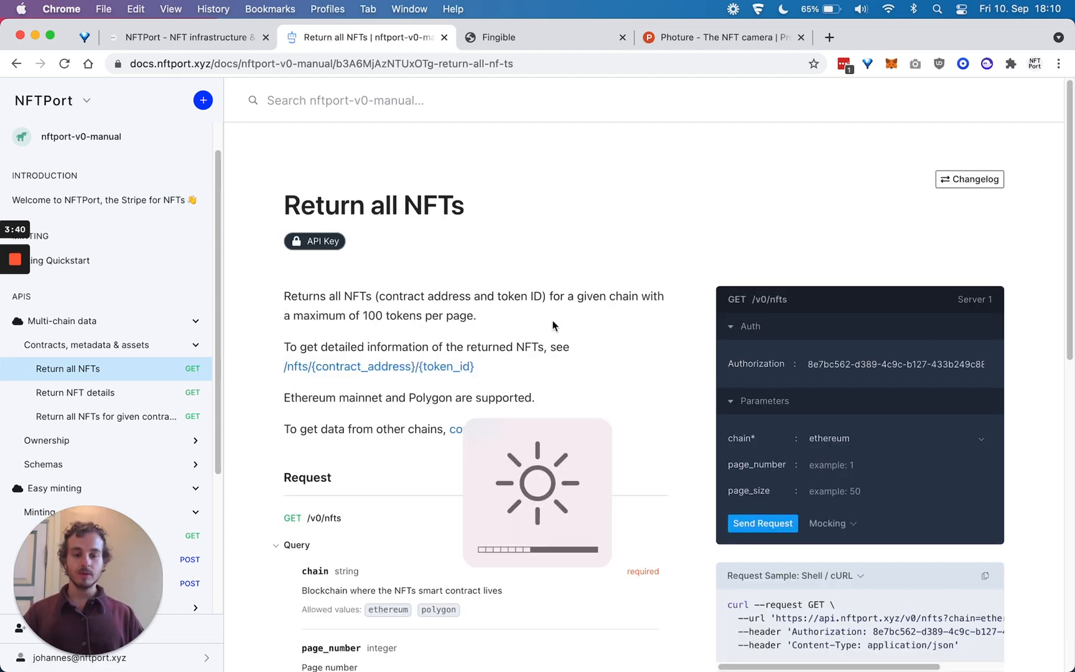
scroll("down", 3)
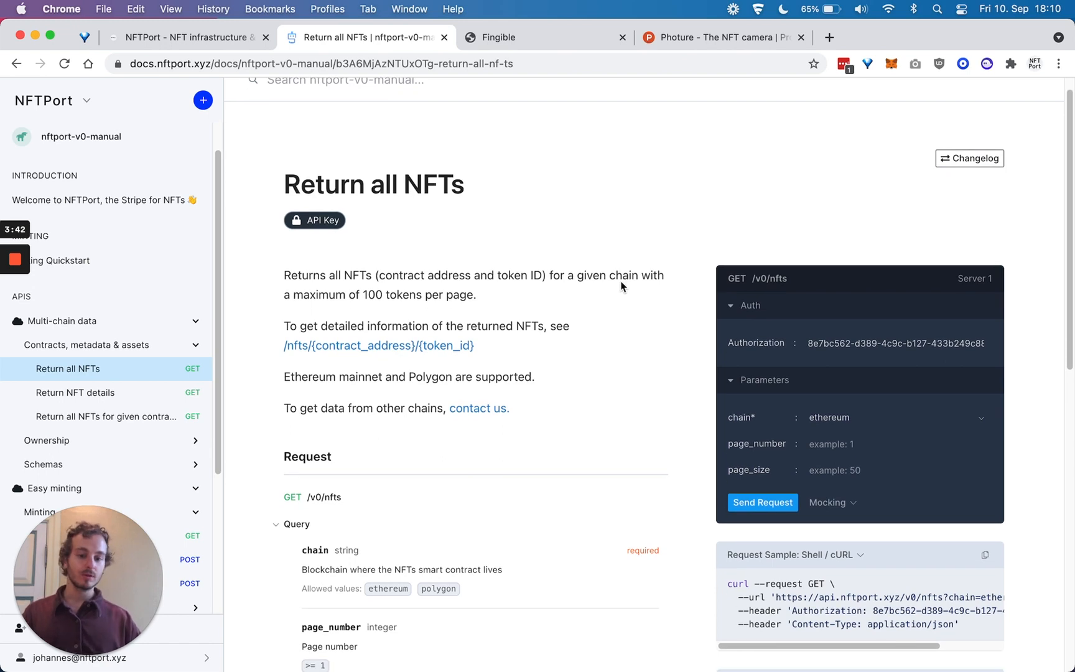
scroll("down", 3)
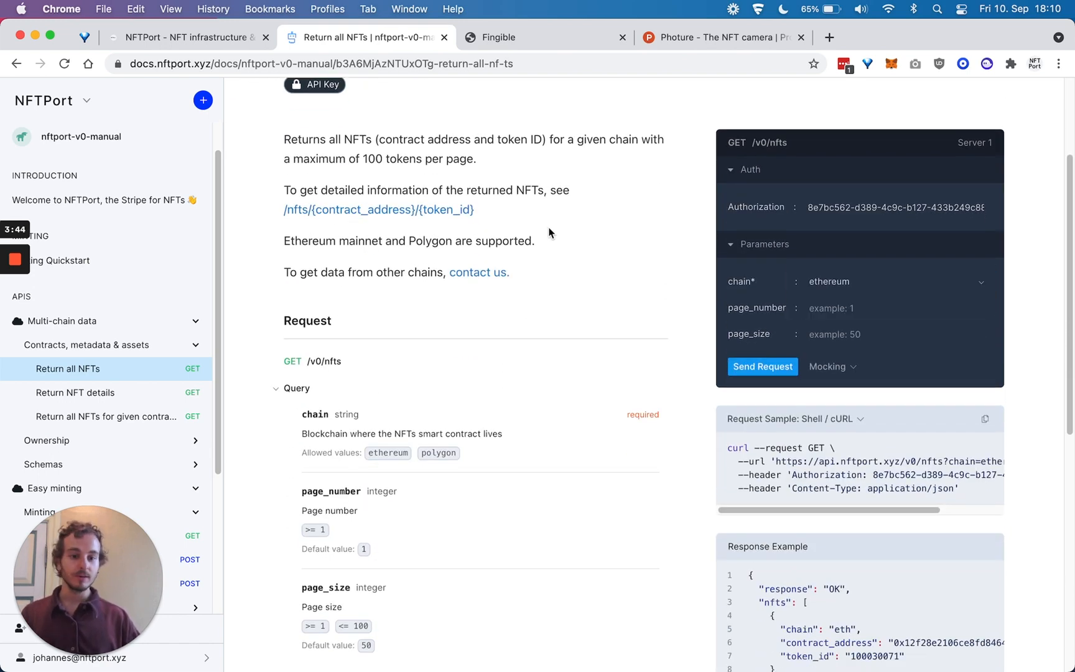
left_click(761, 366)
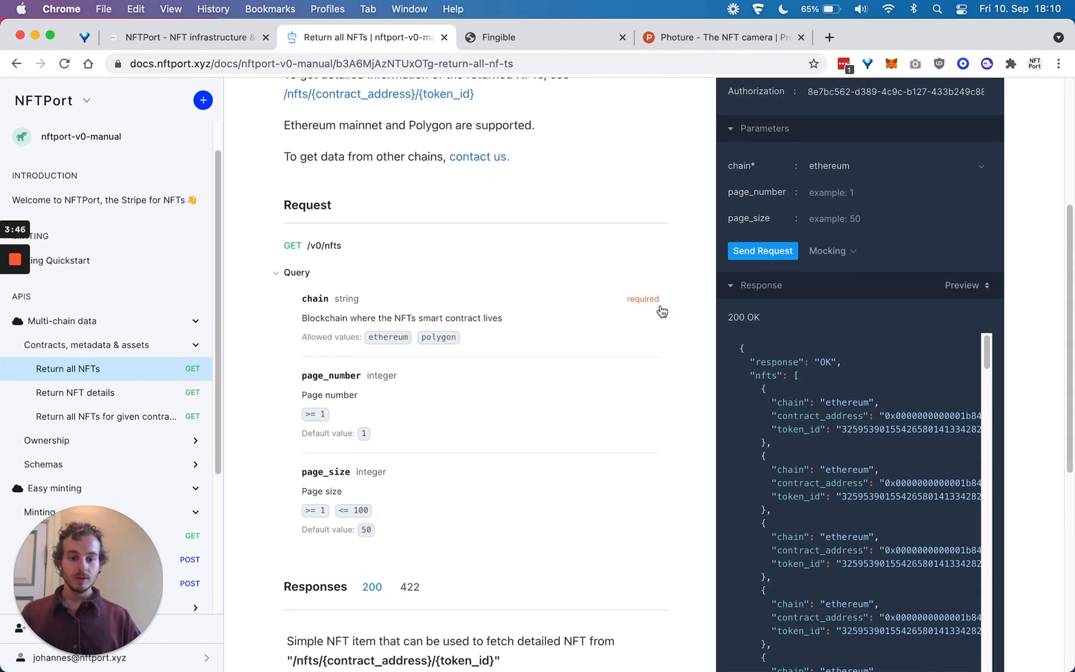
scroll("down", 3)
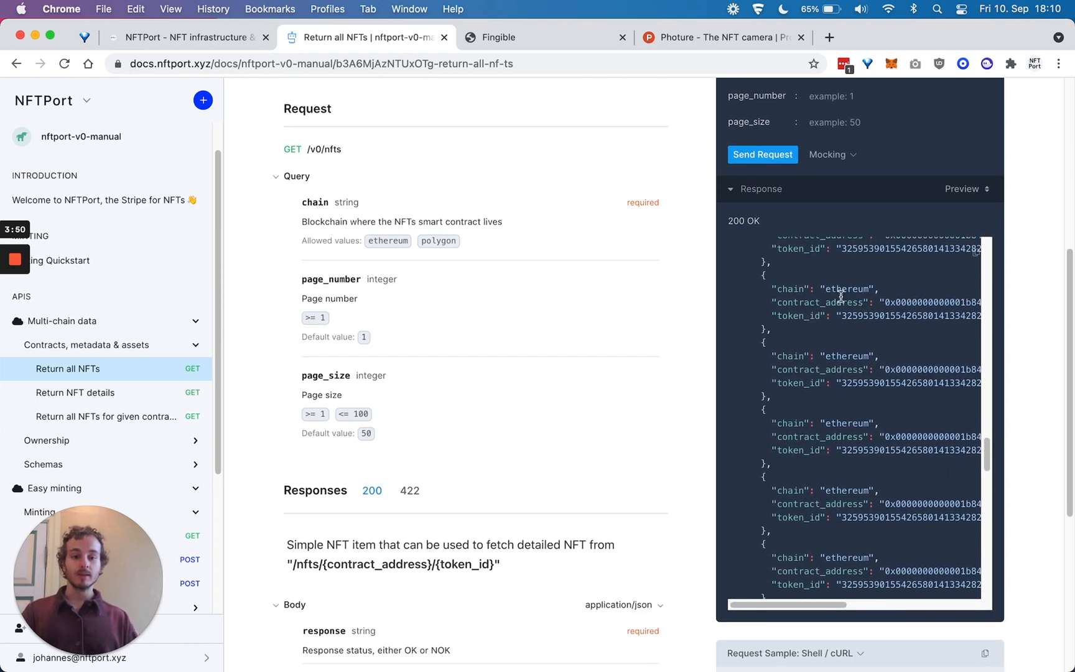
mouse_move(683, 313)
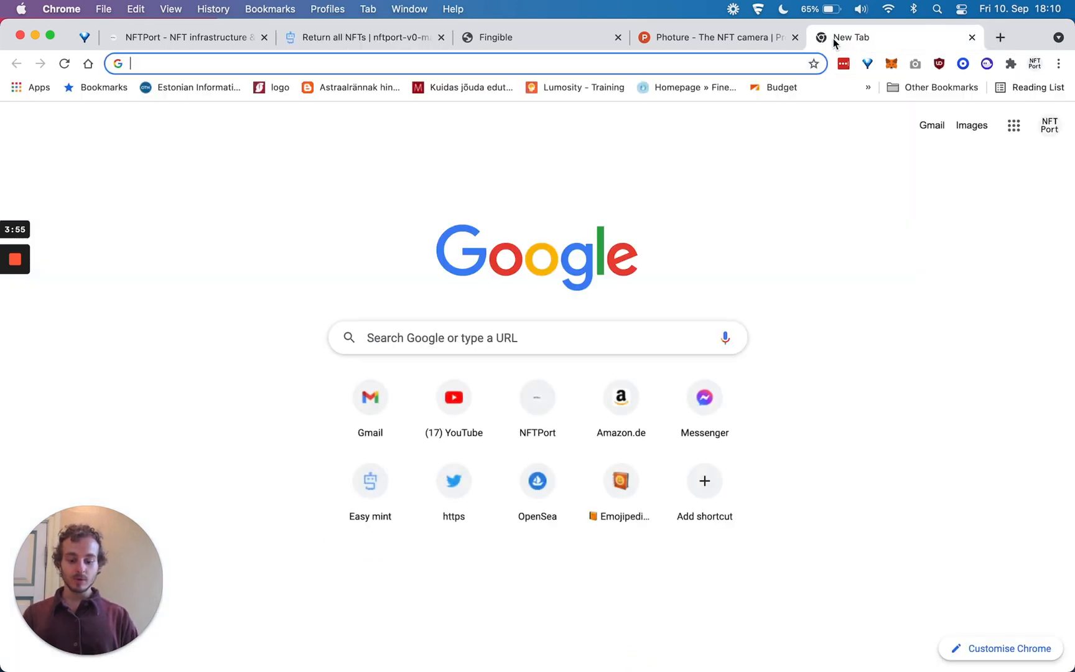
Open CryptoPunk #7323 on opensea.io and select the CryptoPunks contract address in the URL.
type("opensea.io")
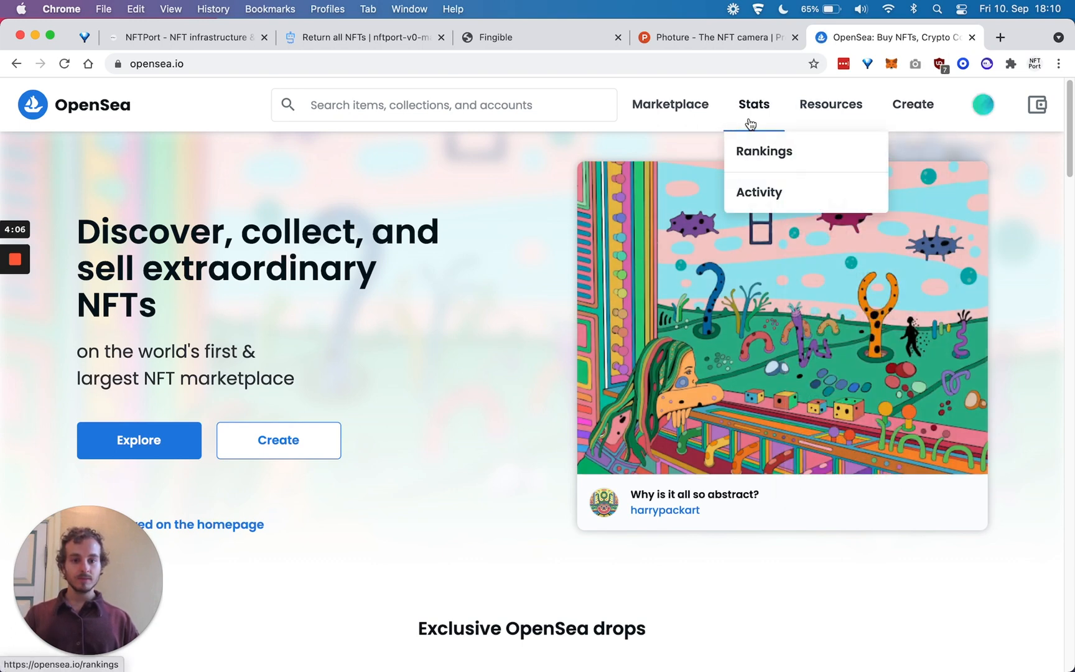
left_click(764, 151)
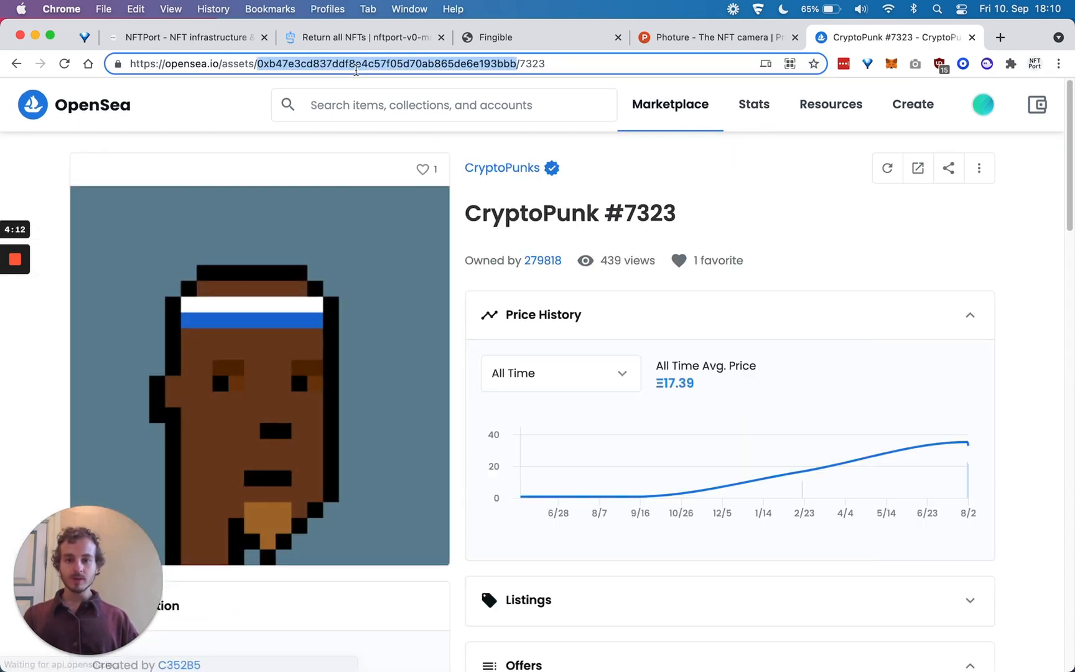
left_click(360, 37)
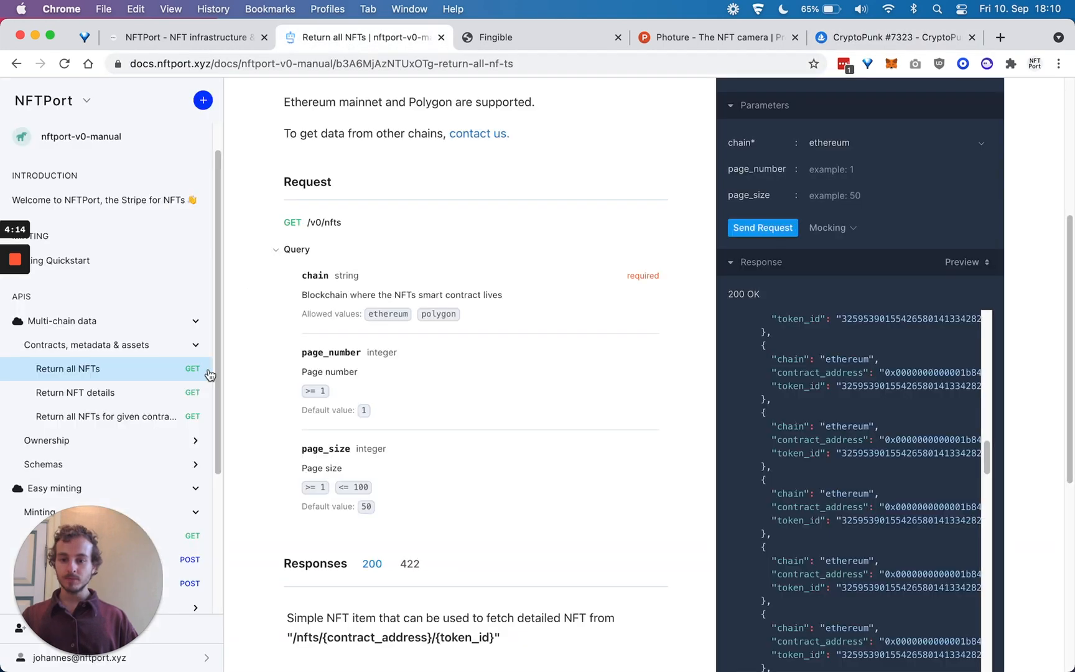
List all NFTs for the CryptoPunks contract address and review the returned JSON.
left_click(106, 415)
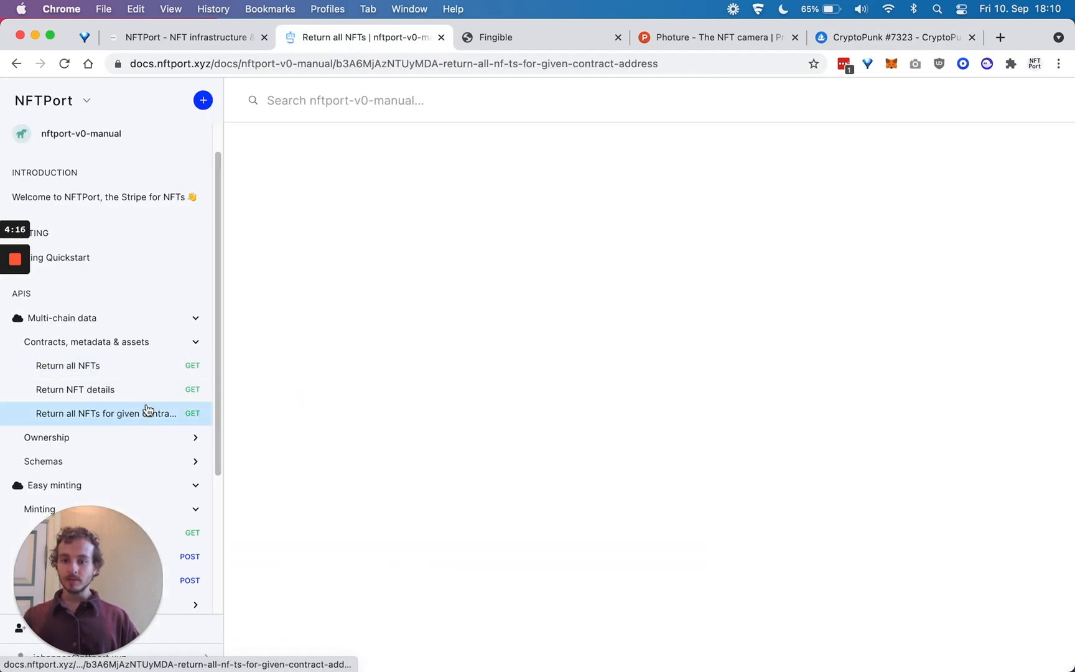
left_click(112, 413)
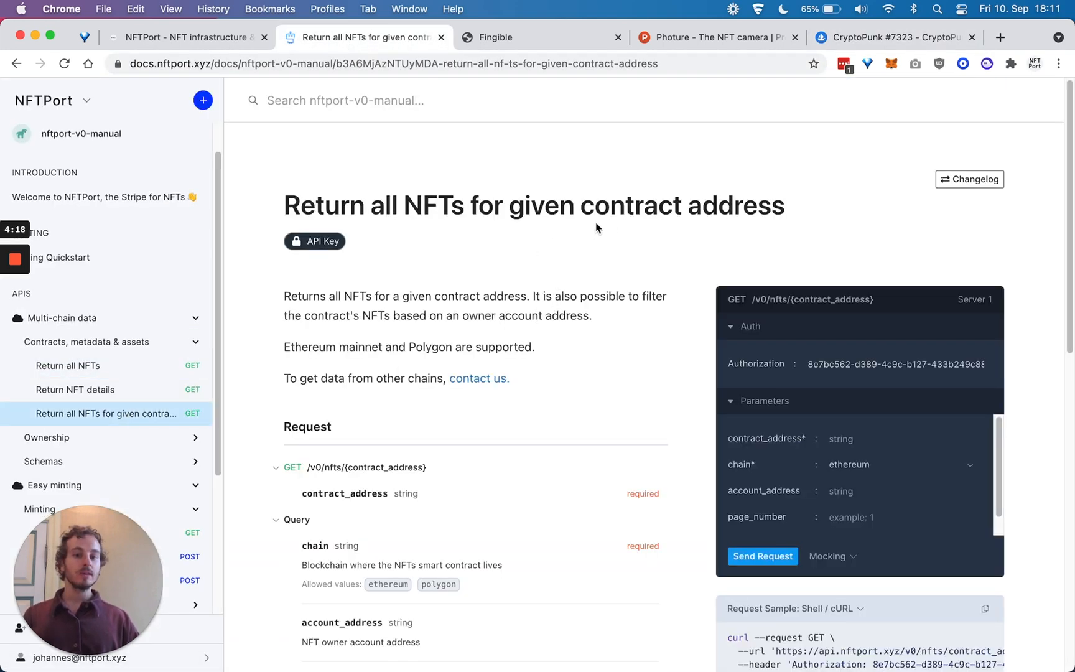
left_click(899, 398)
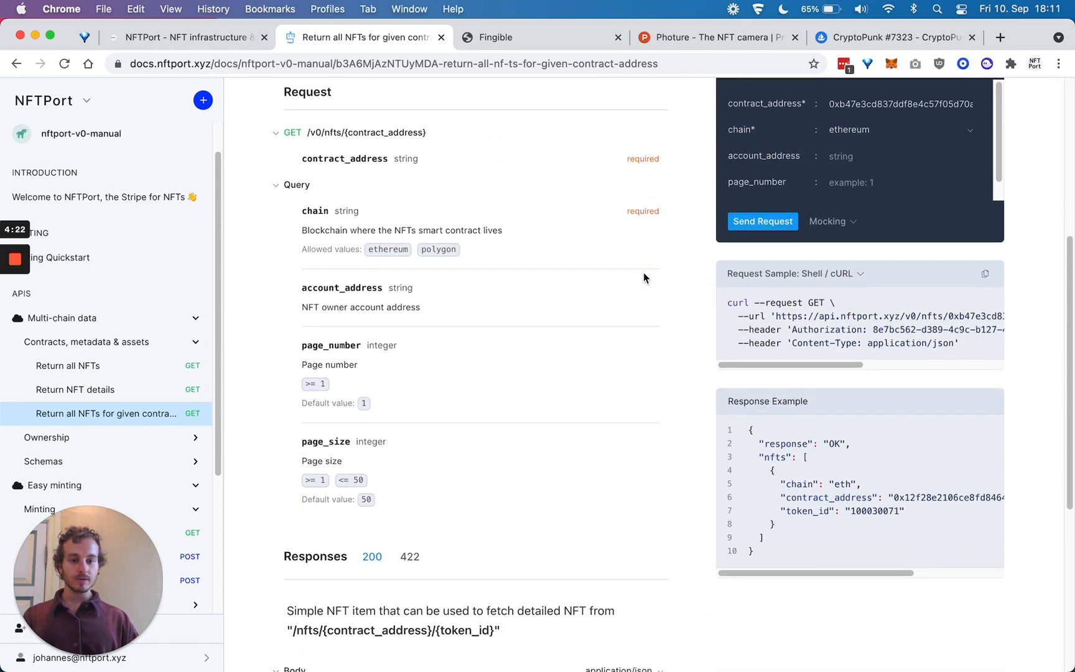
scroll("down", 3)
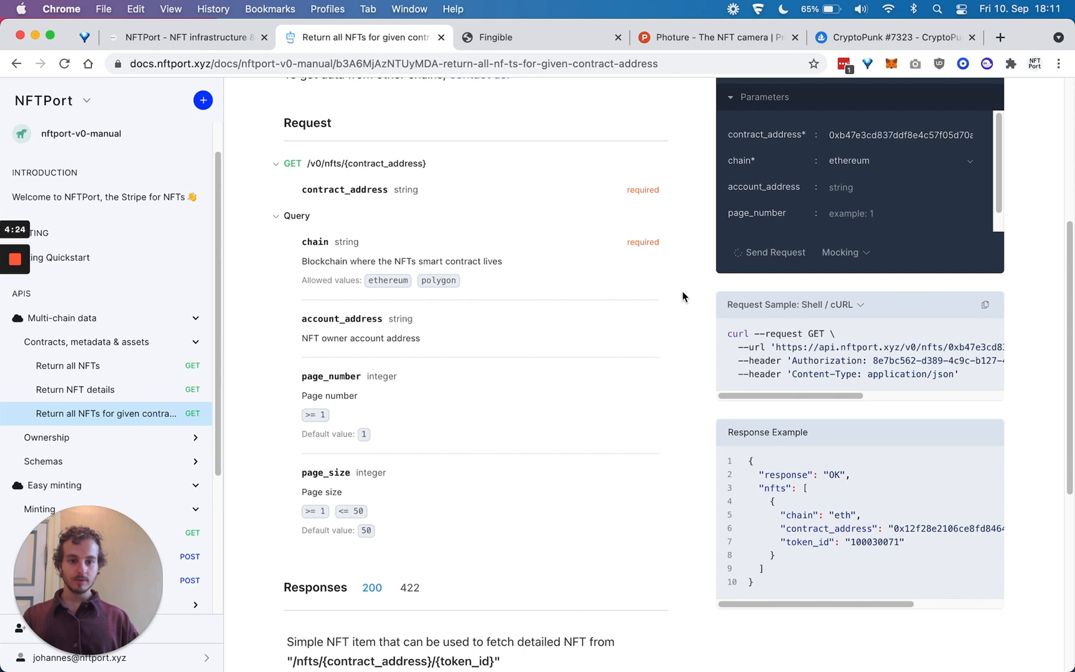
left_click(763, 252)
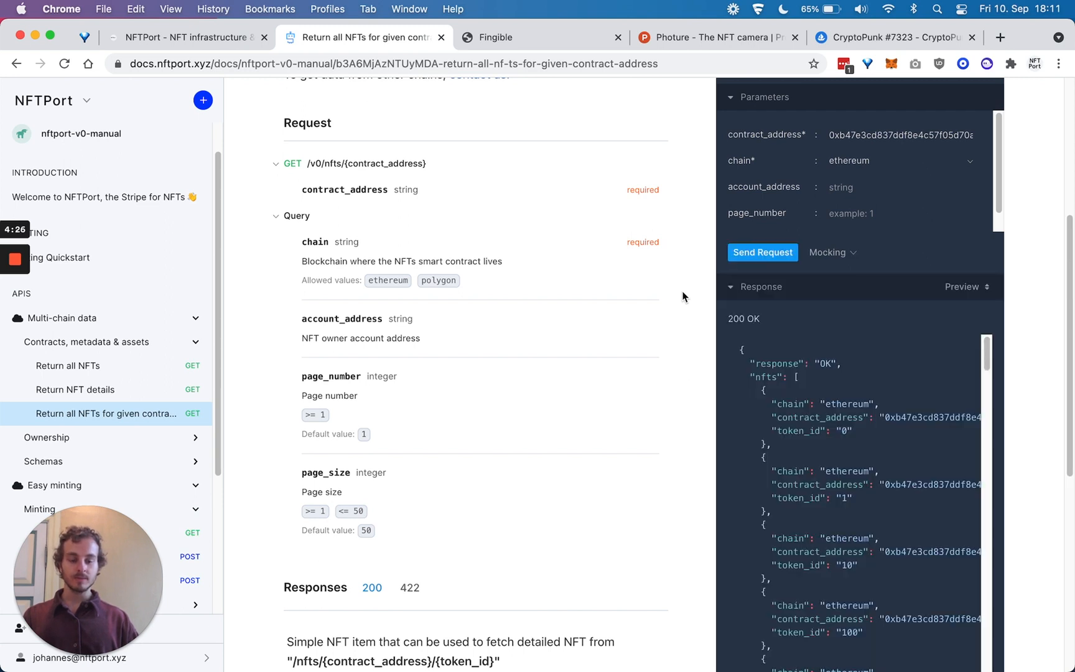
scroll("down", 3)
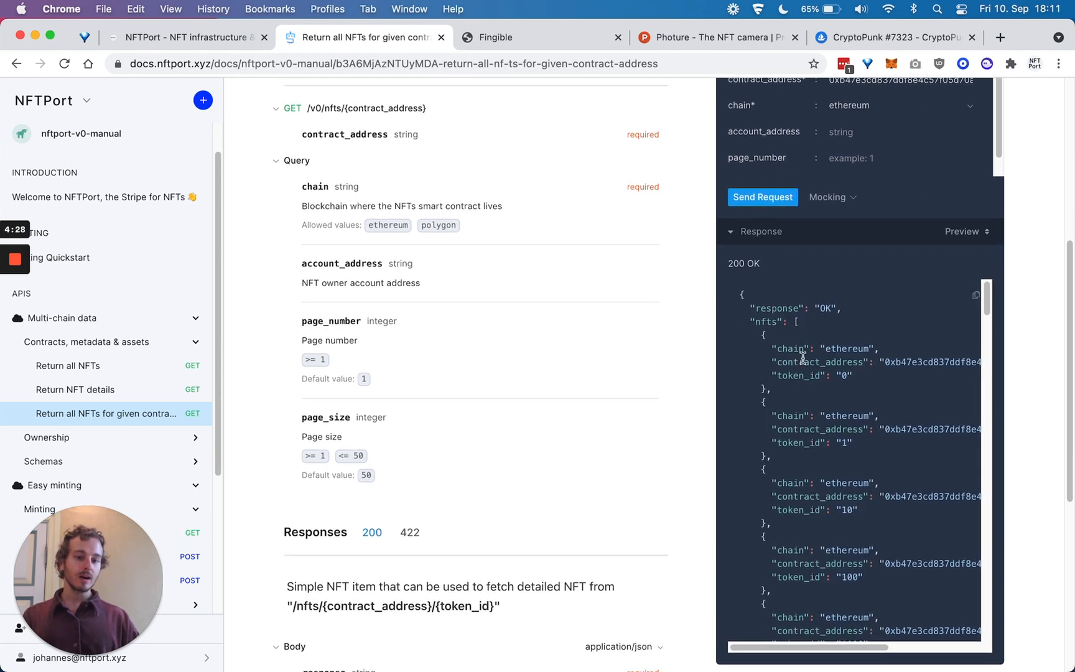
scroll("down", 3)
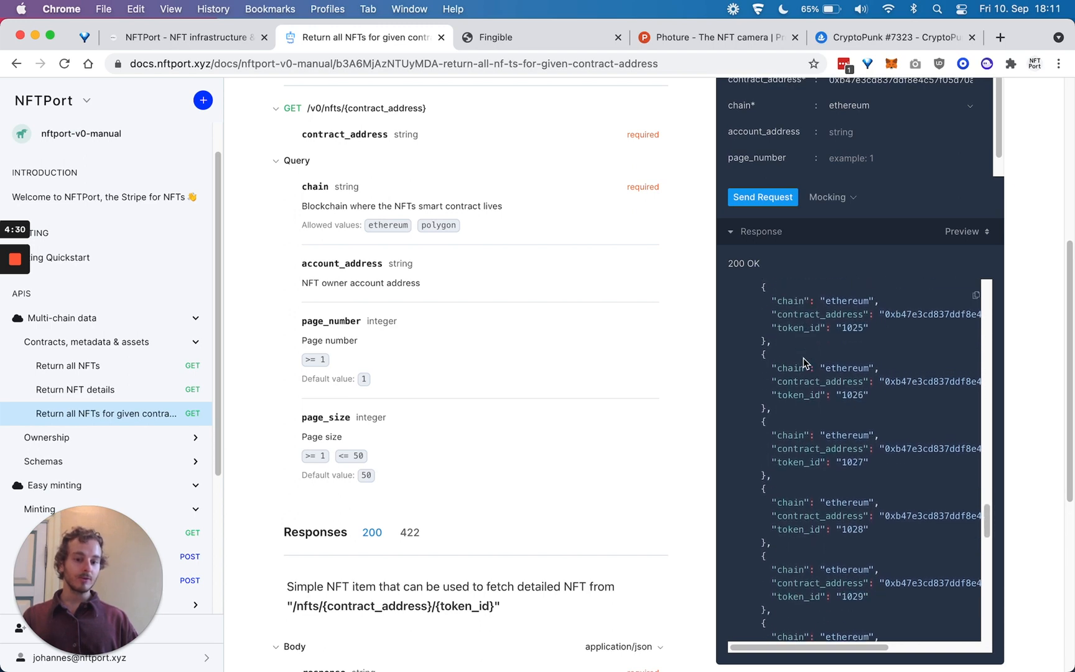
scroll("down", 3)
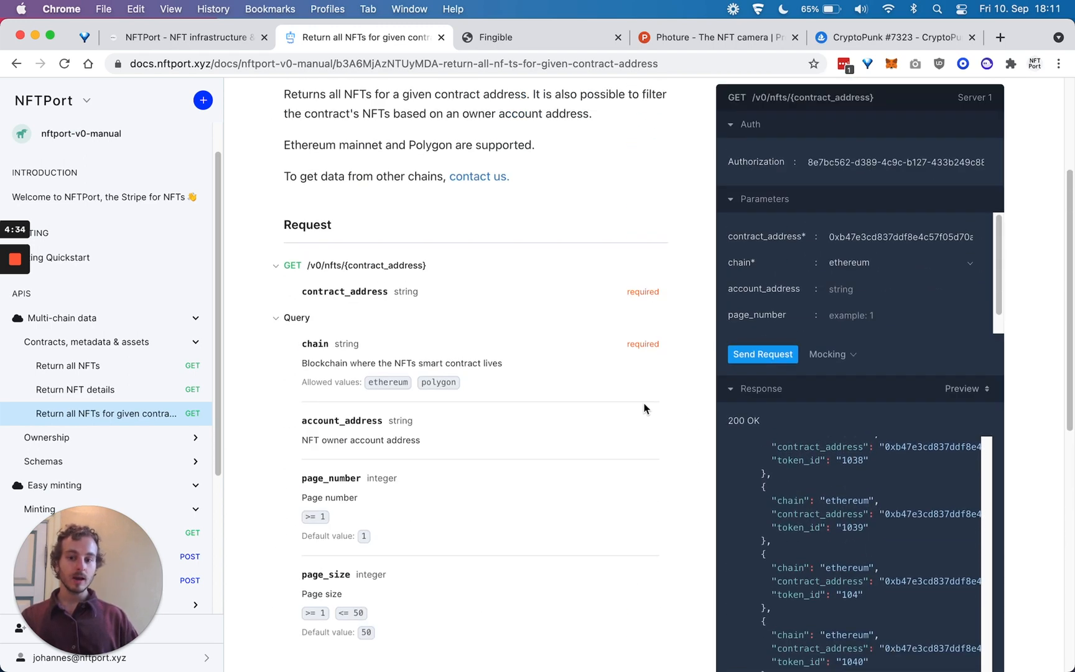
scroll("down", 3)
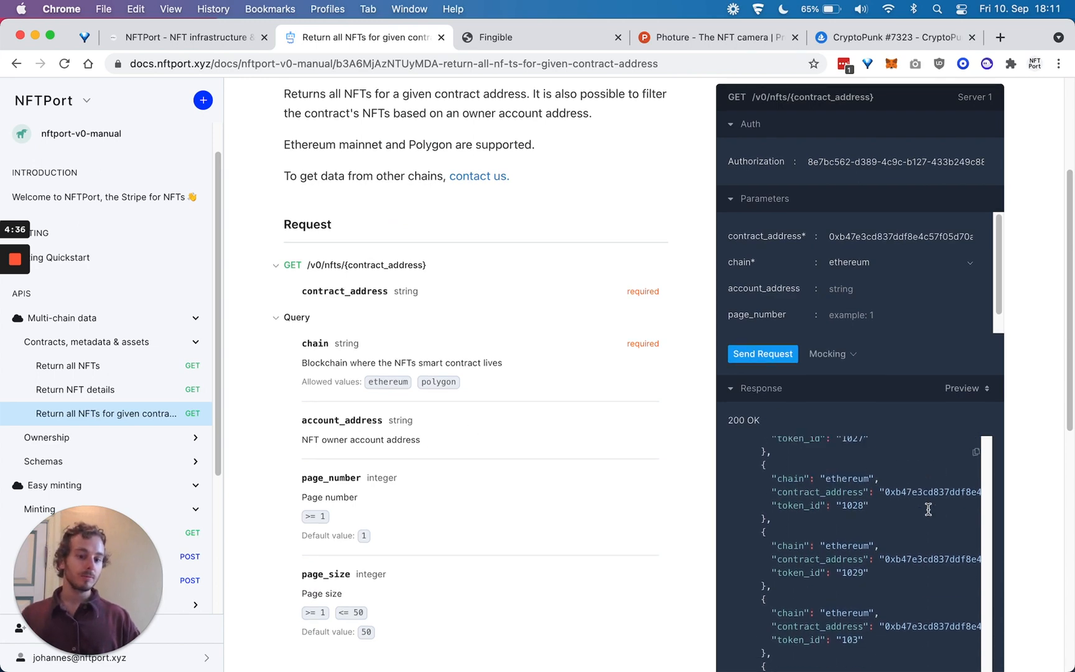
Fetch NFT details for CryptoPunks token_id 1, returning CryptoPunk #1's metadata.
left_click(76, 389)
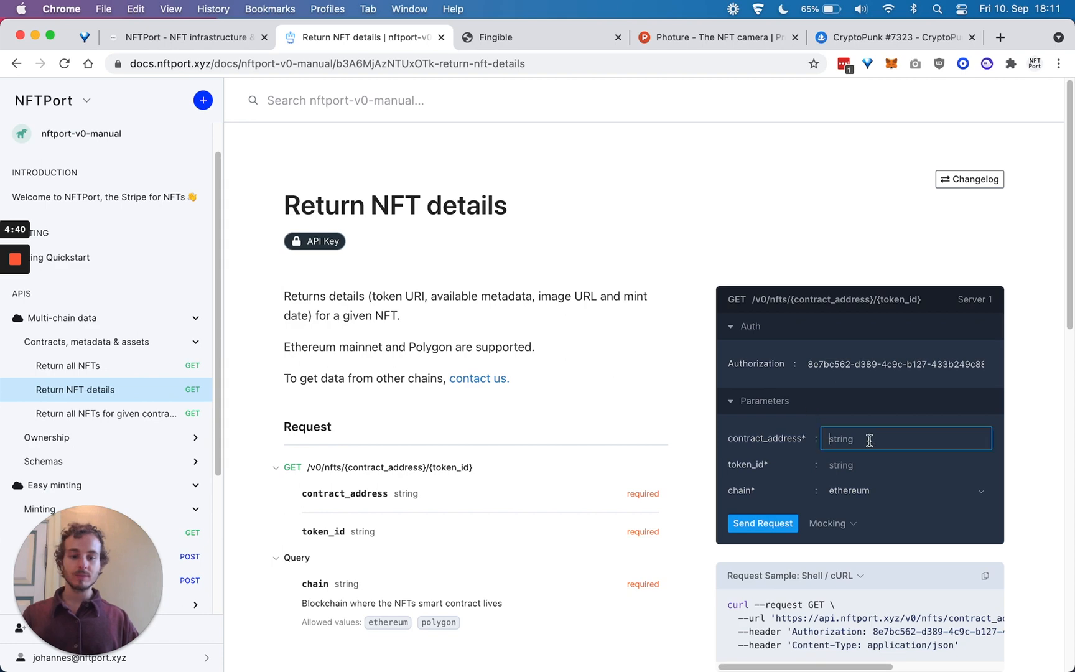
type("0xb47e3cd837ddf8e4c57f05d70ab8")
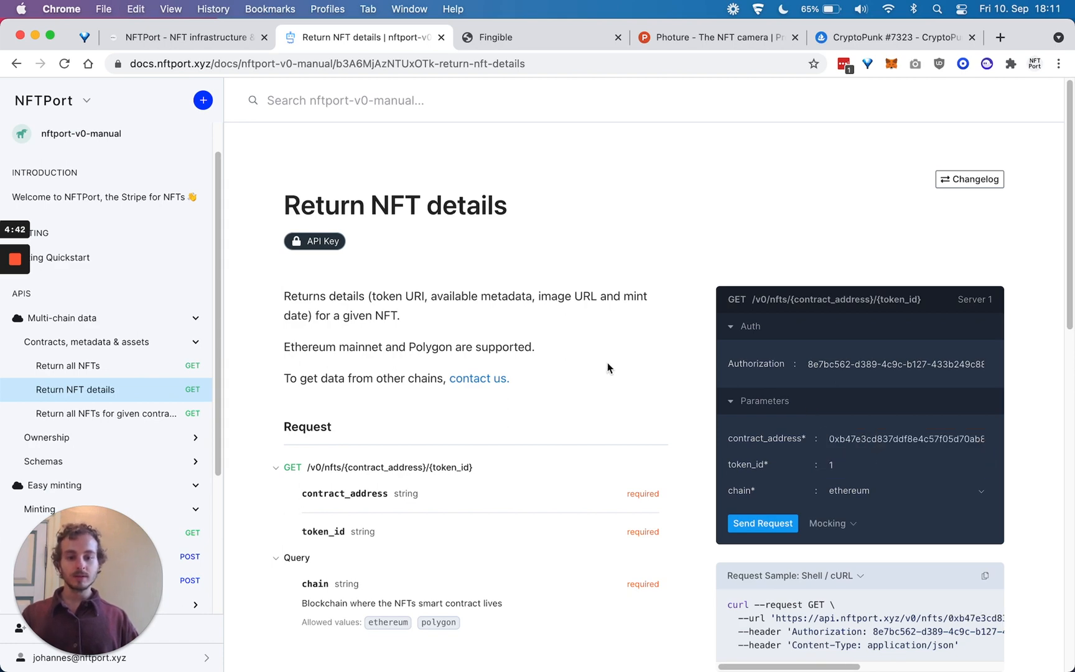
scroll("down", 3)
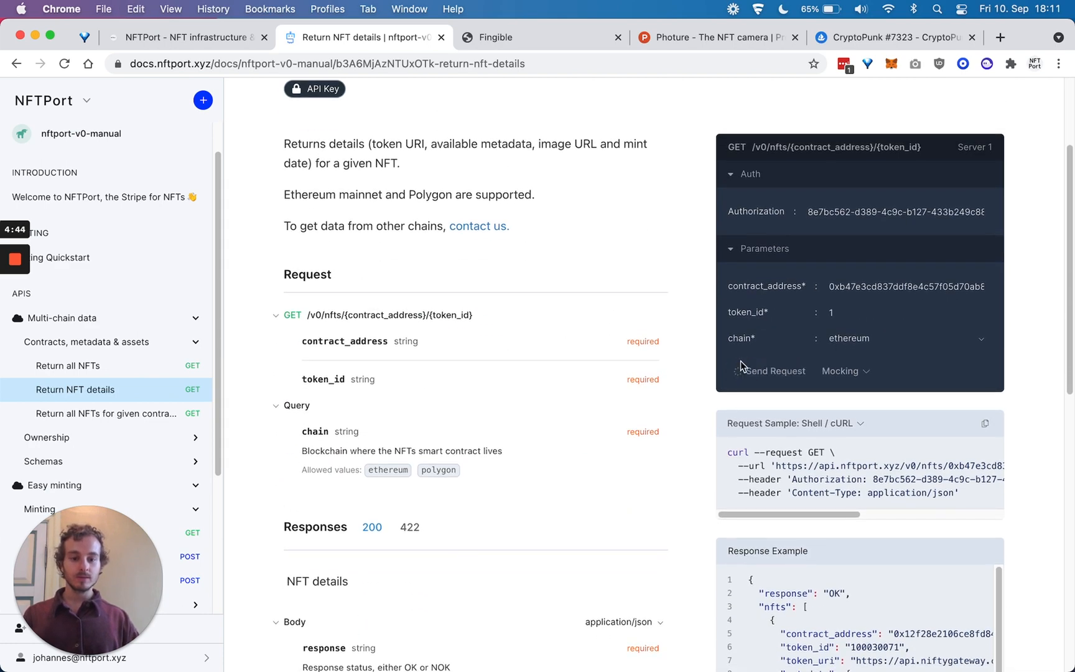
left_click(769, 370)
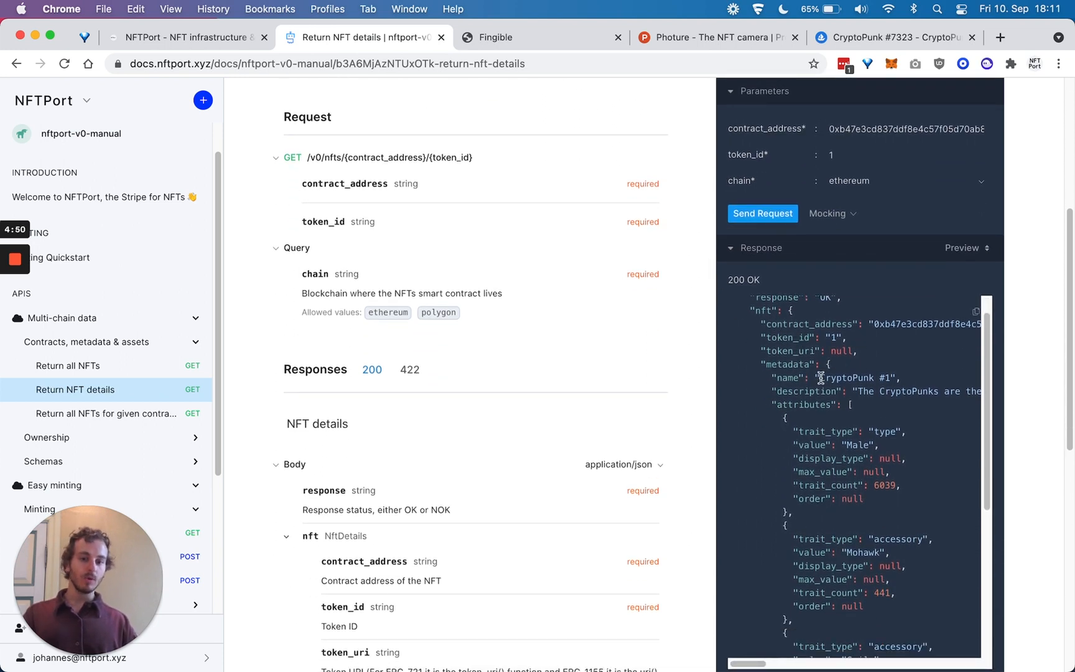
scroll("down", 3)
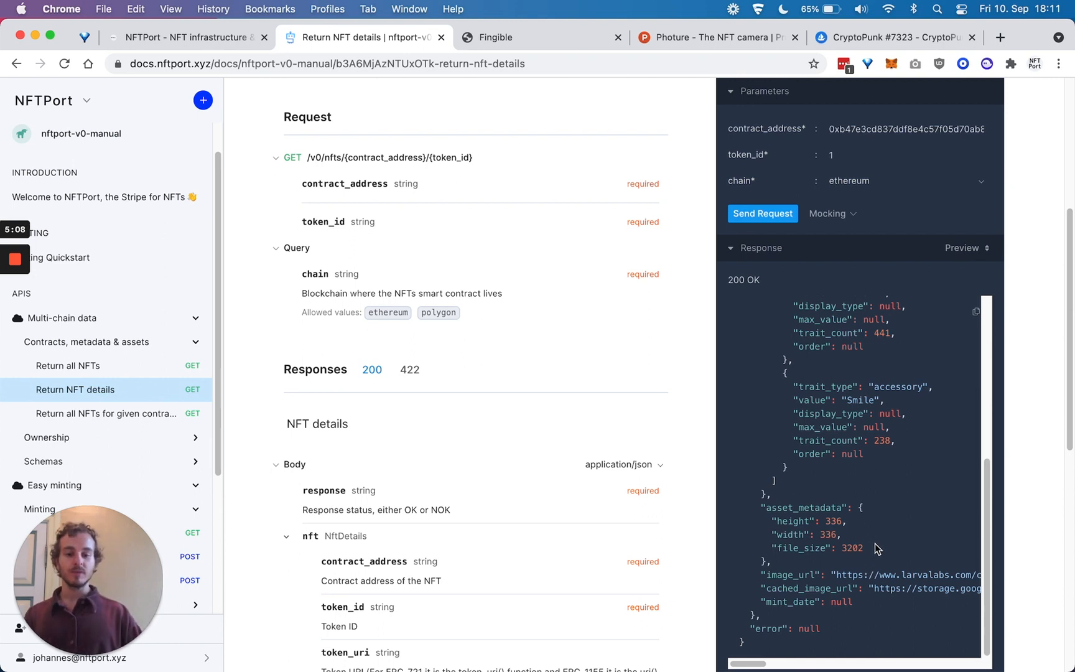
mouse_move(831, 582)
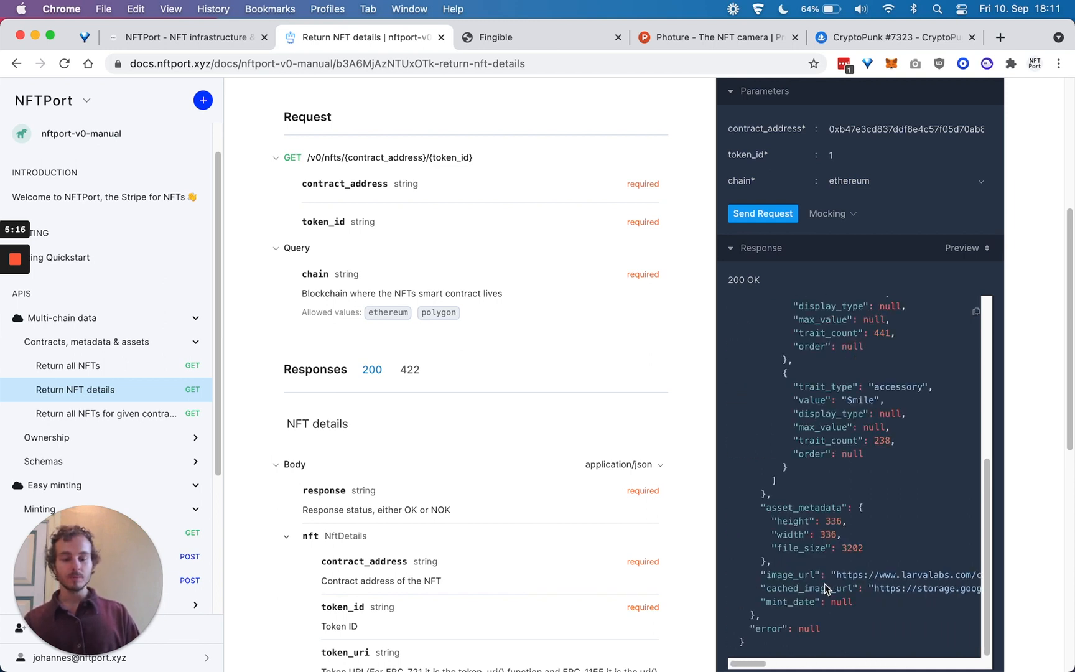
mouse_move(662, 404)
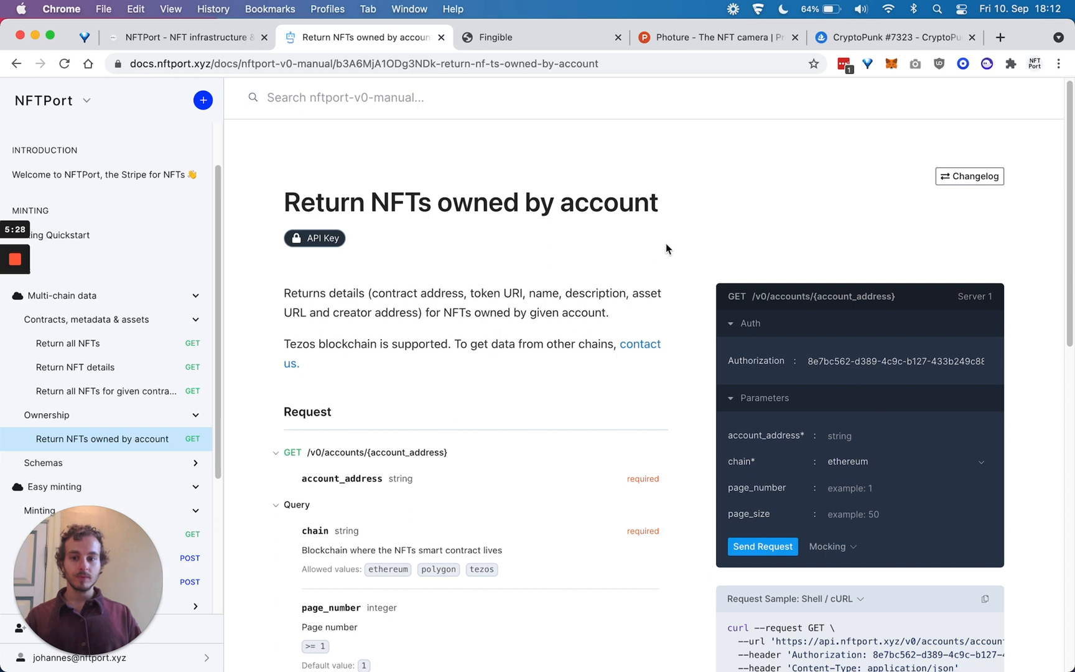
mouse_move(660, 245)
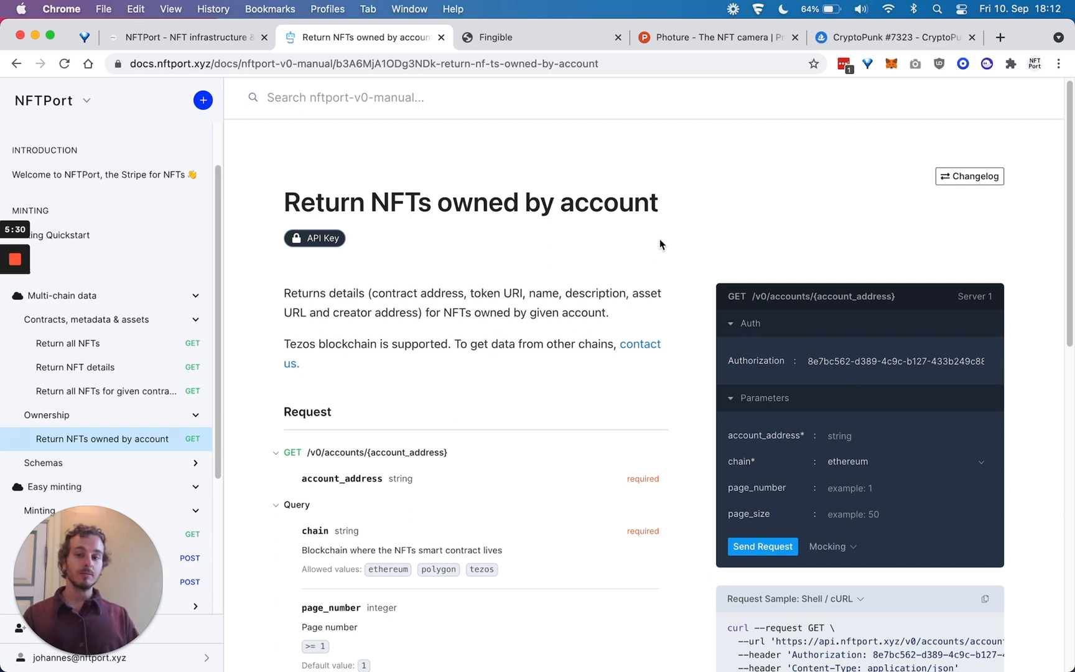
mouse_move(663, 243)
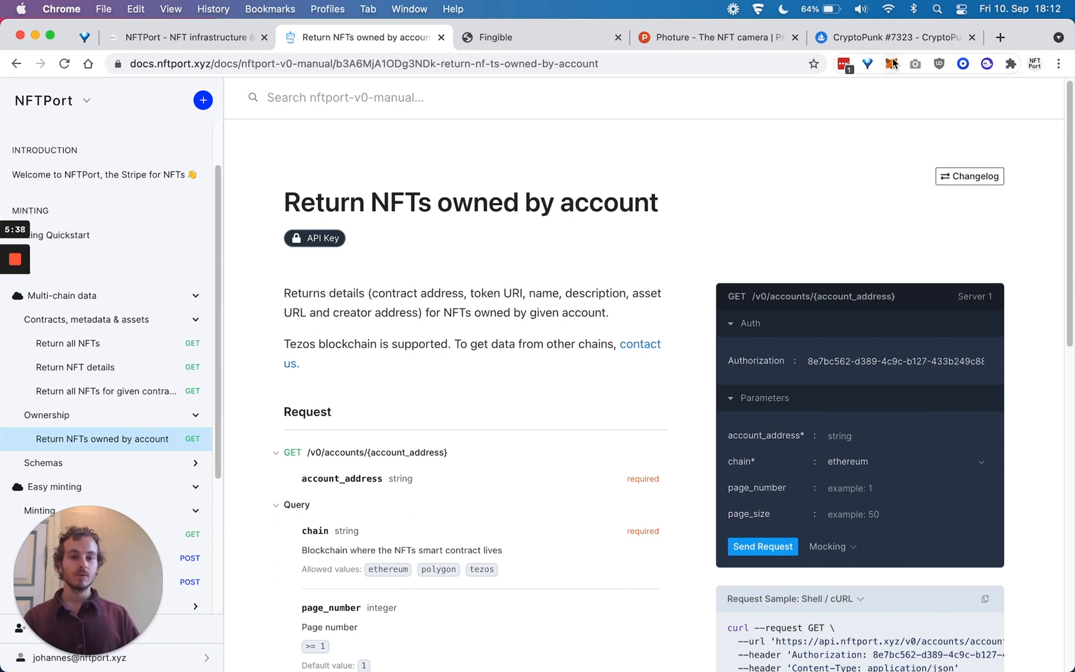
Request the NFTs owned by the wallet account address and review the 200 OK response.
left_click(891, 64)
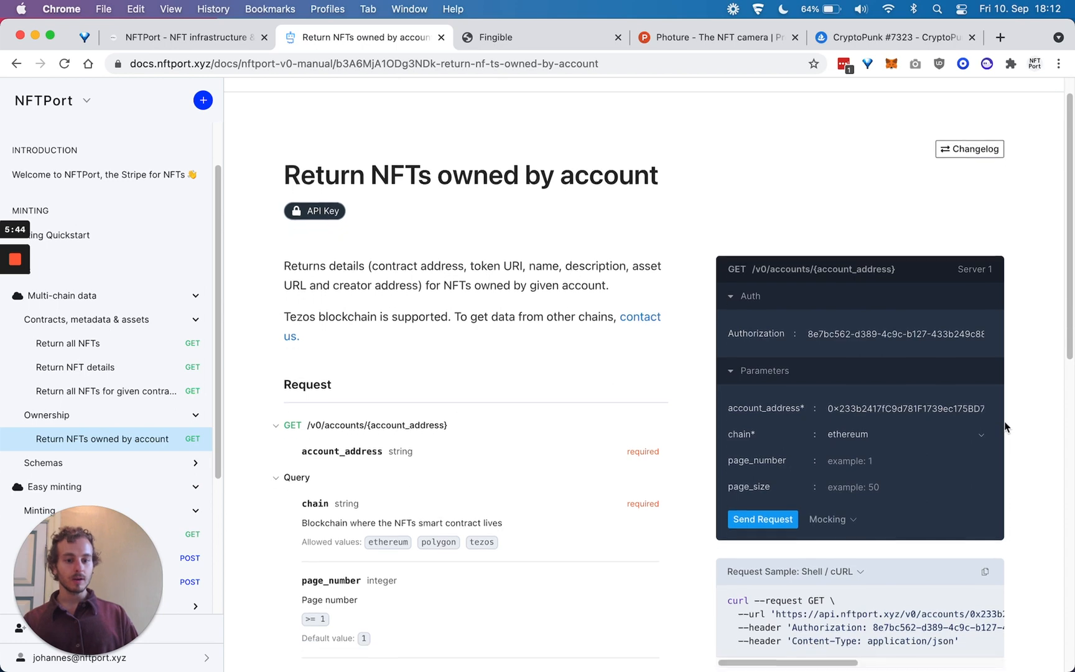
left_click(761, 519)
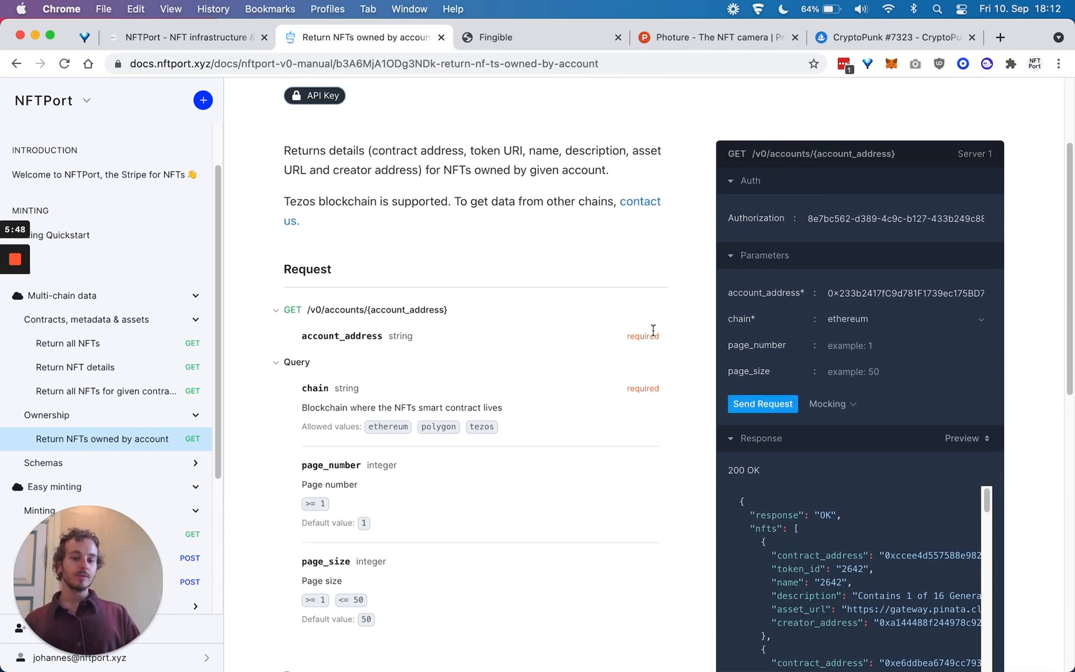
mouse_move(683, 351)
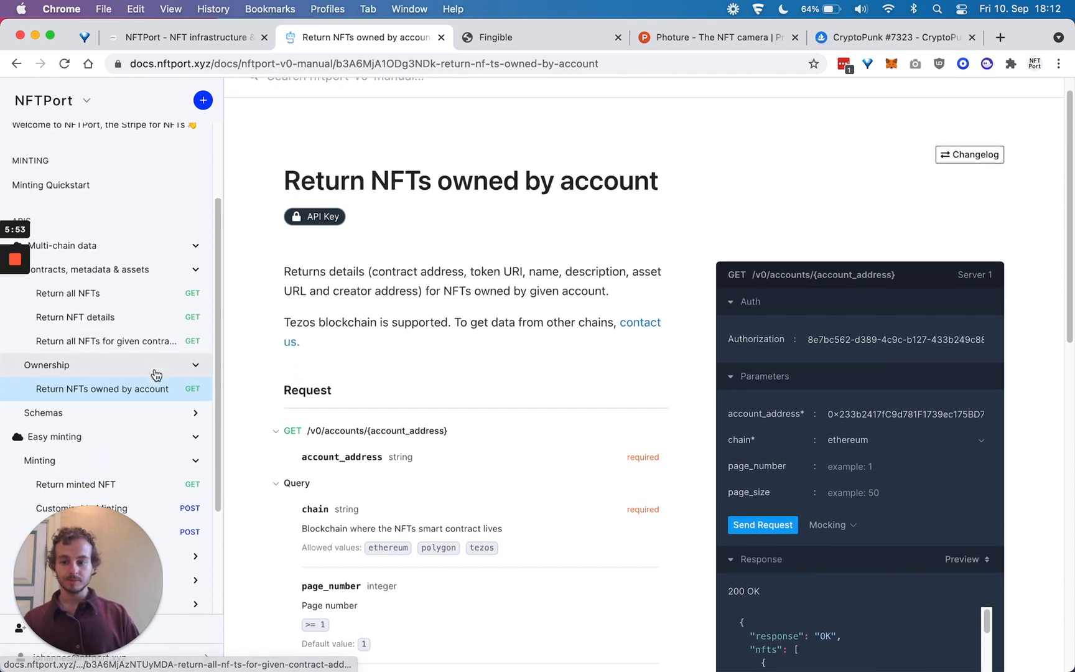
scroll("down", 3)
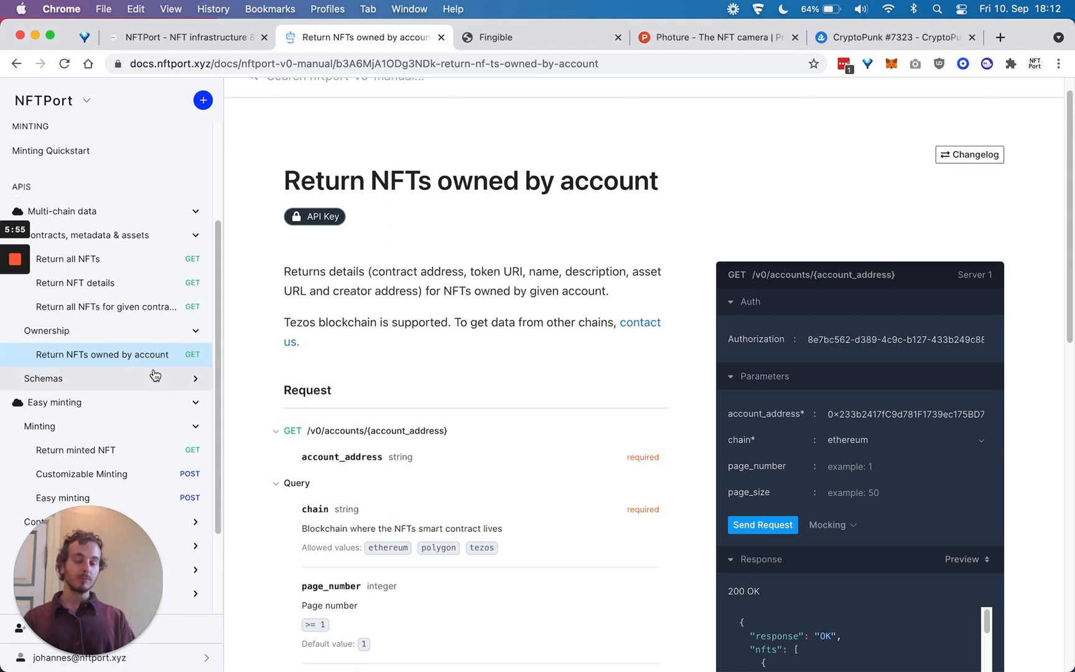
mouse_move(147, 378)
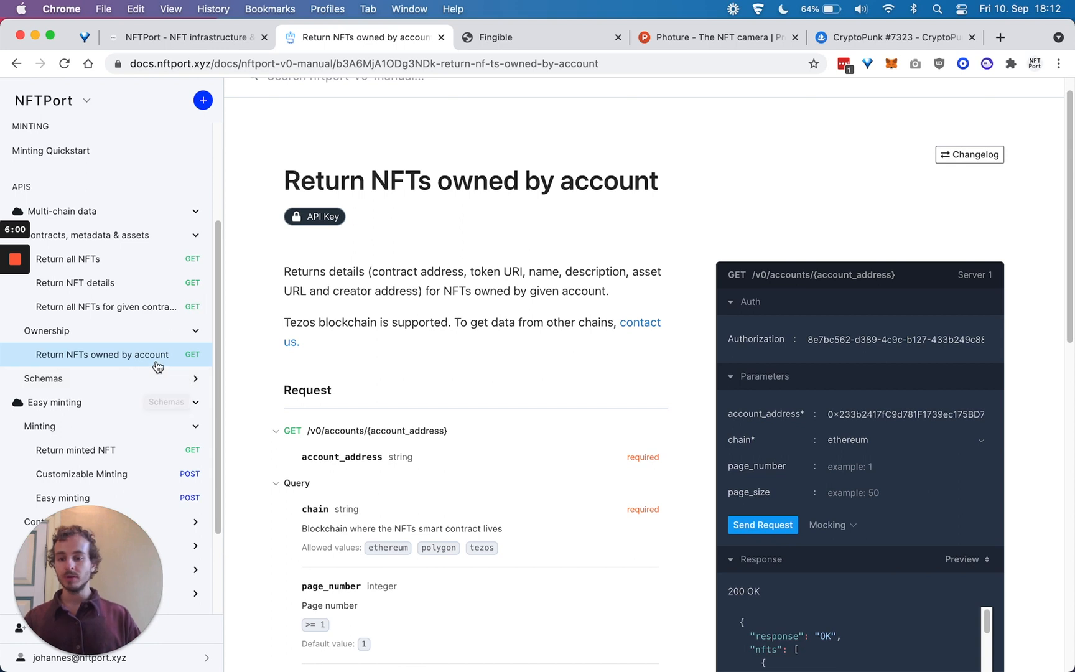
scroll("down", 3)
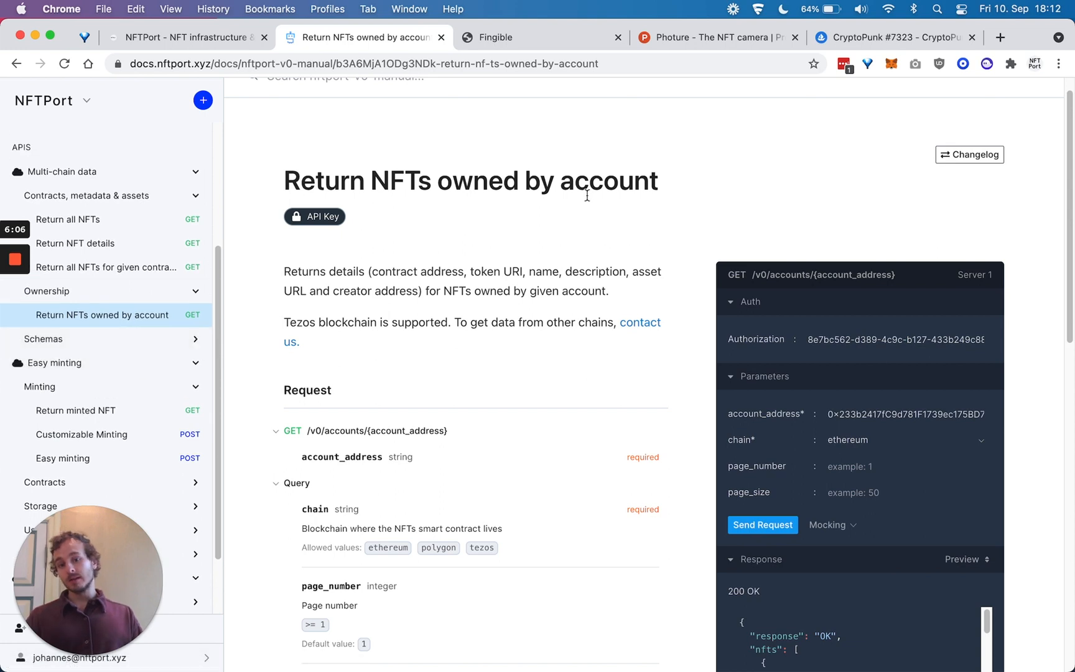
mouse_move(434, 170)
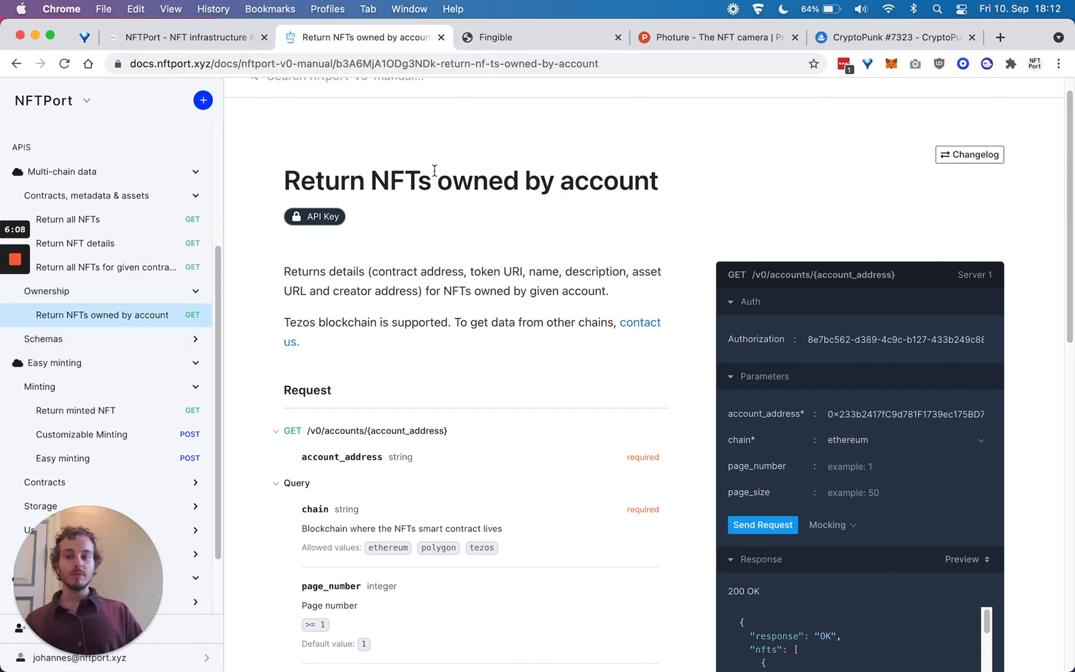
scroll("down", 3)
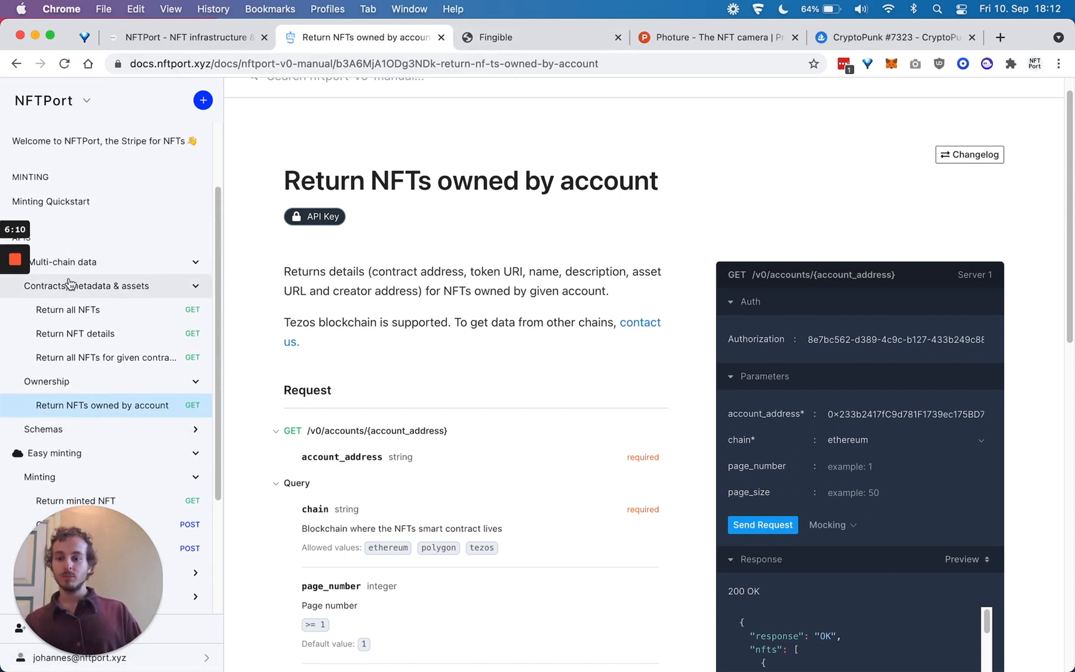
left_click(542, 37)
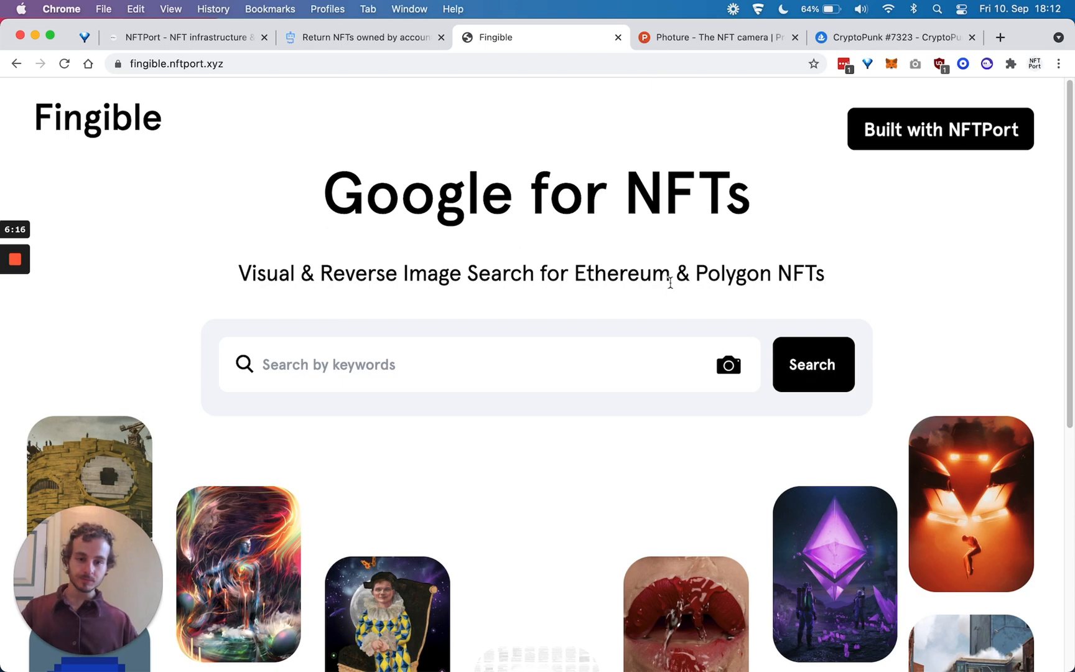
Open the TechCrunch photo of Vitalik Buterin from Google Images in its own tab.
left_click(1000, 37)
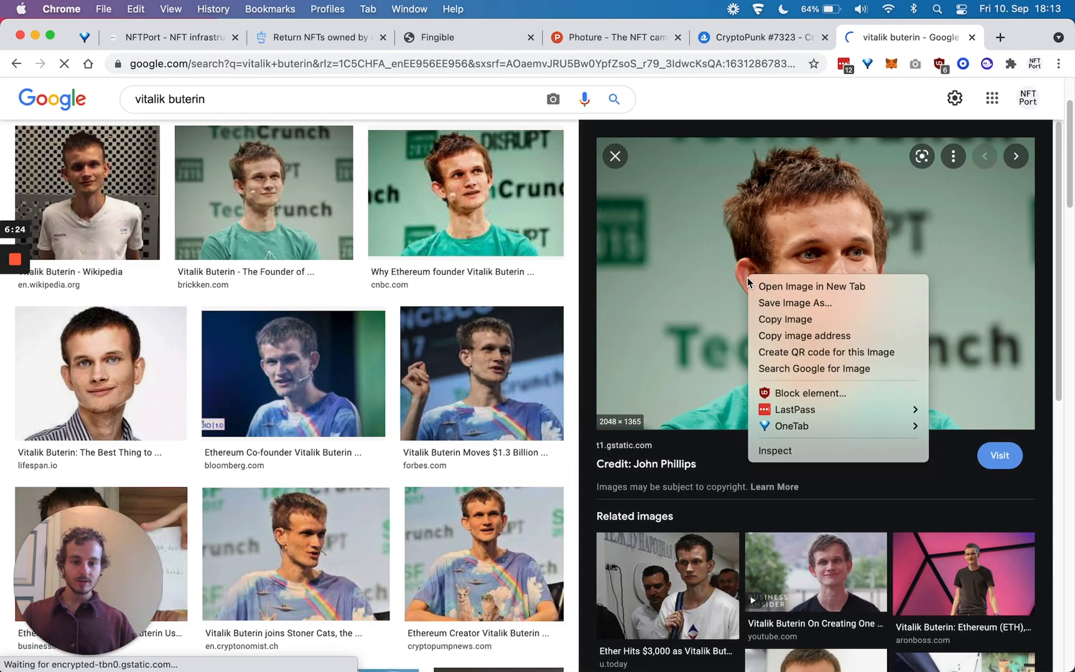
left_click(811, 286)
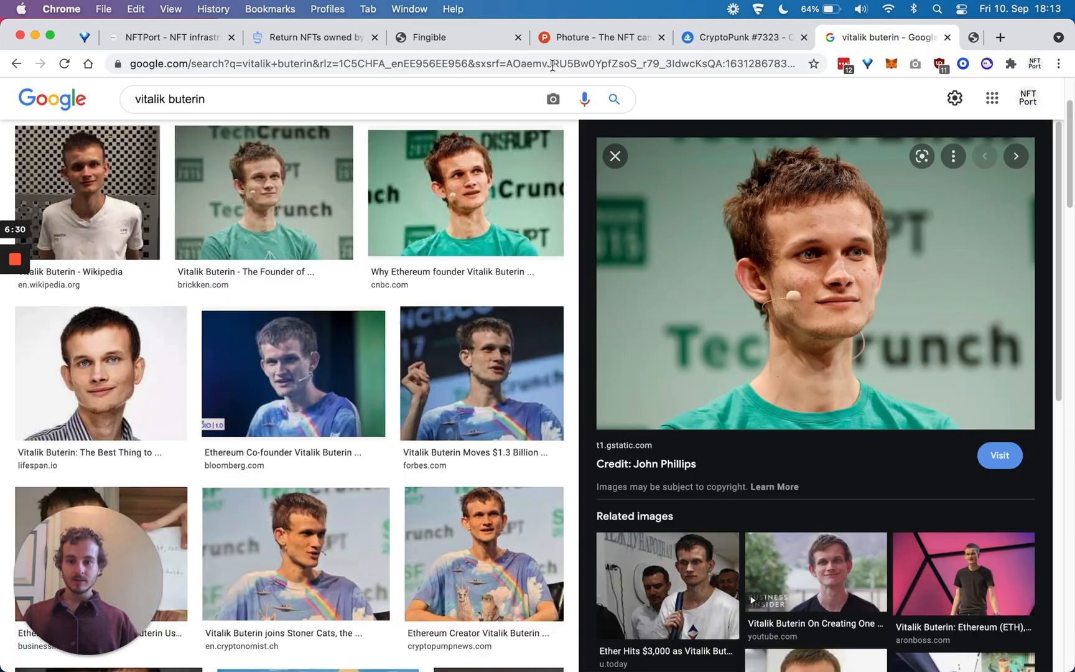
left_click(466, 193)
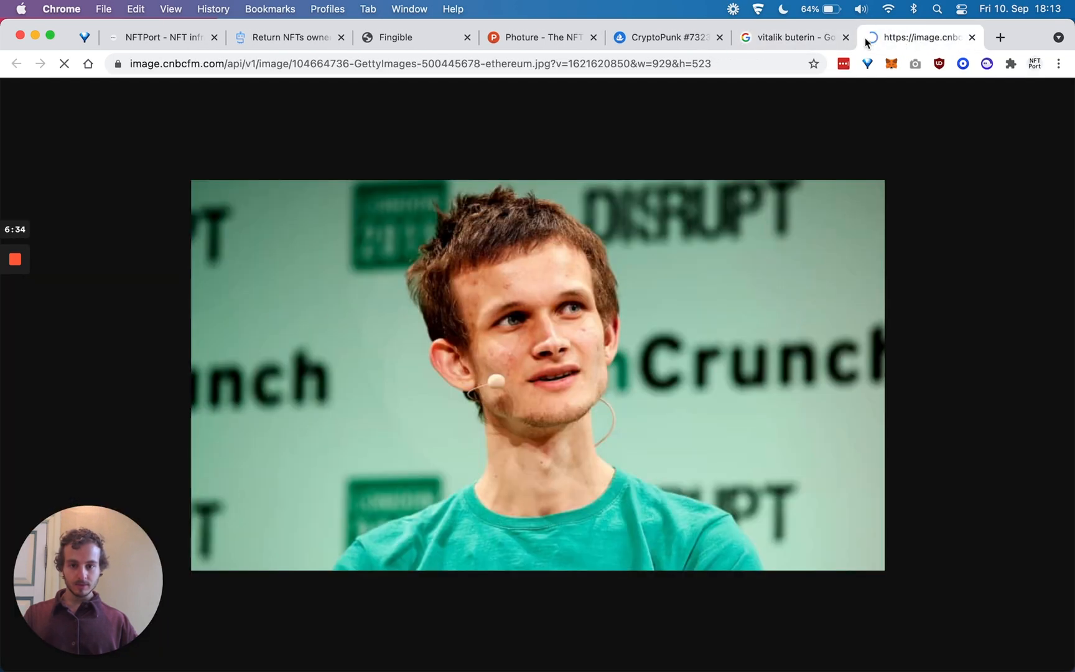
Reverse-search Fingible with the Buterin photo URL and browse the Vitalik-themed NFT results.
left_click(414, 37)
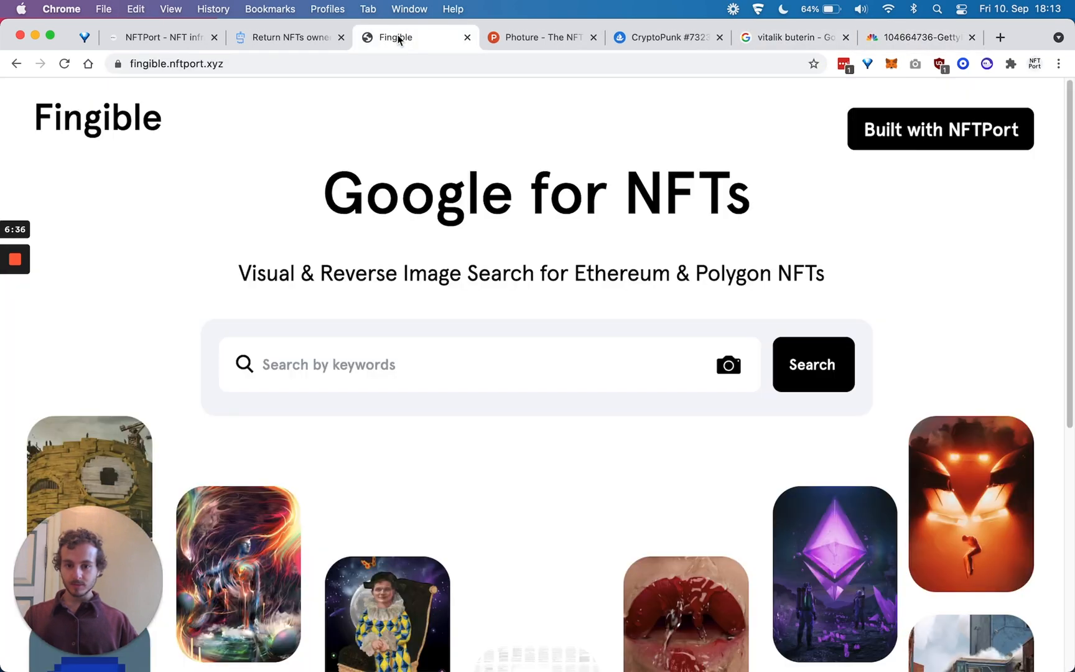
left_click(727, 365)
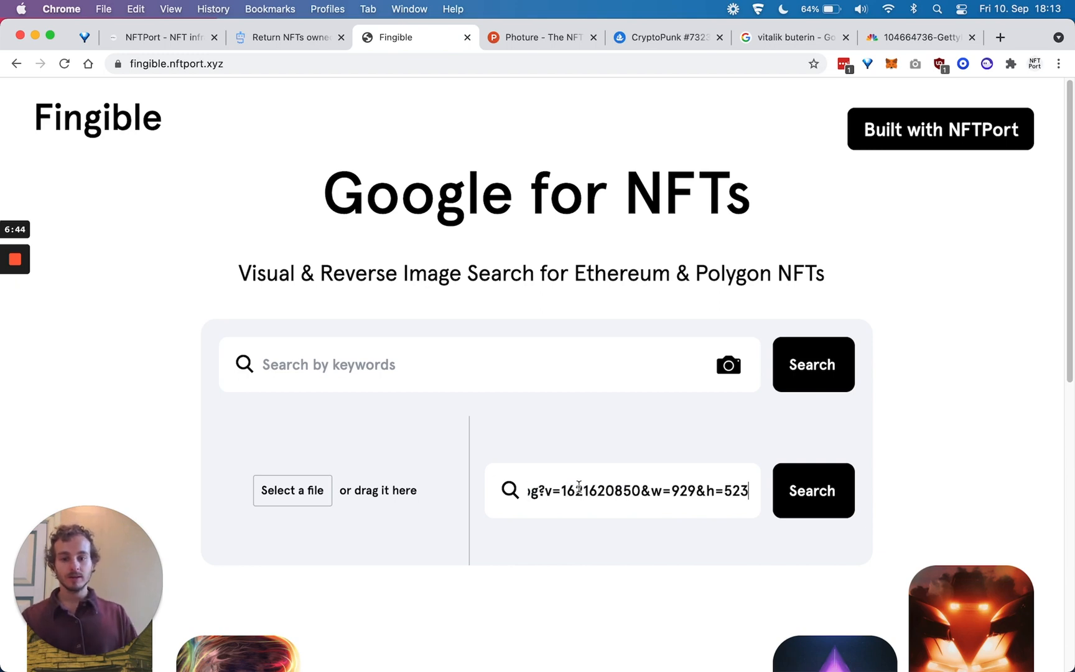
left_click(811, 490)
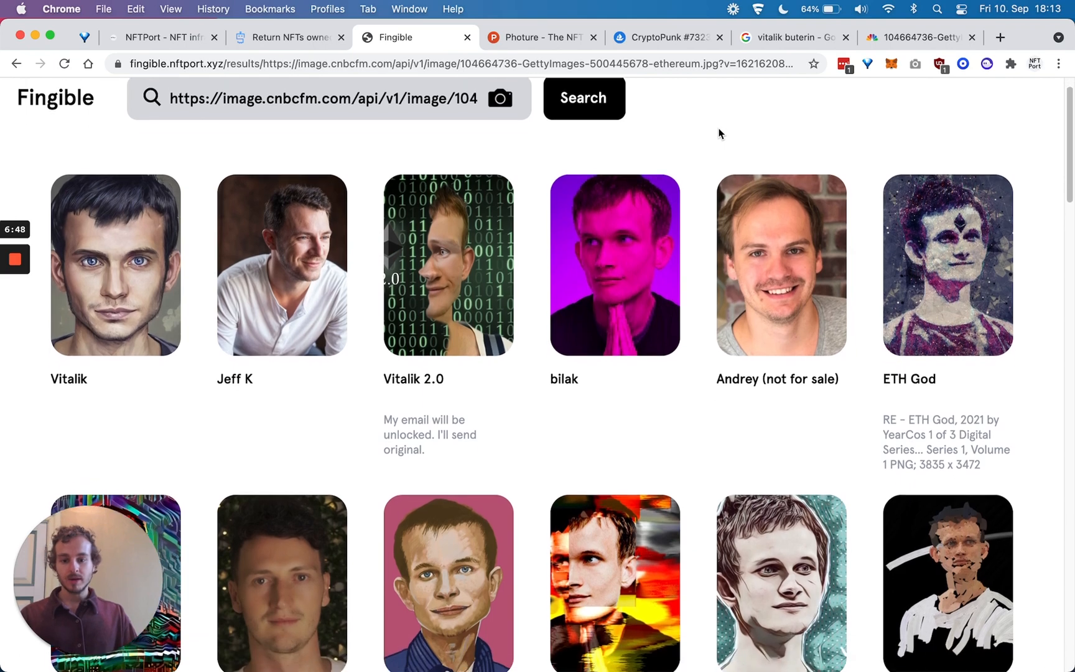
scroll("down", 3)
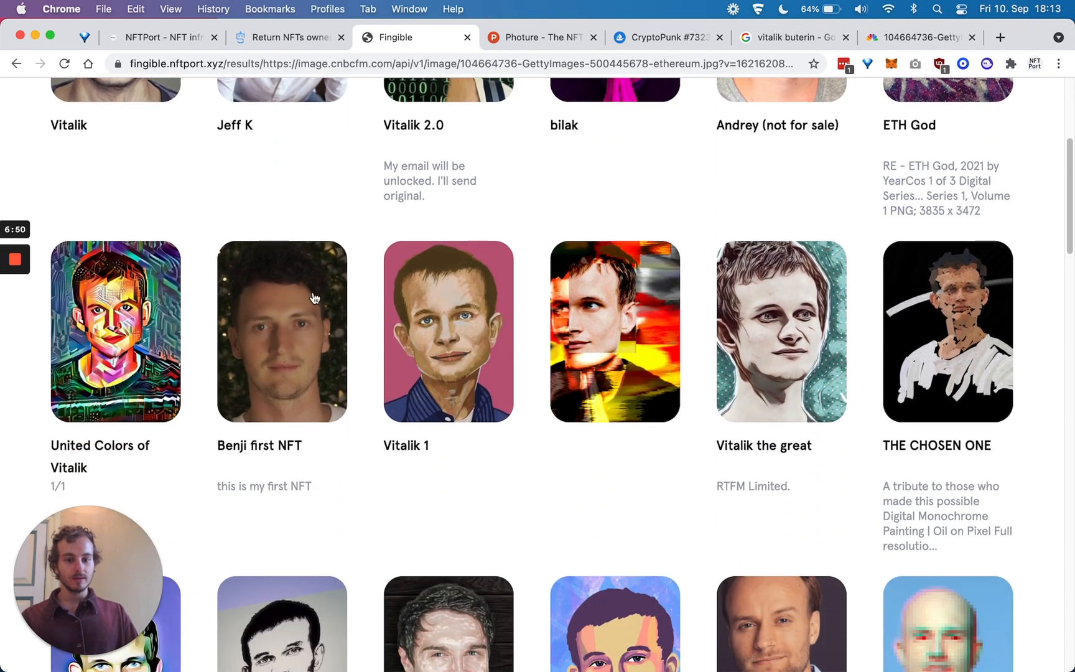
scroll("down", 3)
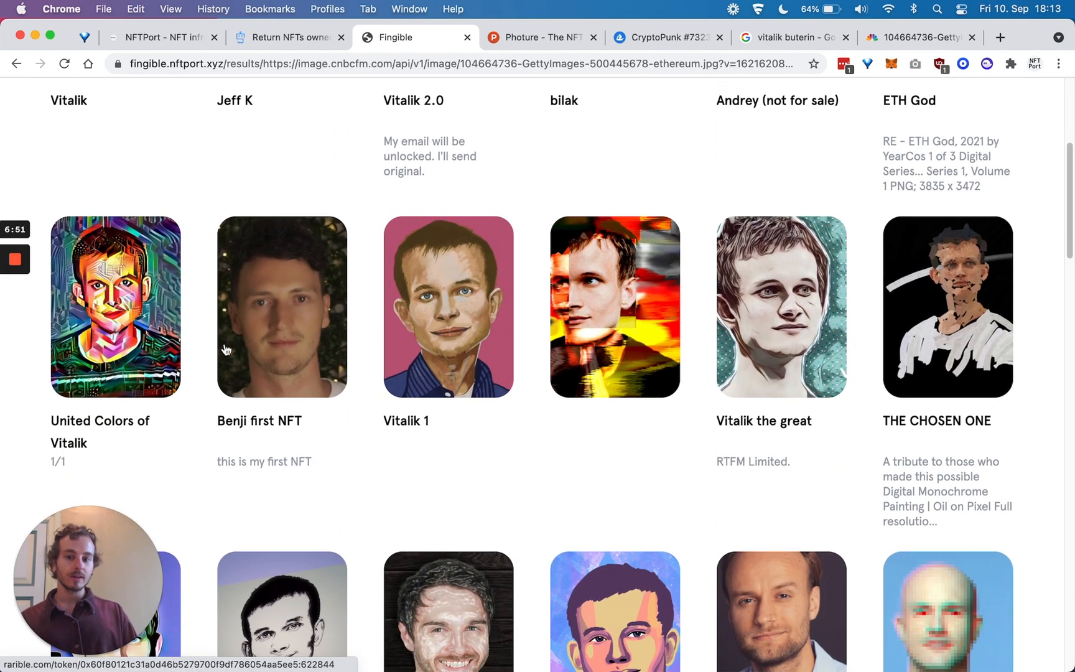
scroll("down", 3)
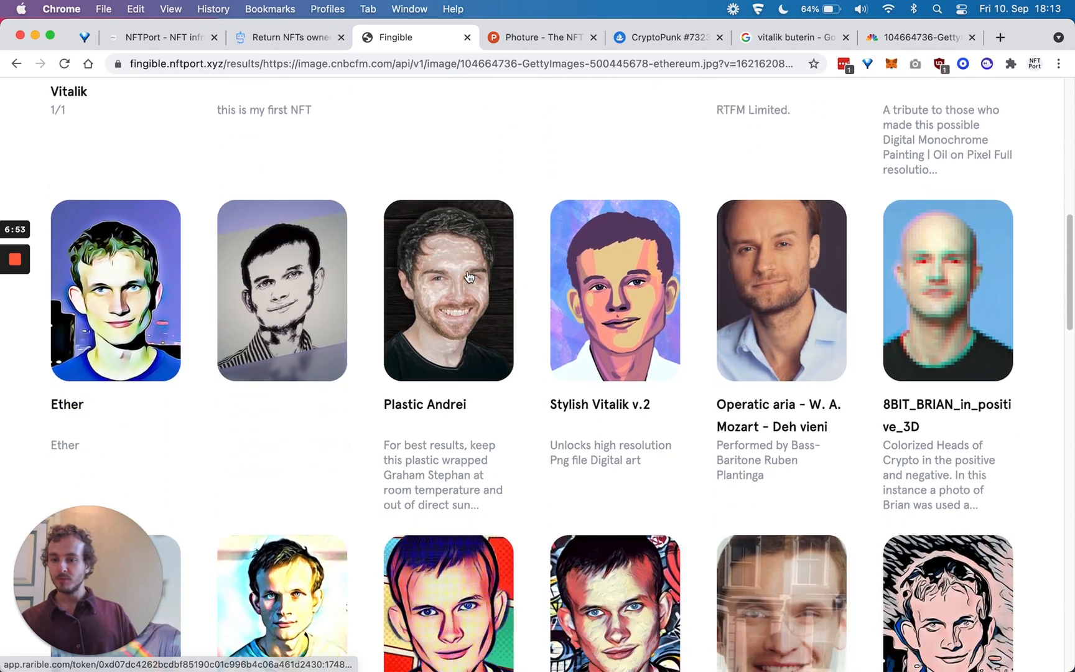
scroll("down", 3)
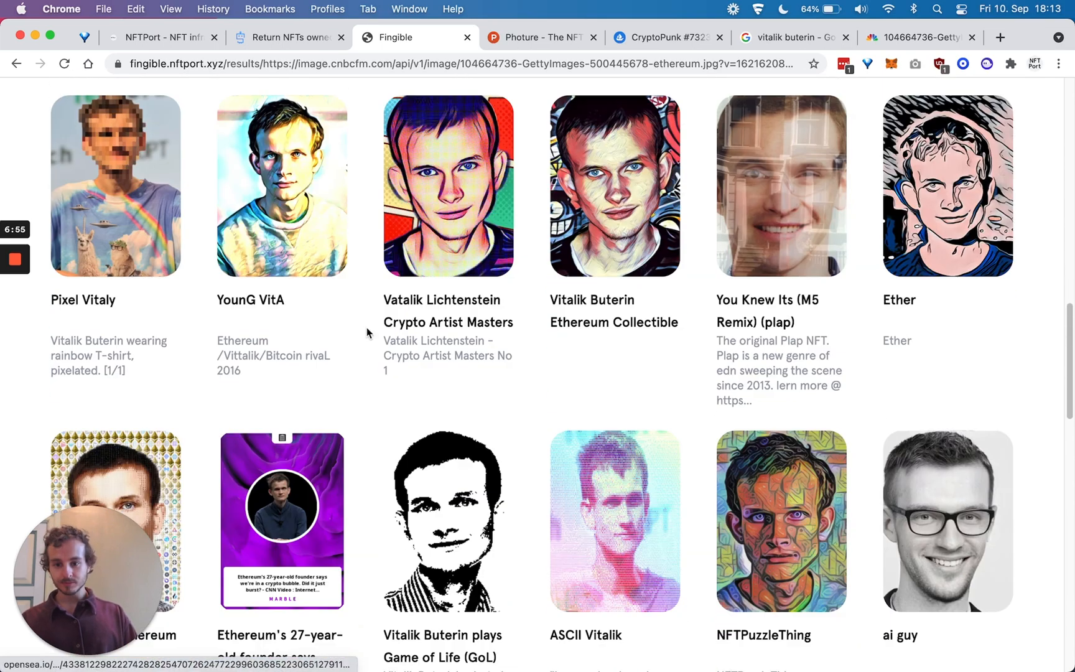
scroll("down", 3)
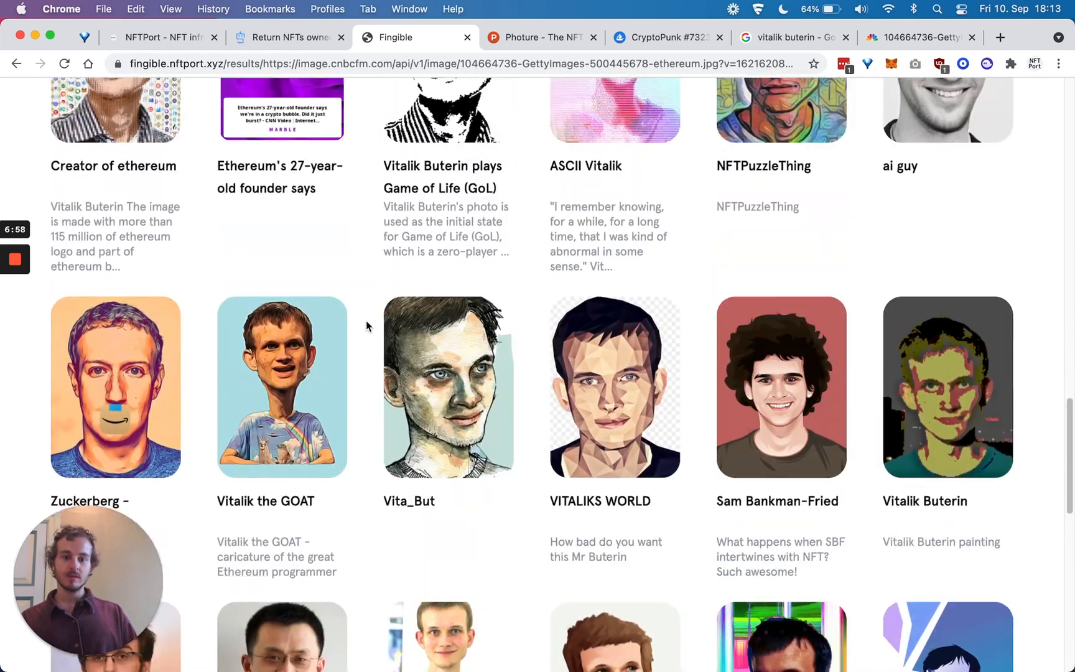
scroll("down", 3)
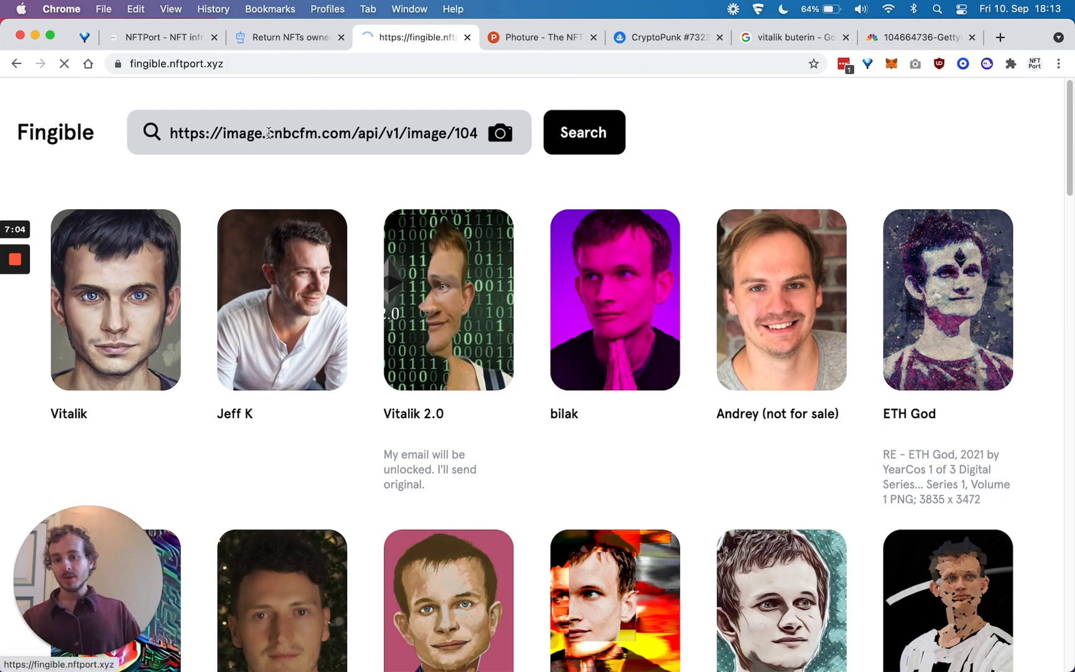
Read through the Easy minting endpoint docs listing the five things needed to mint an NFT.
left_click(288, 37)
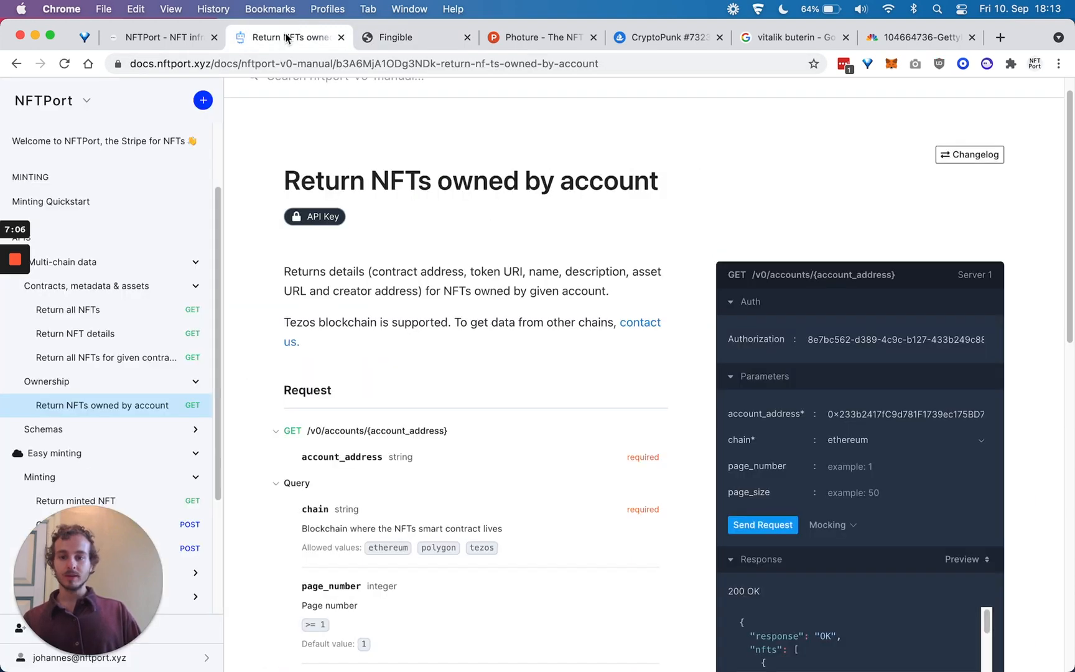
mouse_move(79, 334)
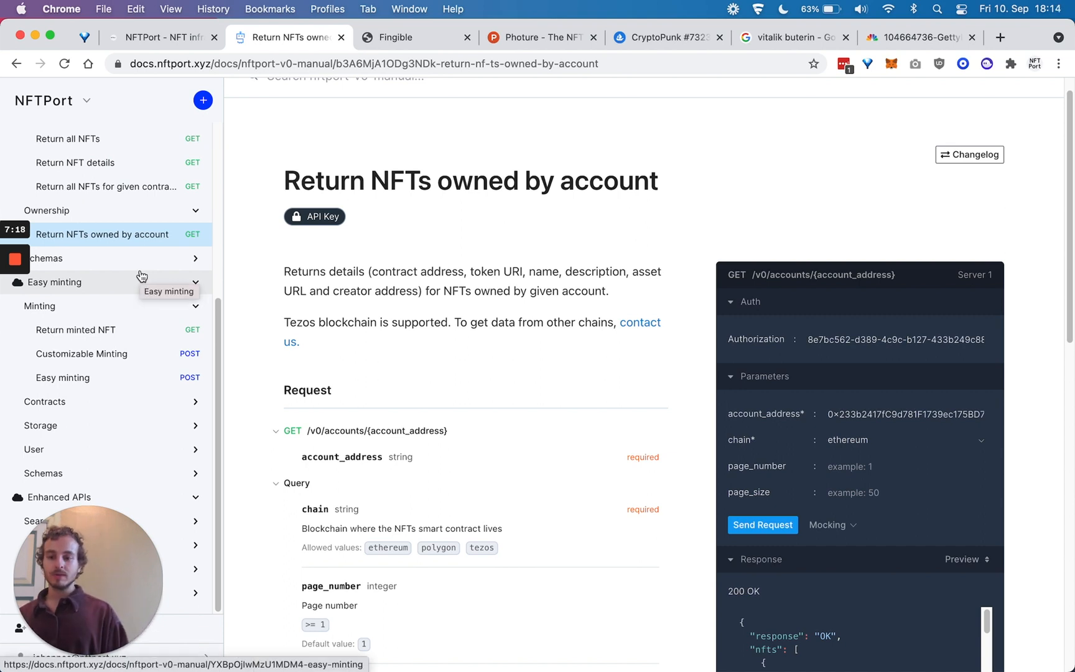
mouse_move(95, 323)
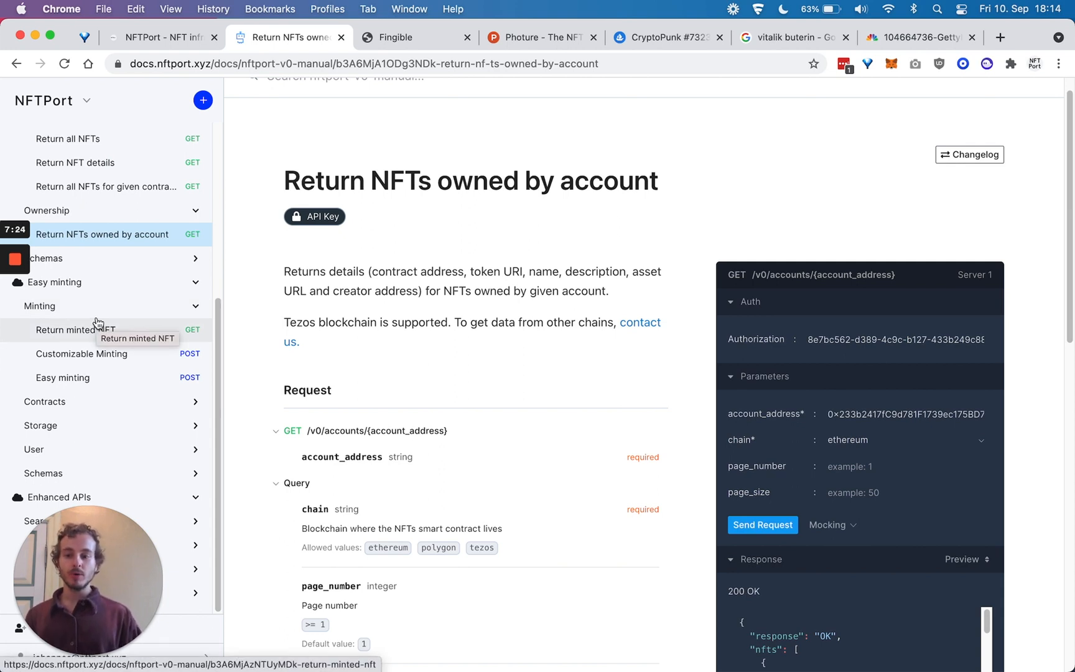
mouse_move(81, 332)
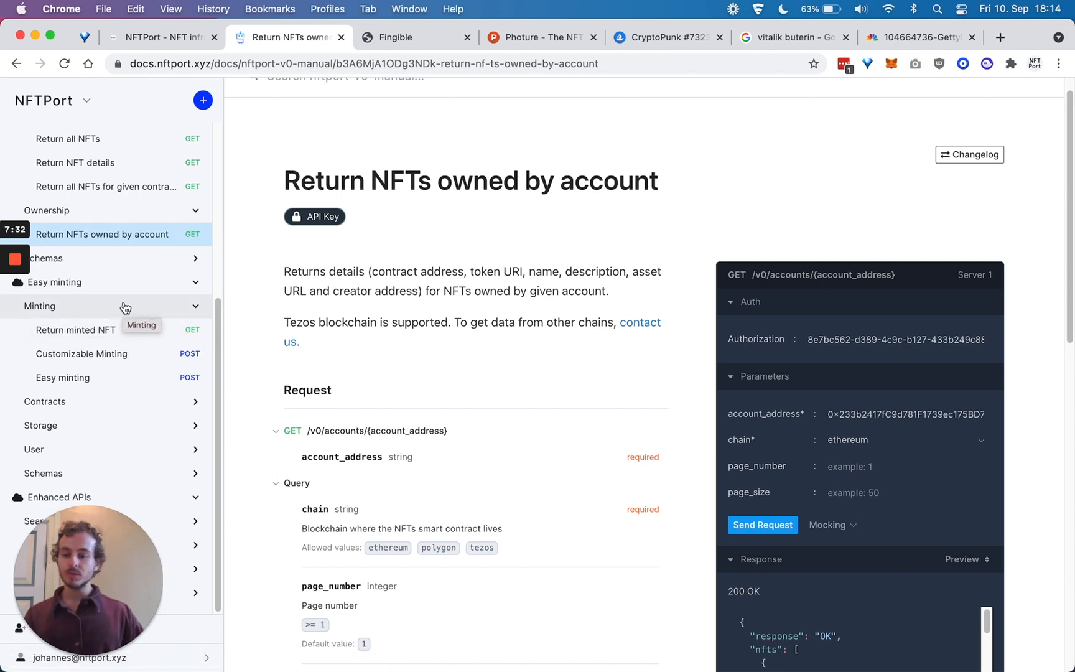
left_click(63, 376)
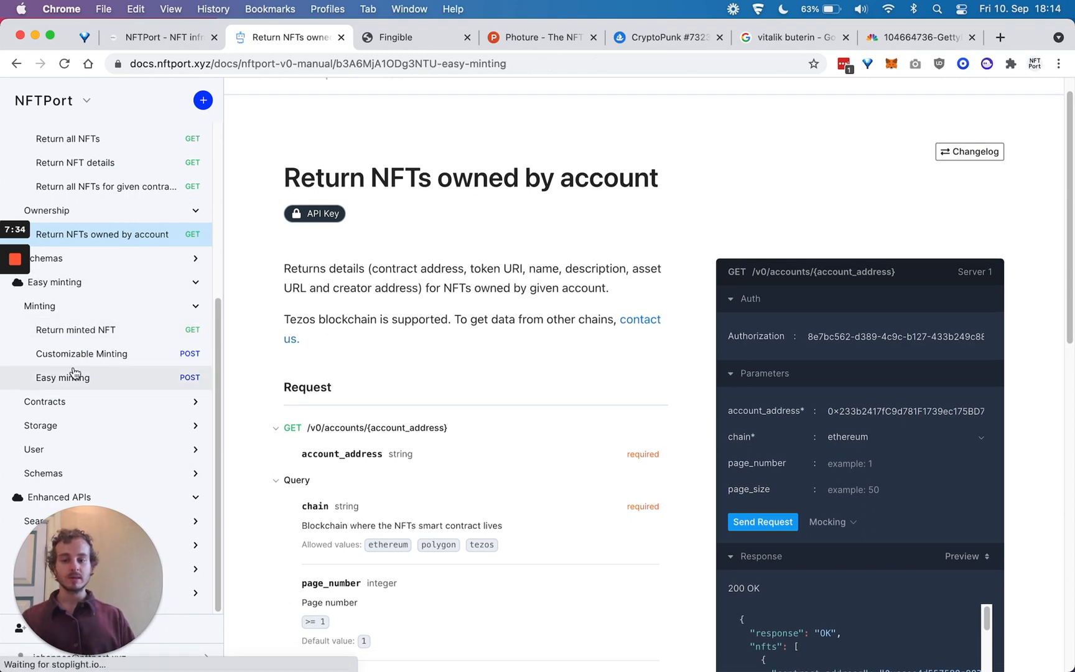
left_click(62, 377)
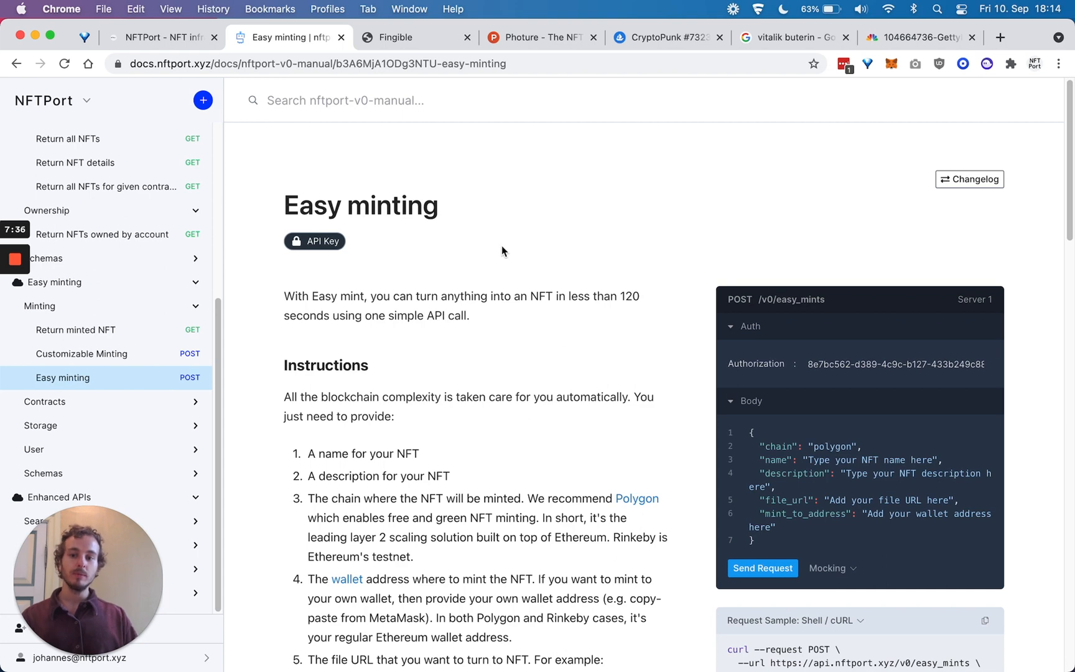
scroll("down", 3)
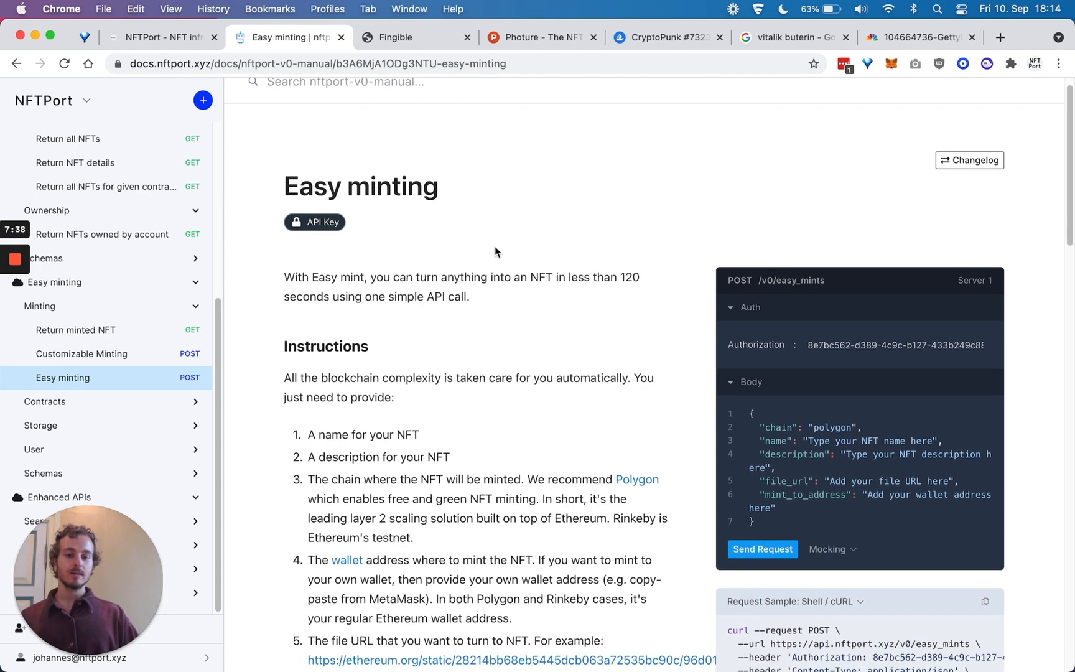
scroll("down", 3)
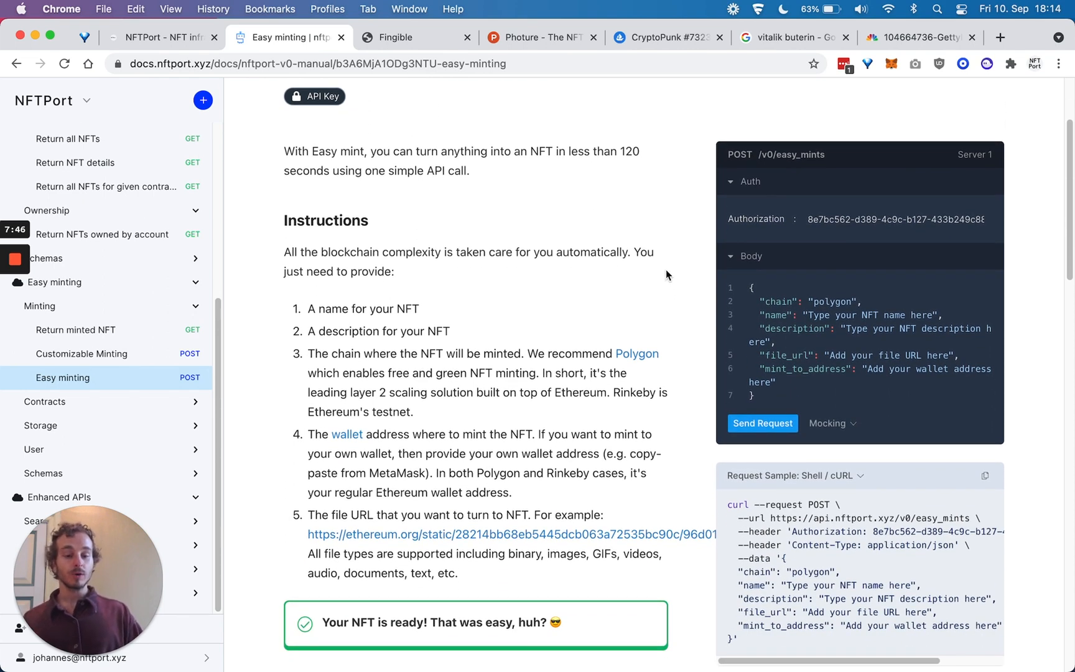
scroll("down", 3)
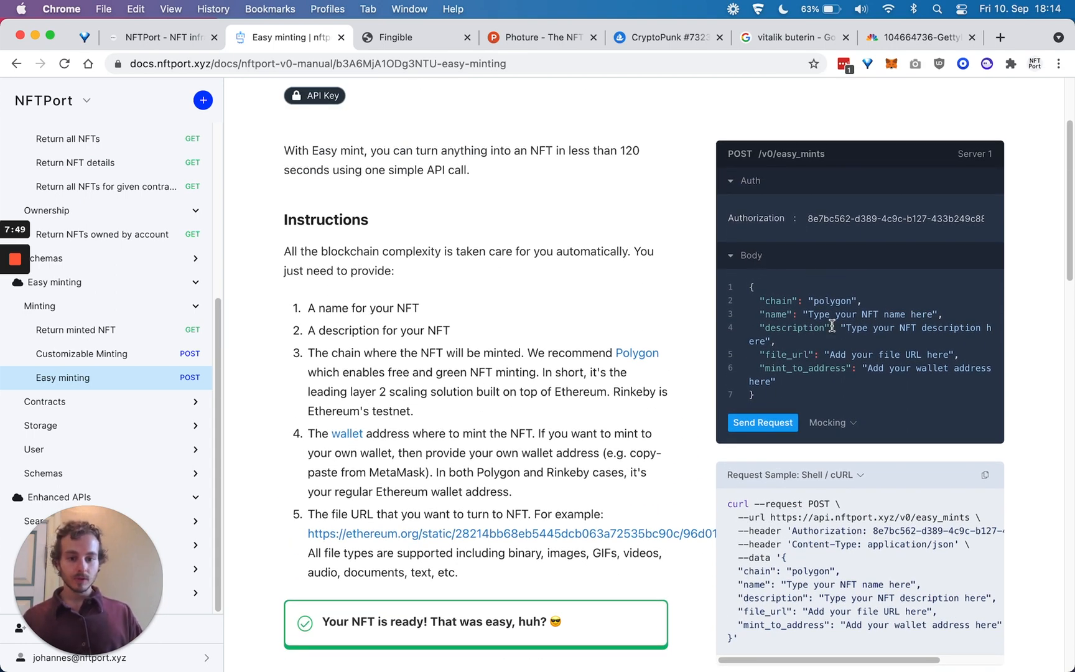
Open the ETHOnline 2021 site and its hero artwork in a new tab.
left_click(920, 38)
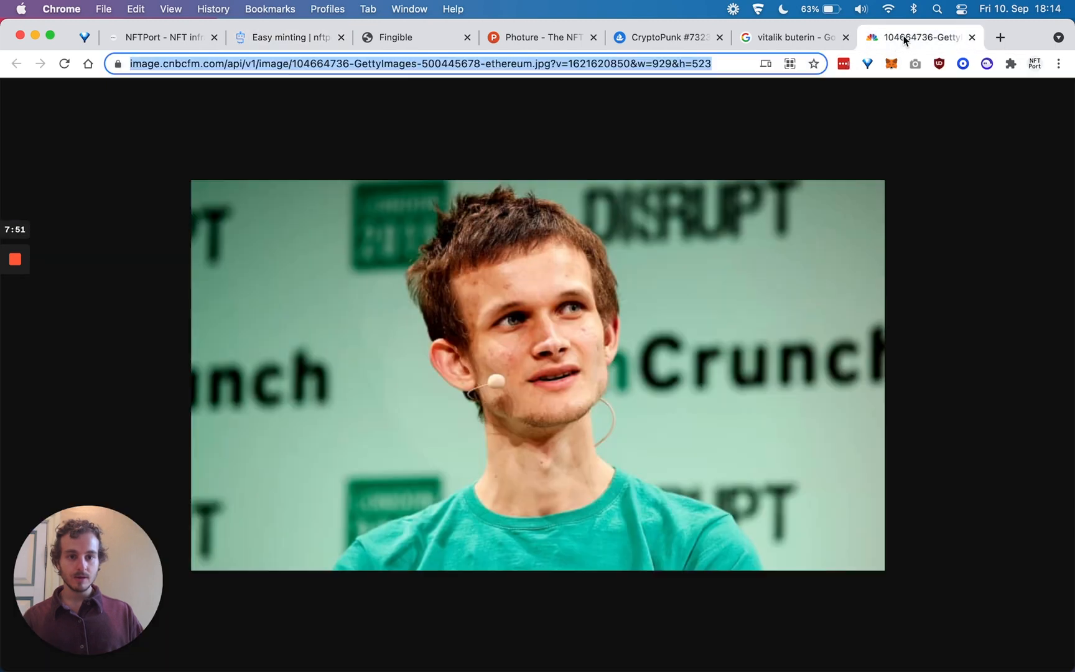
mouse_move(791, 37)
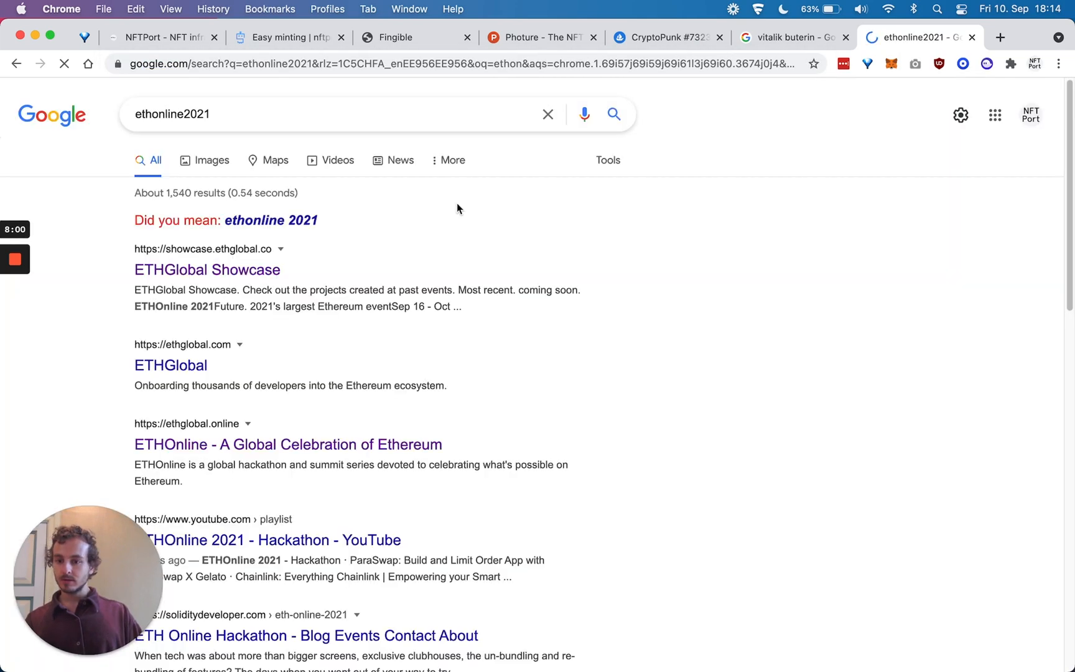
left_click(206, 270)
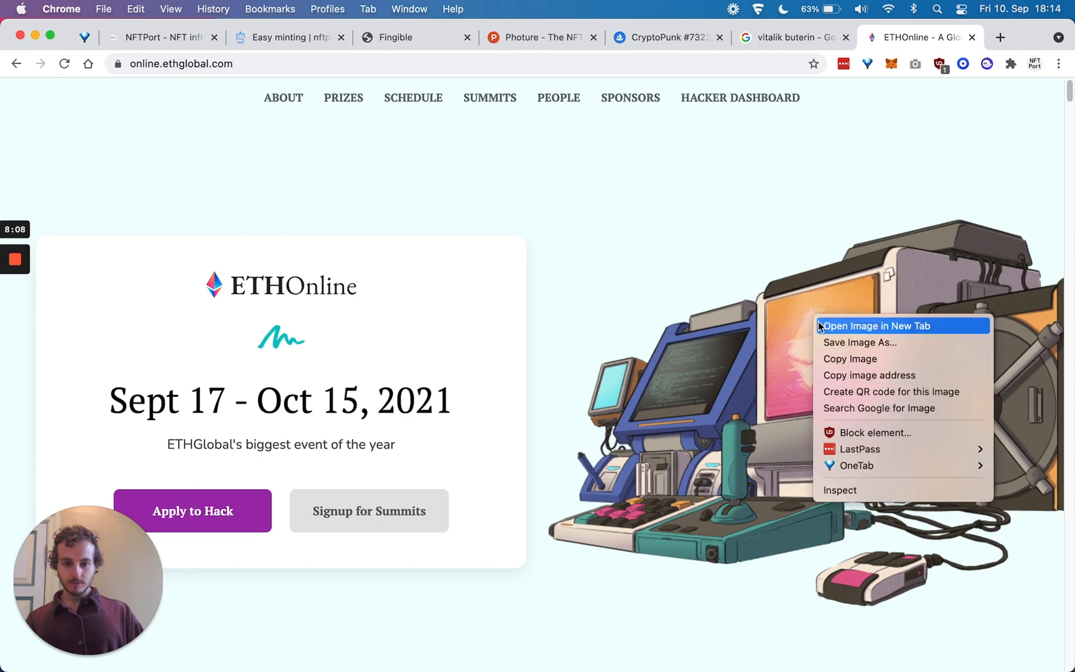
left_click(876, 325)
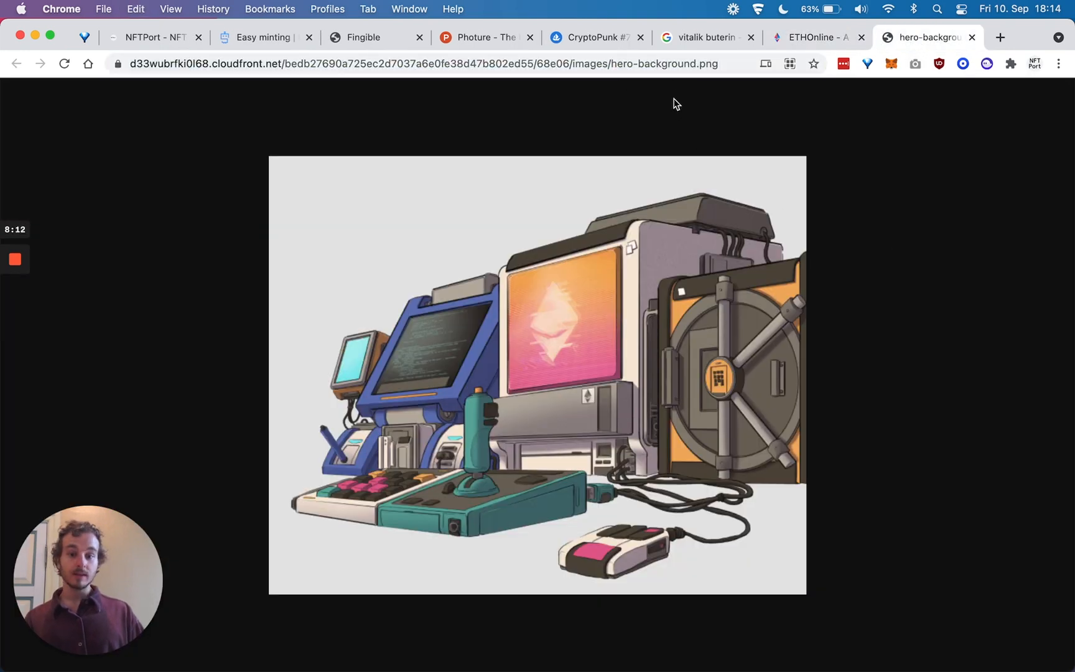
Close the old CryptoPunk tab and return to the Easy minting docs.
left_click(589, 37)
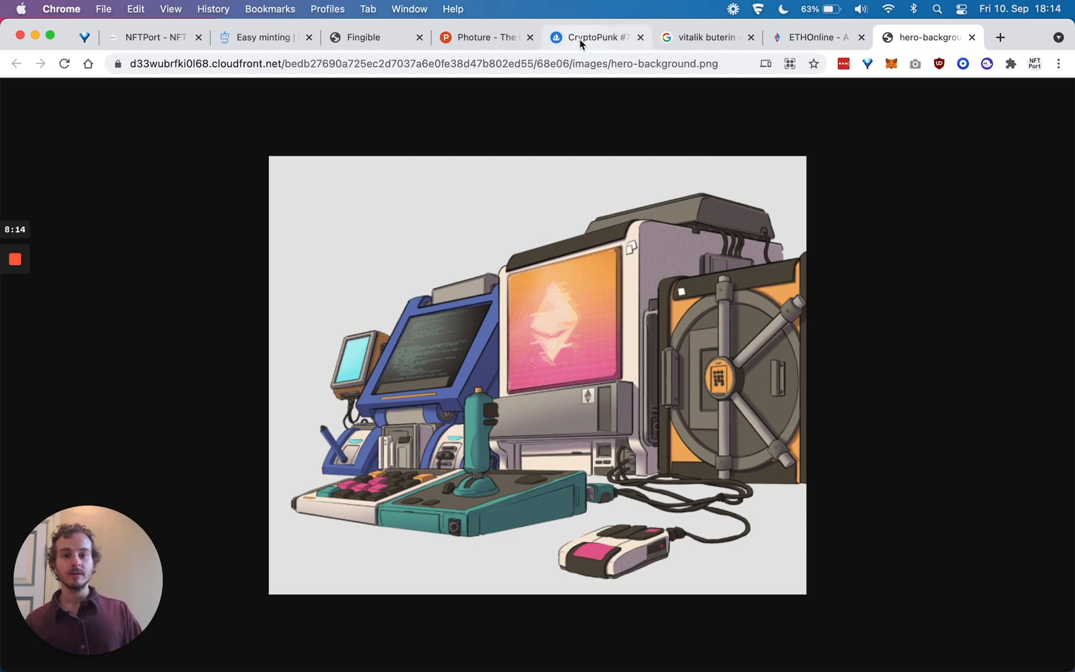
left_click(703, 37)
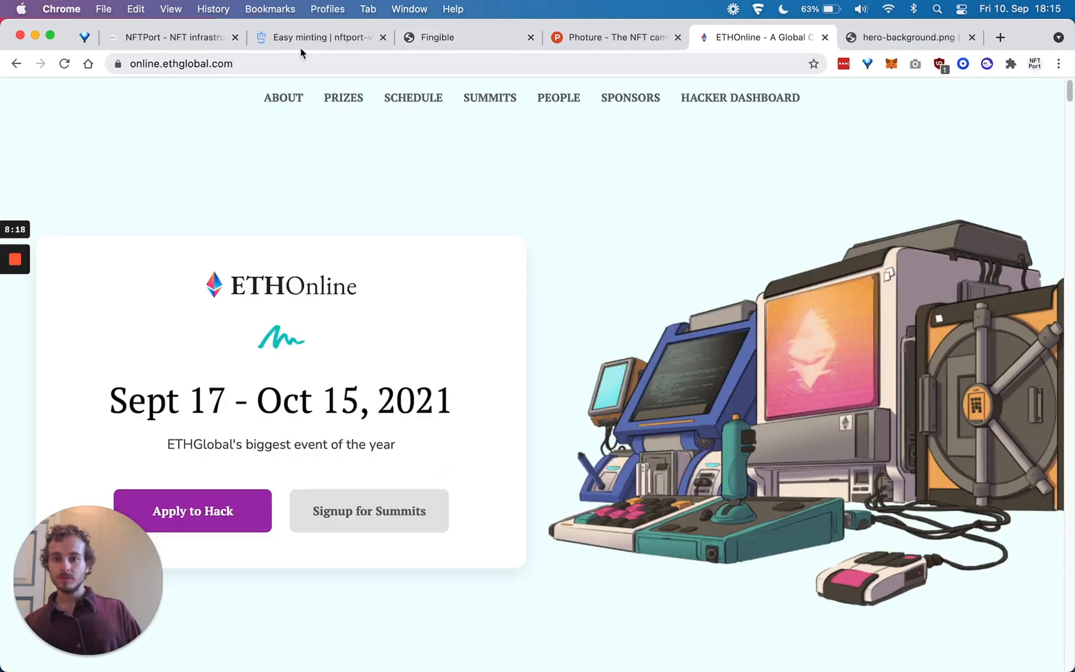
left_click(319, 37)
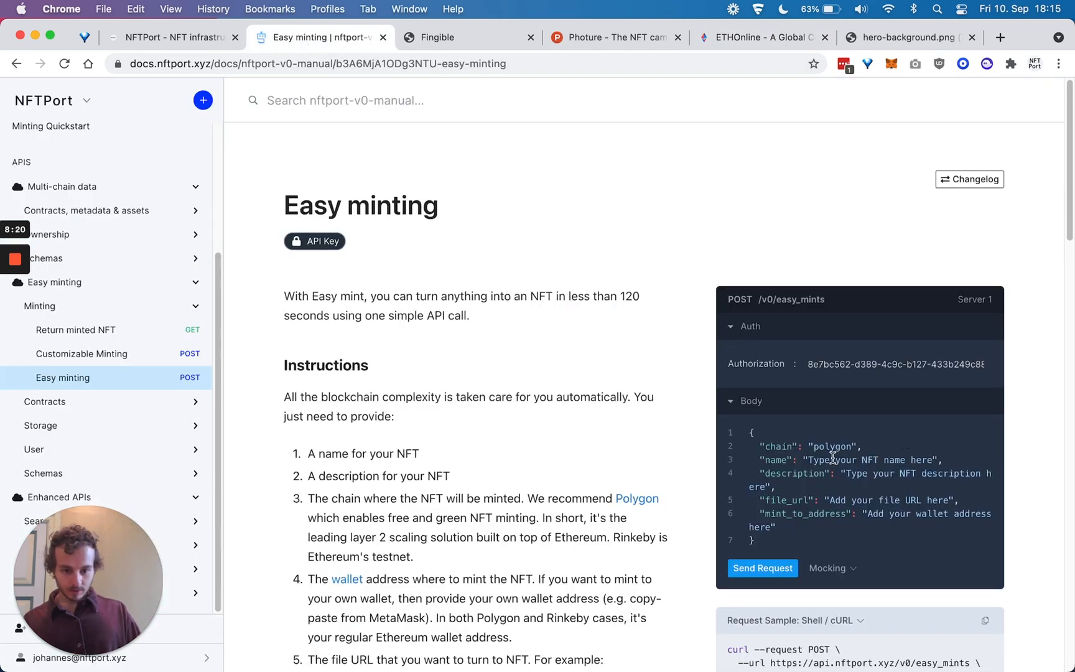
Fill the minting body with name ETHOnline, description 'cool image' and the cloudfront image URL.
double_click(832, 446)
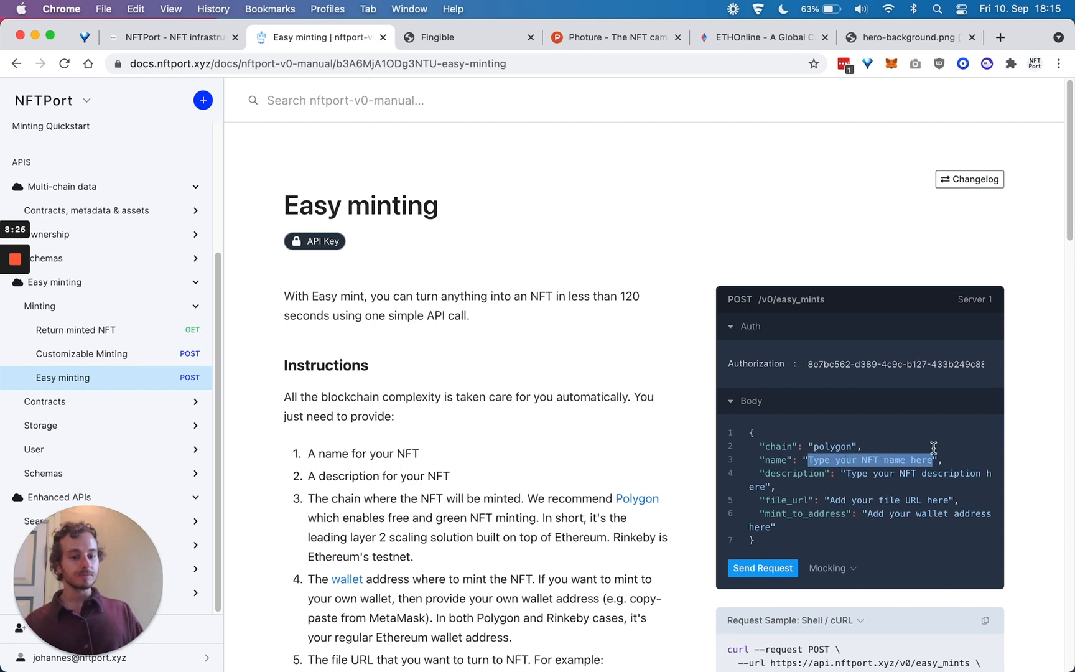
key("Backspace")
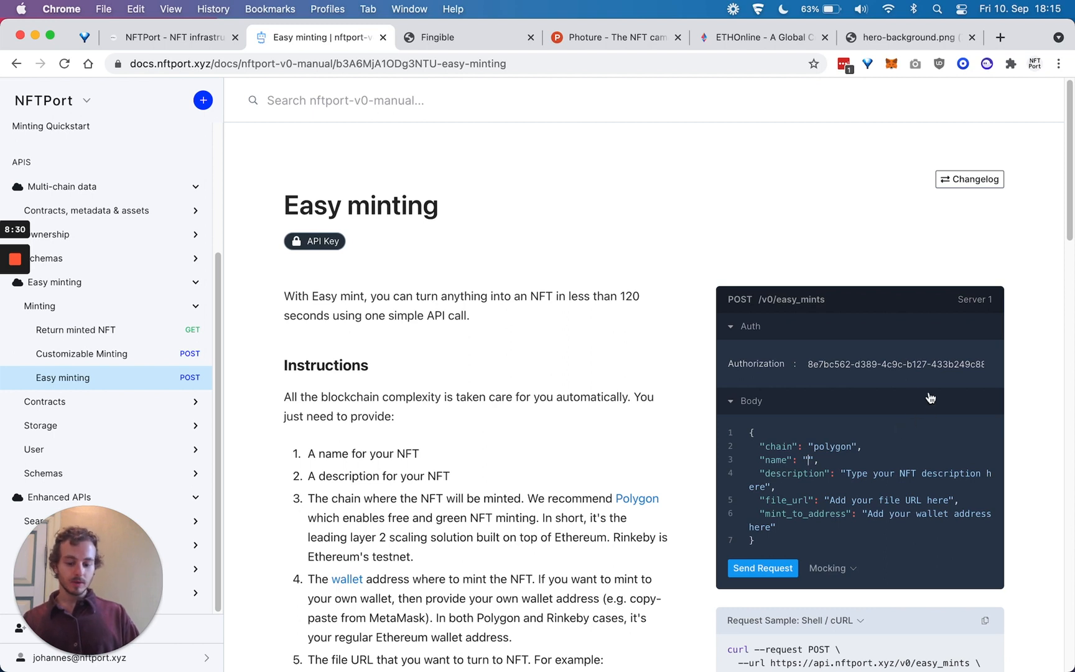
type("ETHOnline")
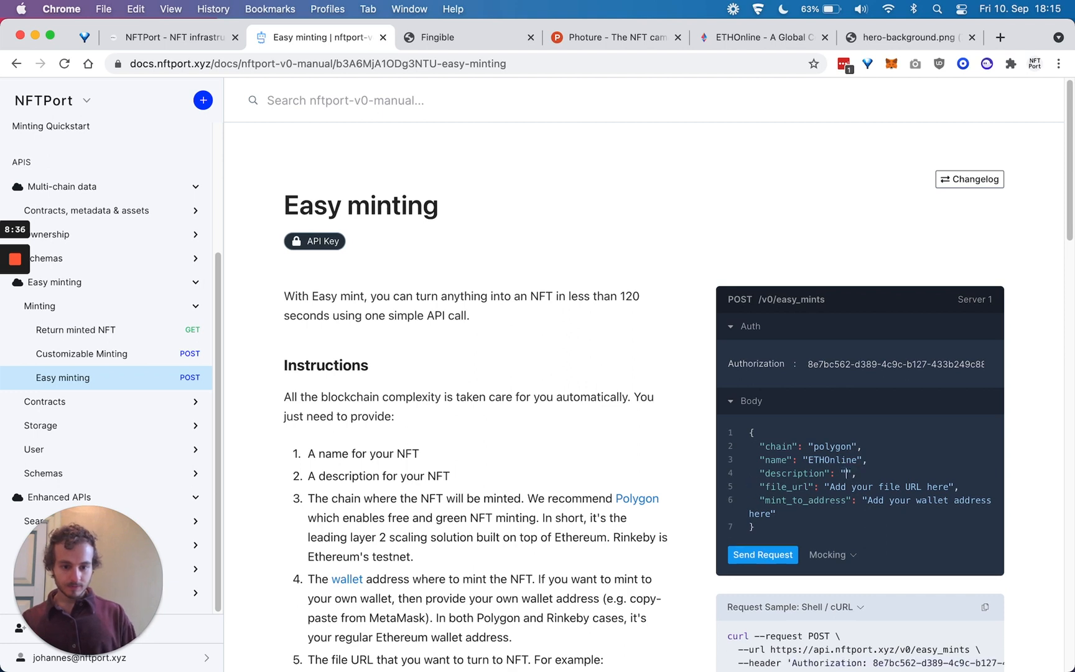
type("ETHOnline")
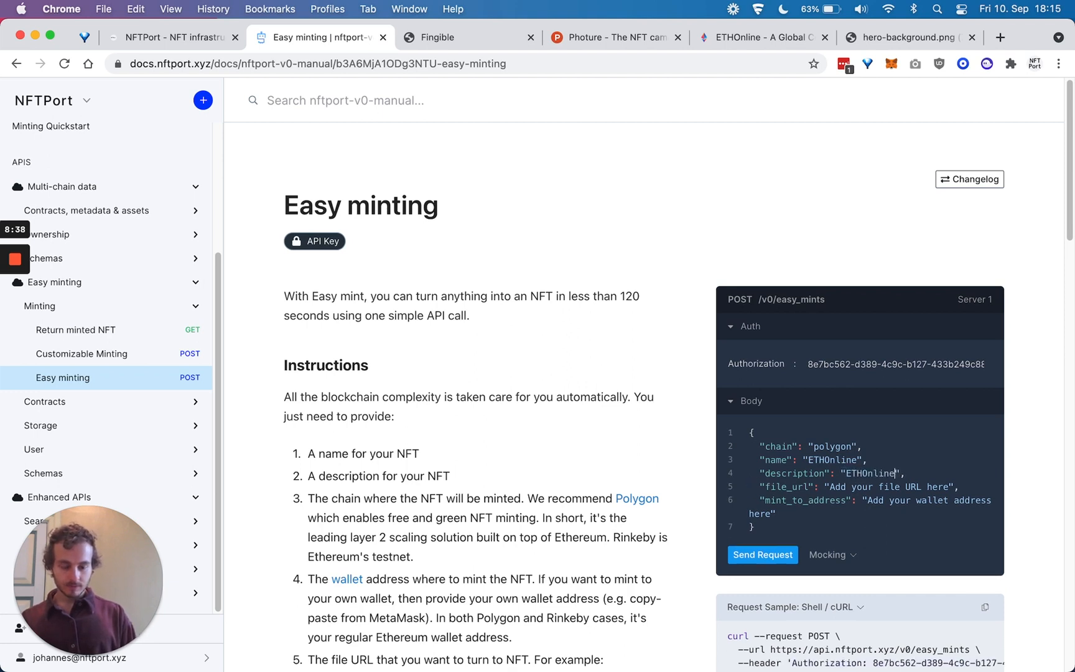
type("cool image")
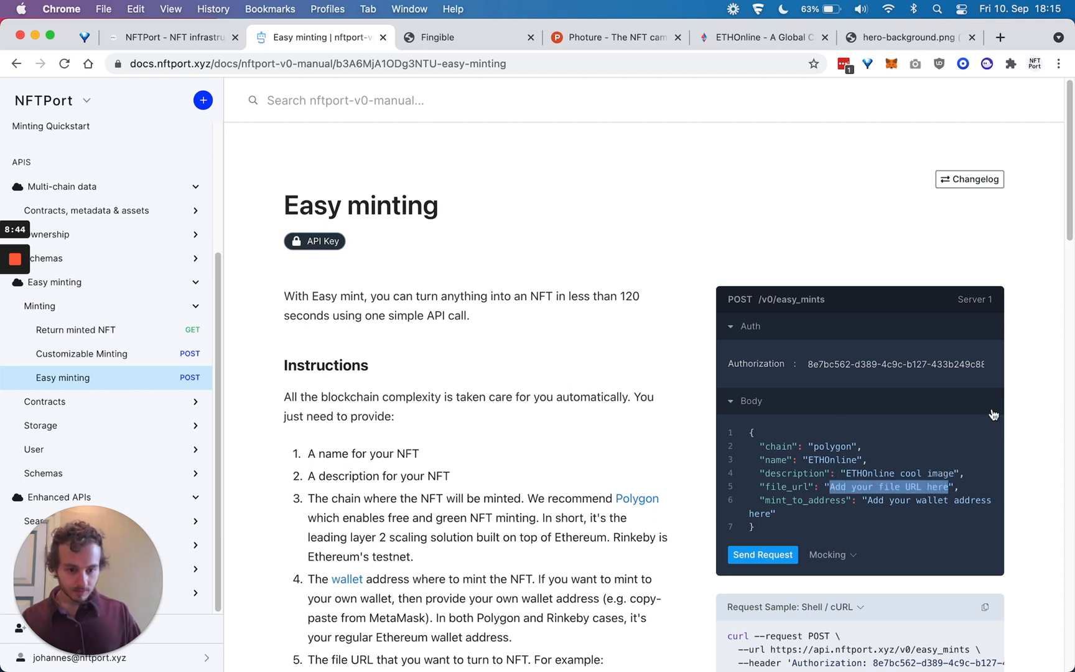
type("https://d33wubrfki0l68.cloudfront.net/bedb27690a725ec2d7037a6e0fe38d47b802ed55/68e06/images/hero-background.png")
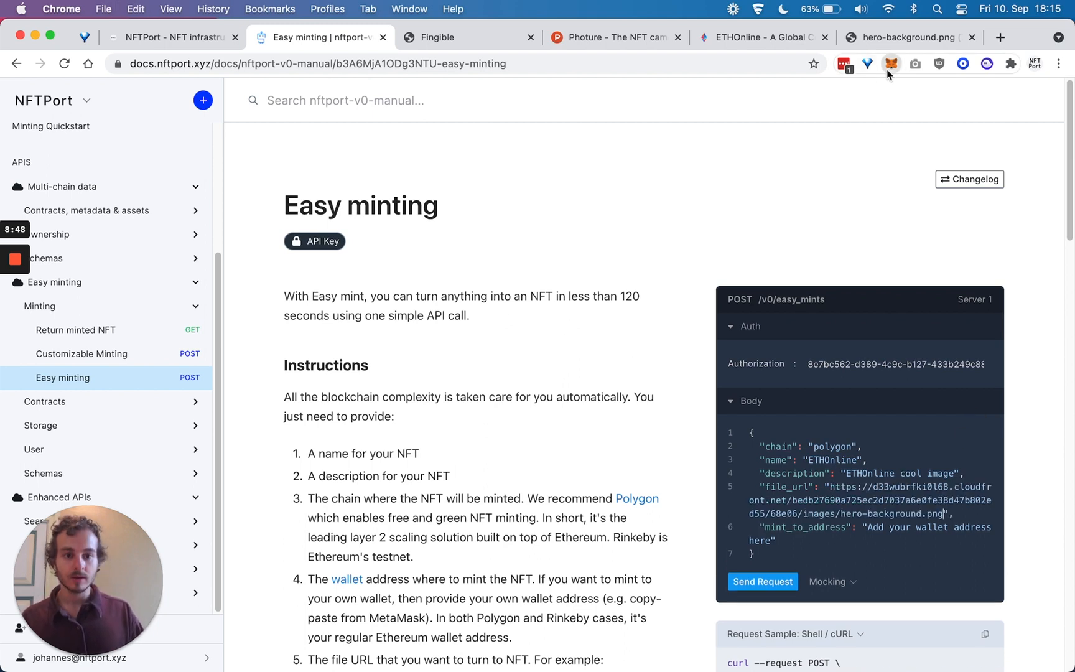
left_click(891, 63)
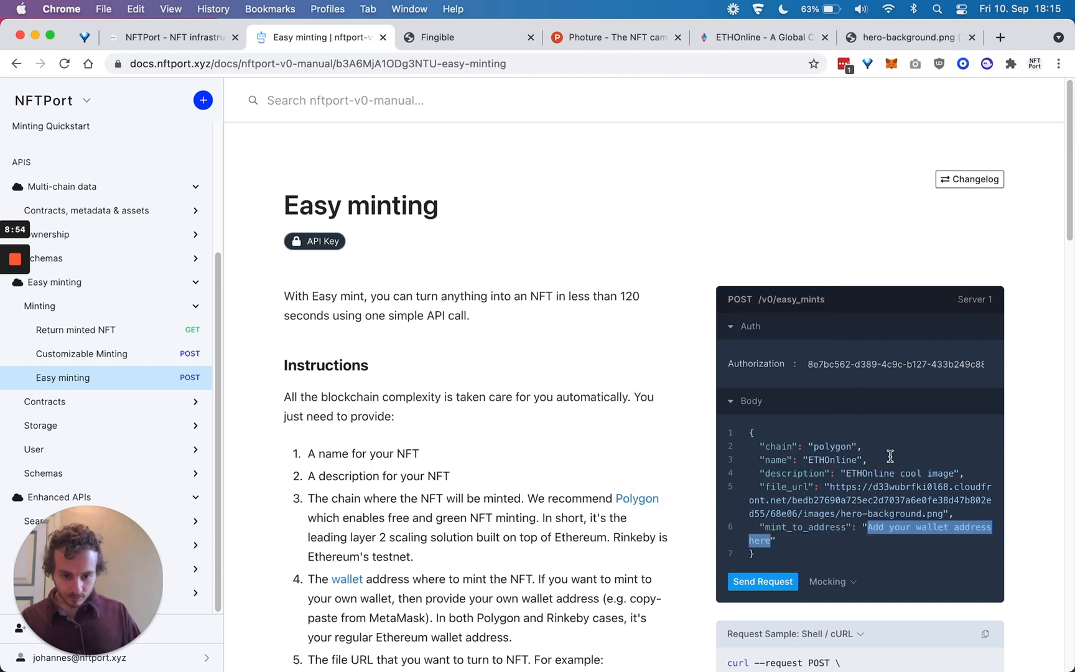
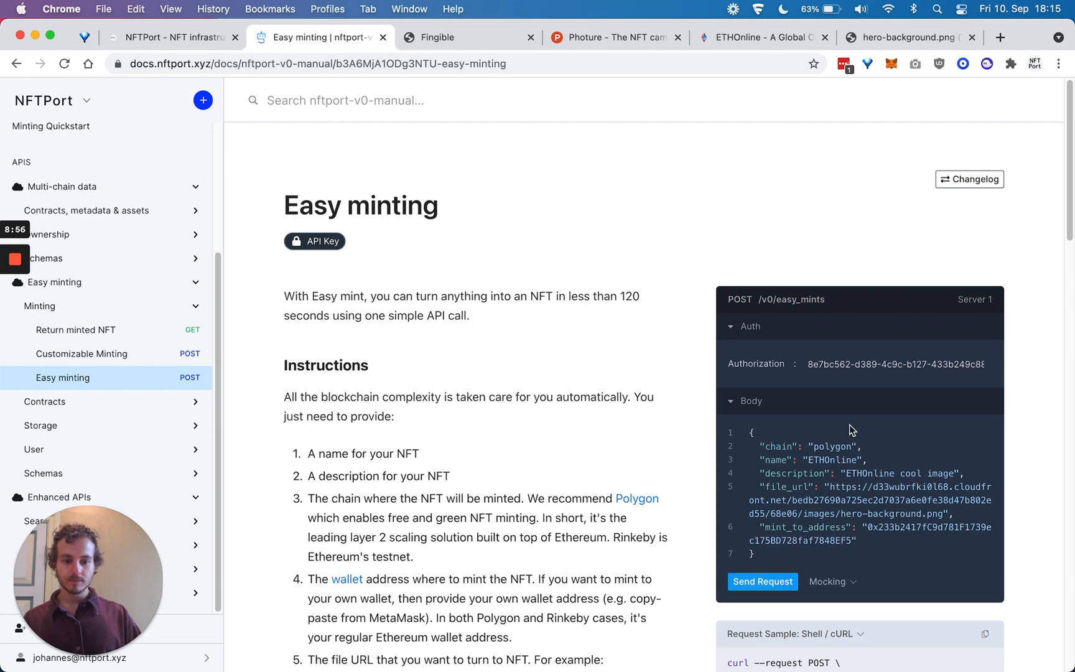
left_click(761, 581)
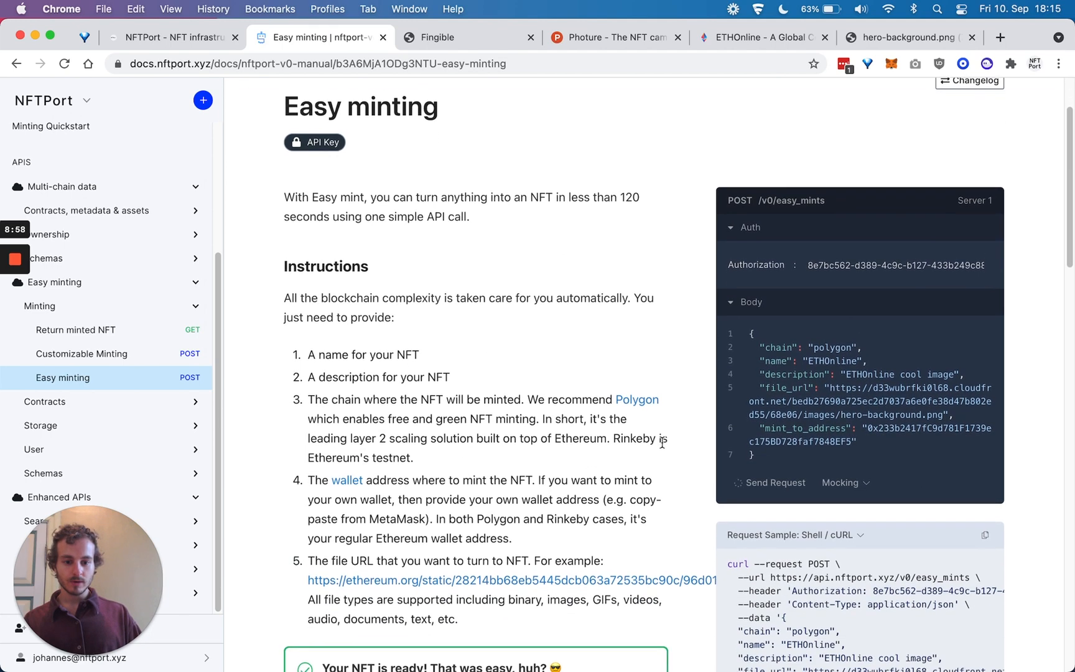
Review the 200 OK minting response with its contract address and transaction hash.
scroll("down", 3)
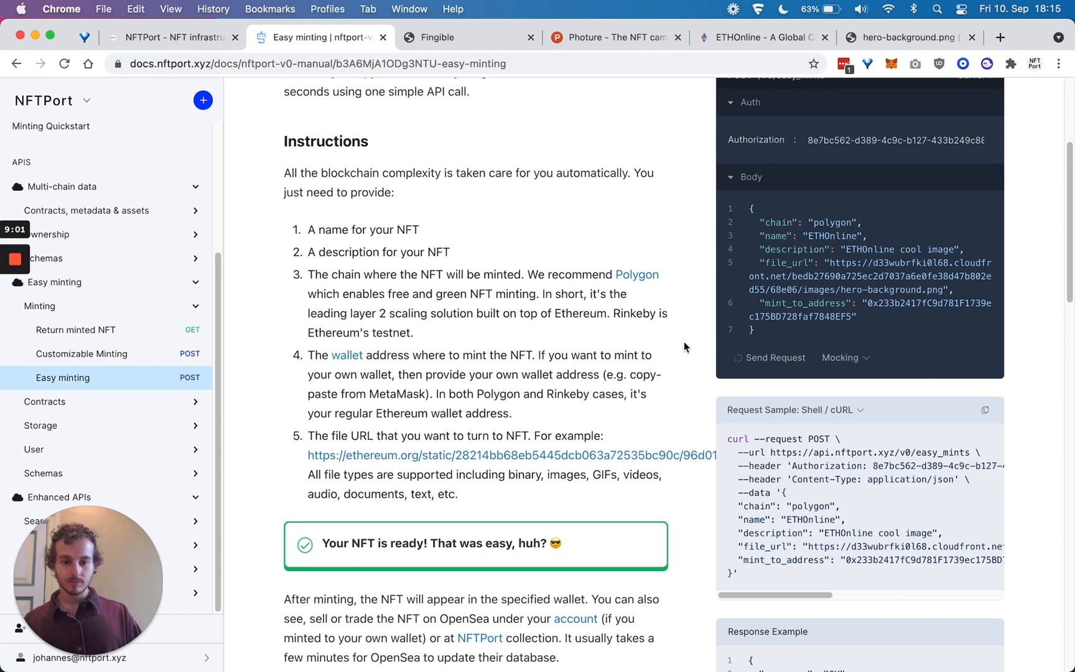
left_click(768, 357)
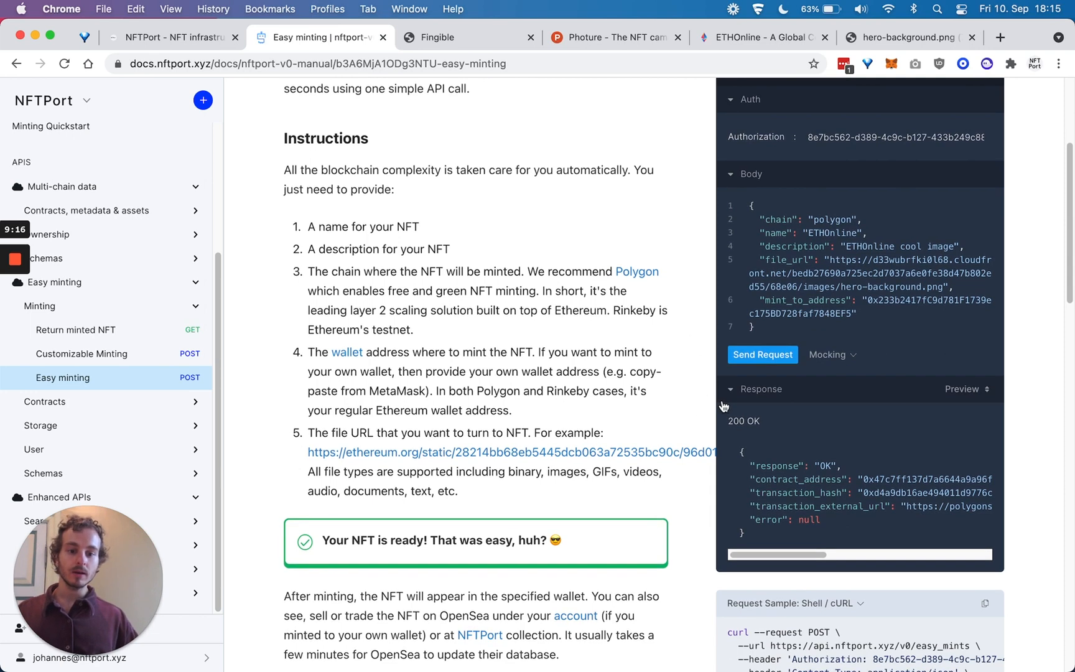
scroll("down", 3)
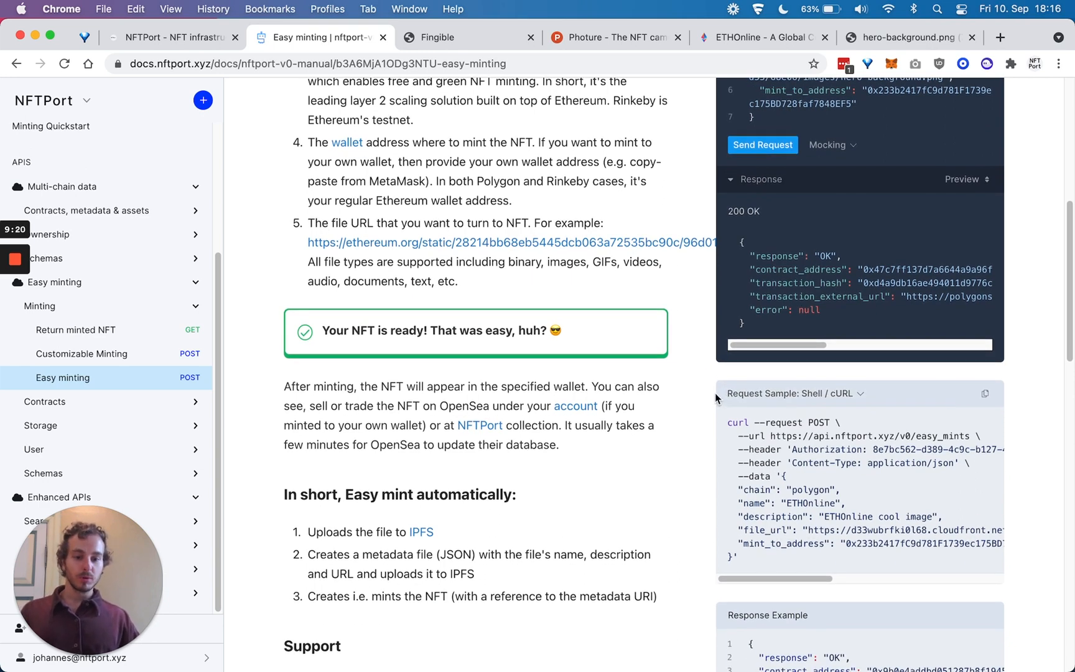
scroll("down", 3)
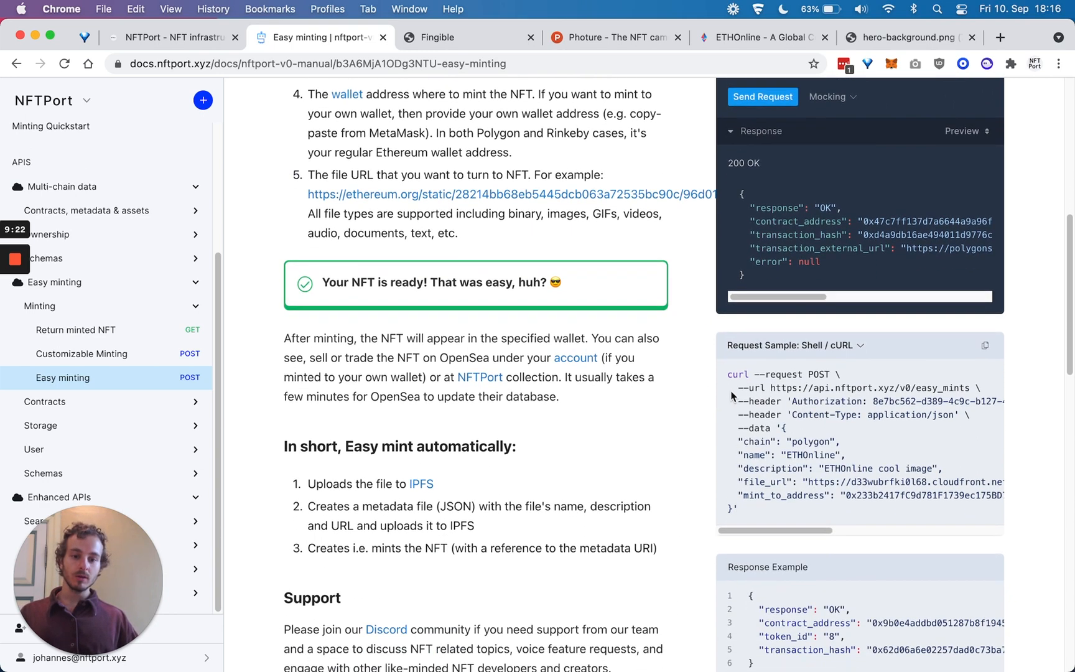
Show the request sample as Python 3 code instead of Shell/cURL.
left_click(792, 345)
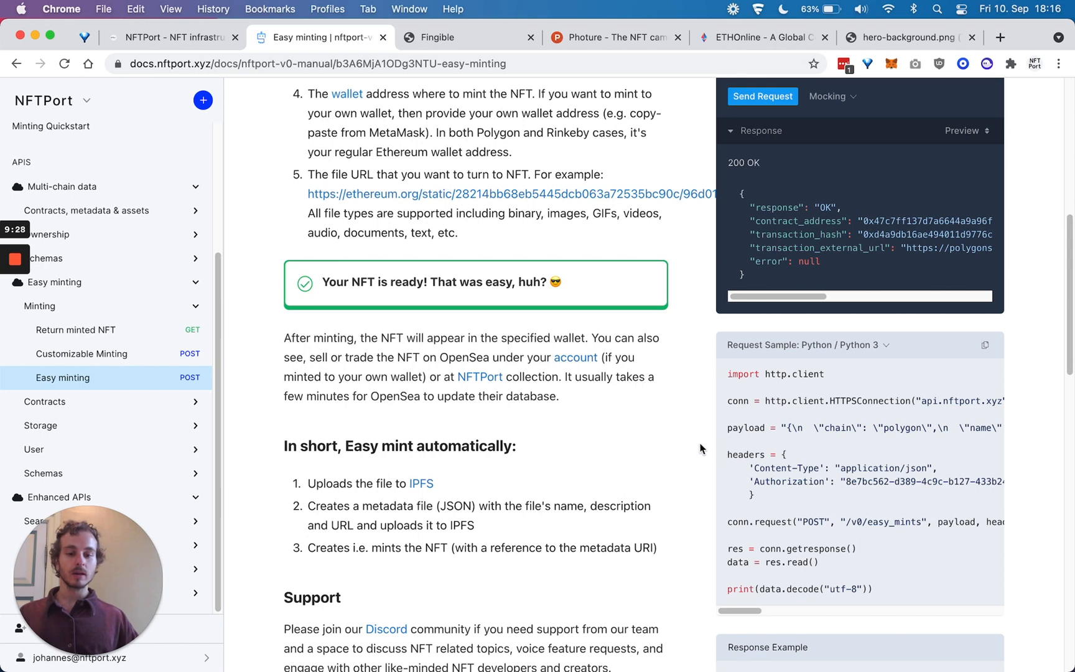
scroll("down", 3)
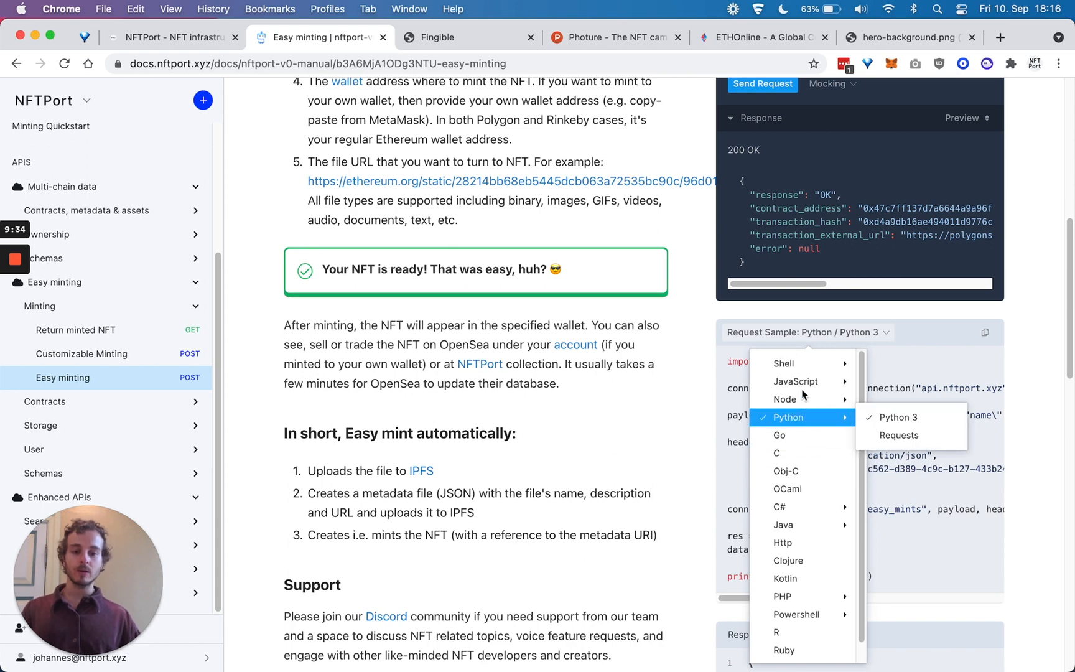
left_click(782, 363)
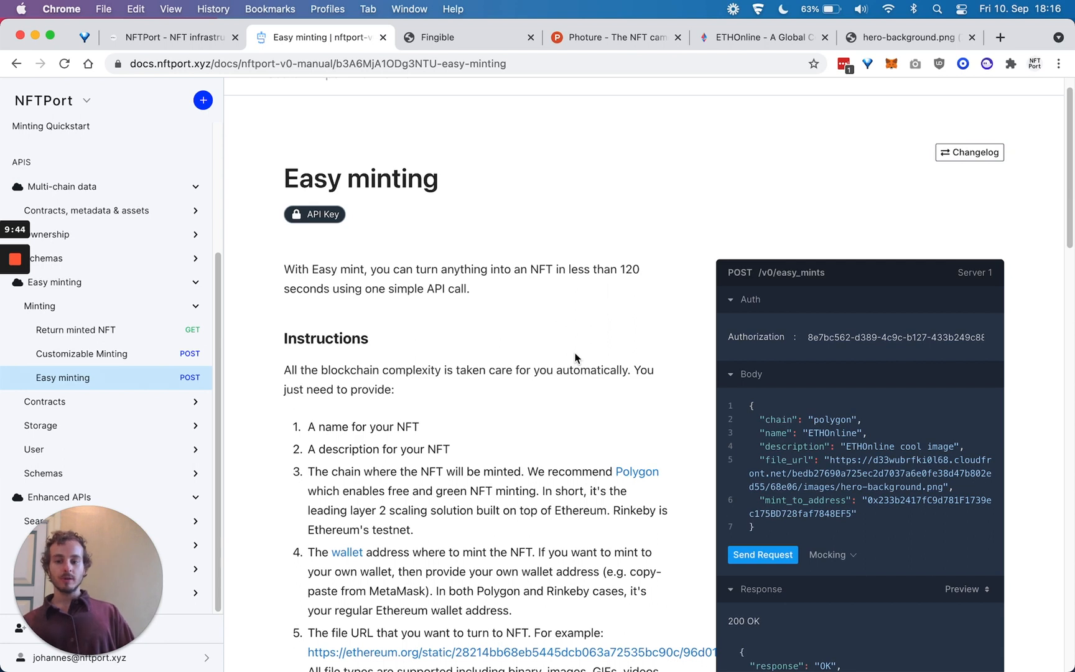
mouse_move(578, 358)
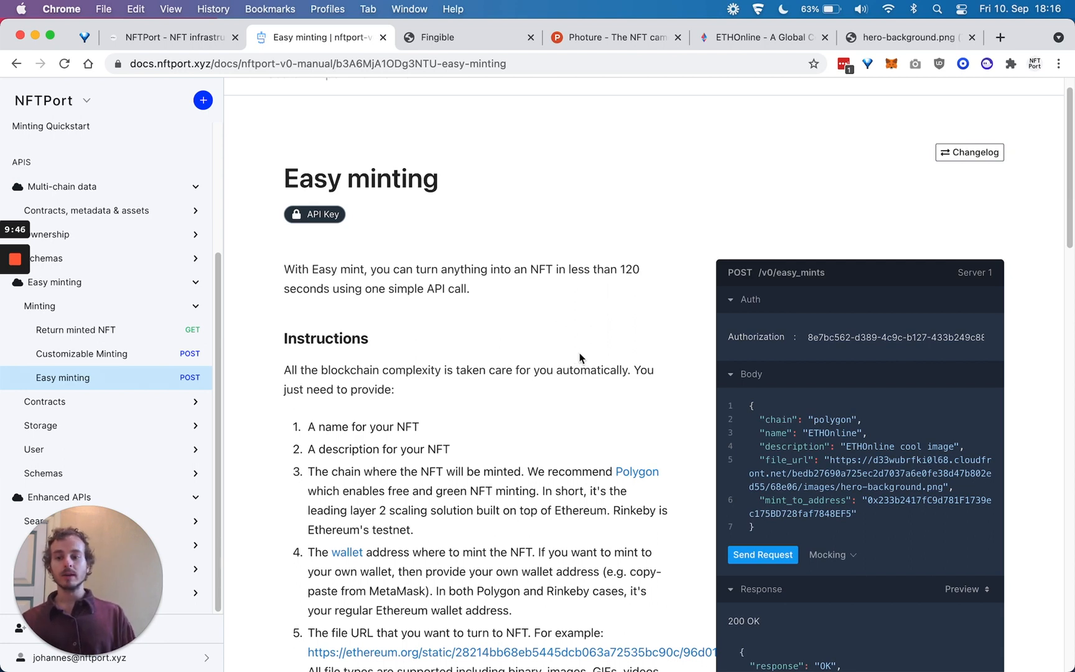
mouse_move(111, 402)
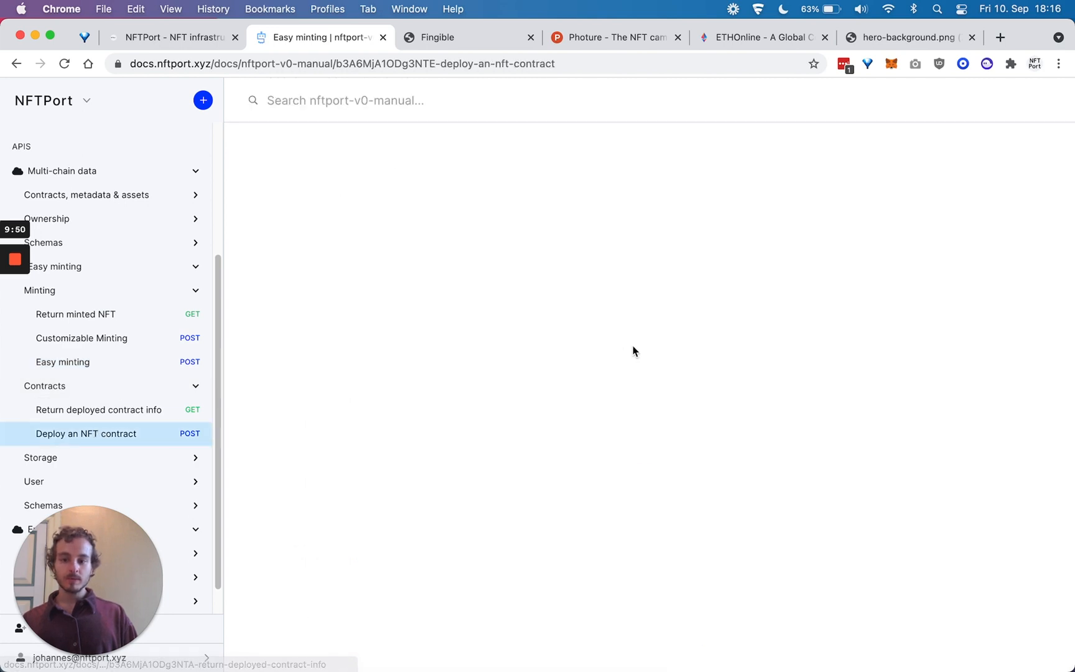
On the Deploy an NFT contract page, replace My Cool Token with the ETHOnline contract name.
left_click(86, 433)
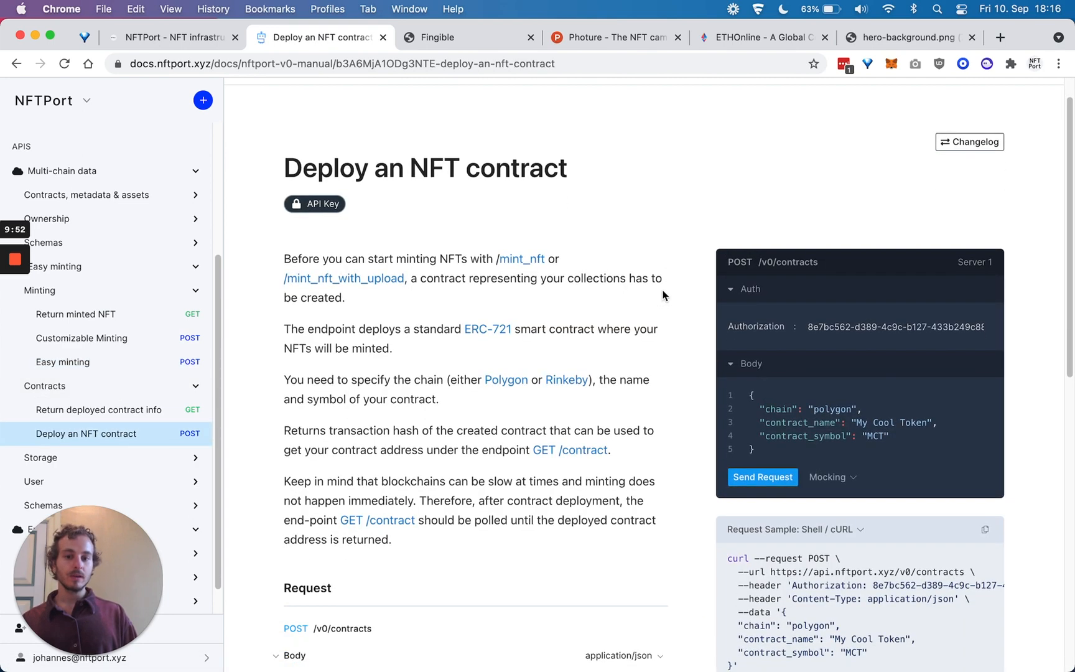
scroll("down", 3)
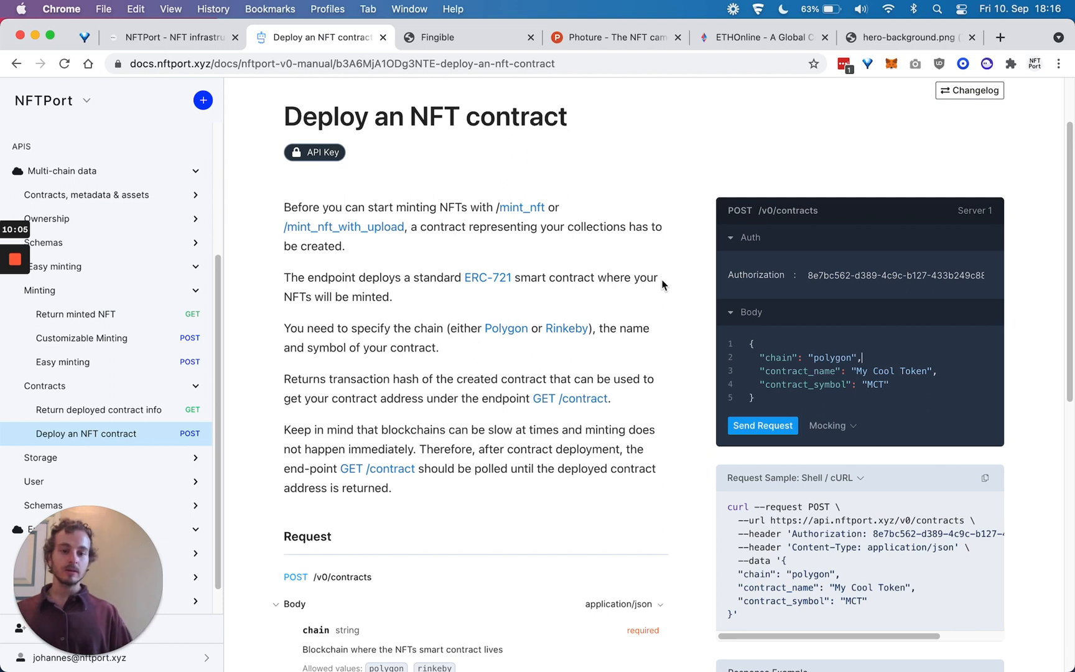
mouse_move(679, 291)
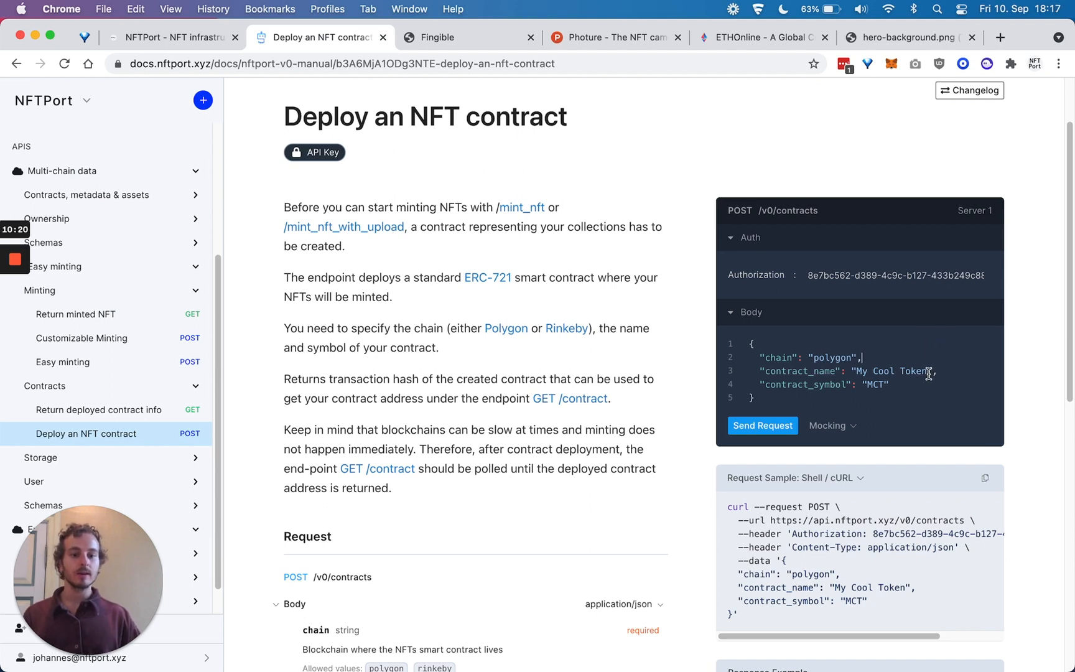
double_click(889, 371)
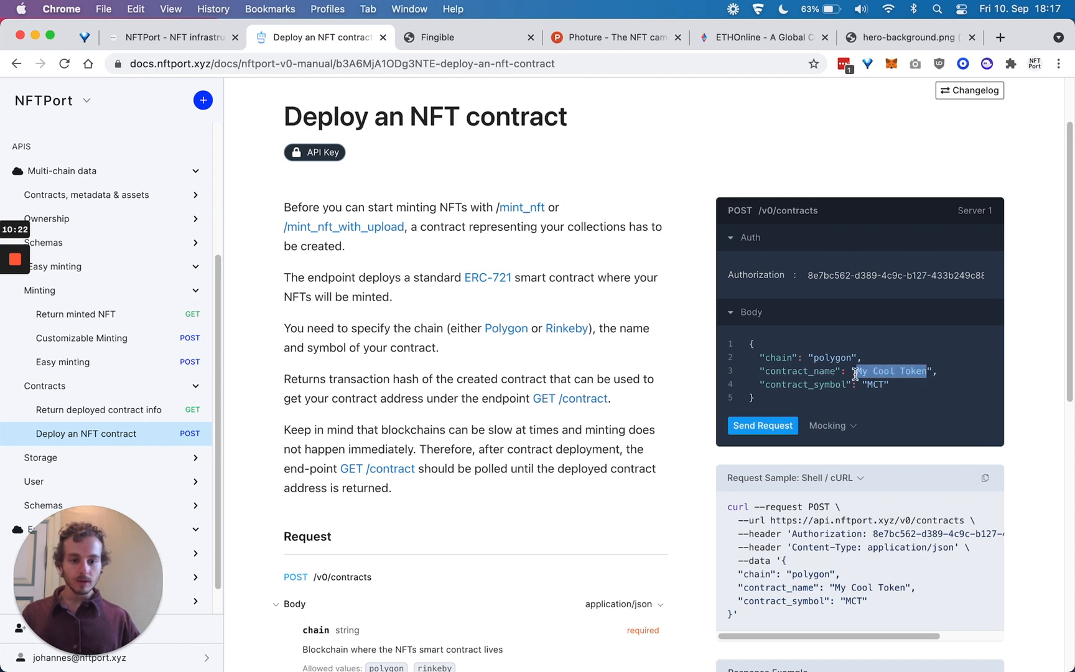
type("ETHOnline")
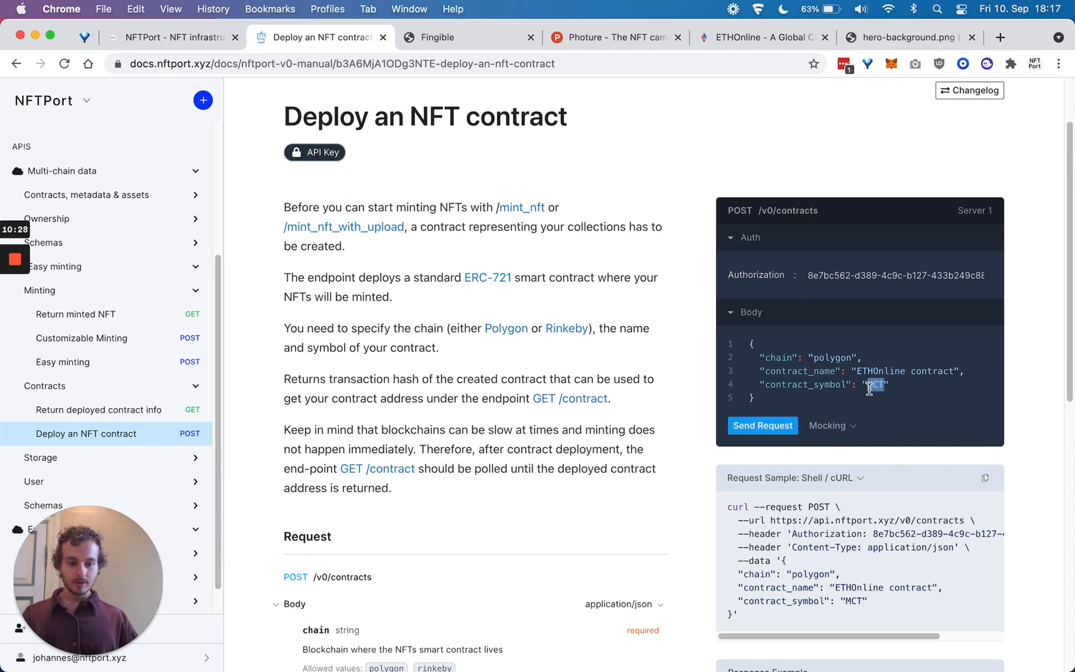
Enter the symbol text about a contract deployed with a super simple API and send the request.
type("This")
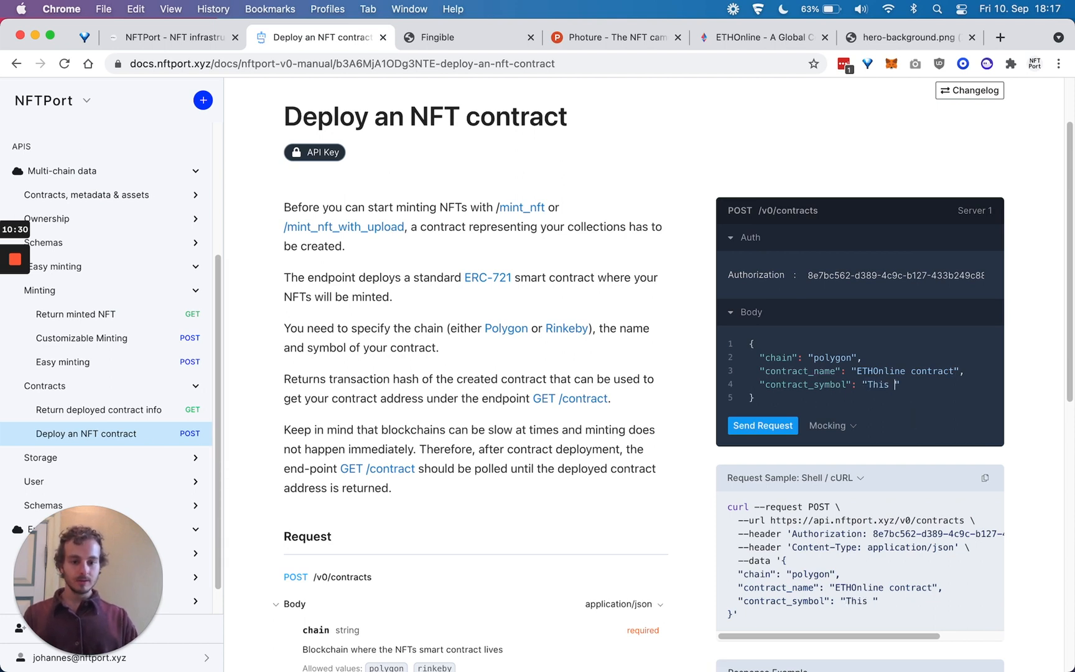
type("contract is deployed")
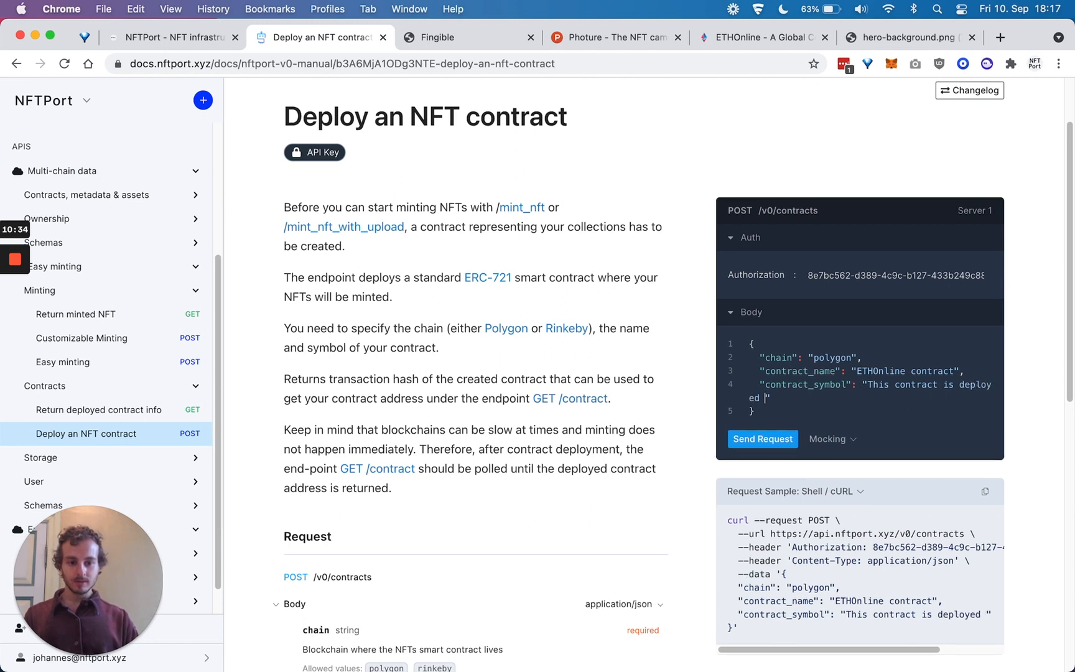
type("with")
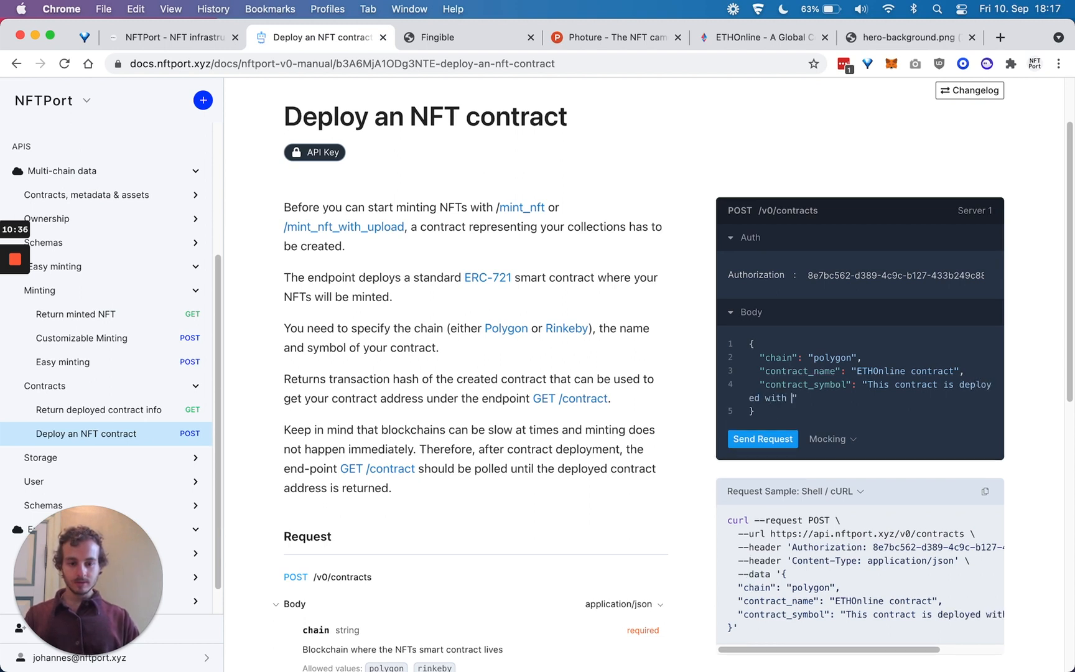
type("super simple API")
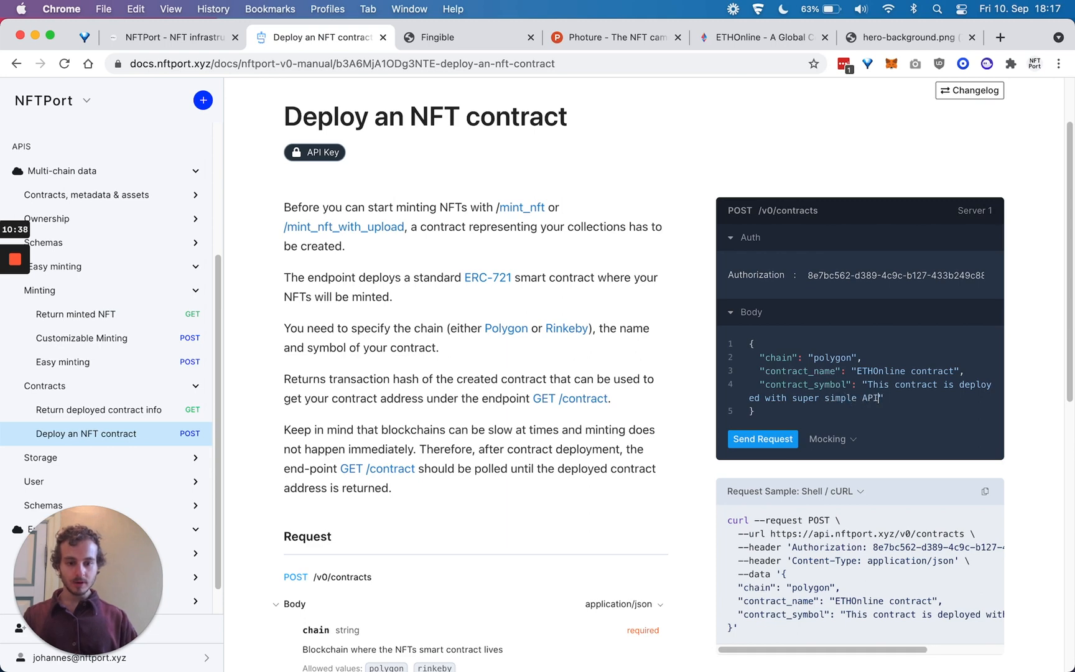
left_click(763, 439)
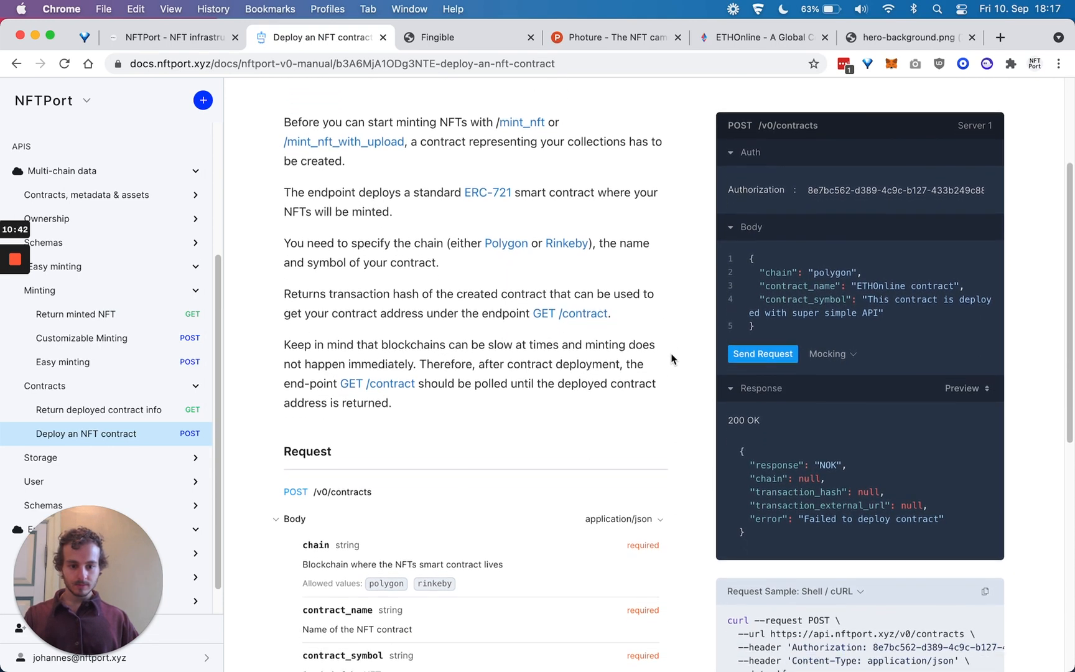
Scroll past the failed deployment response through the body fields and response codes.
scroll("down", 3)
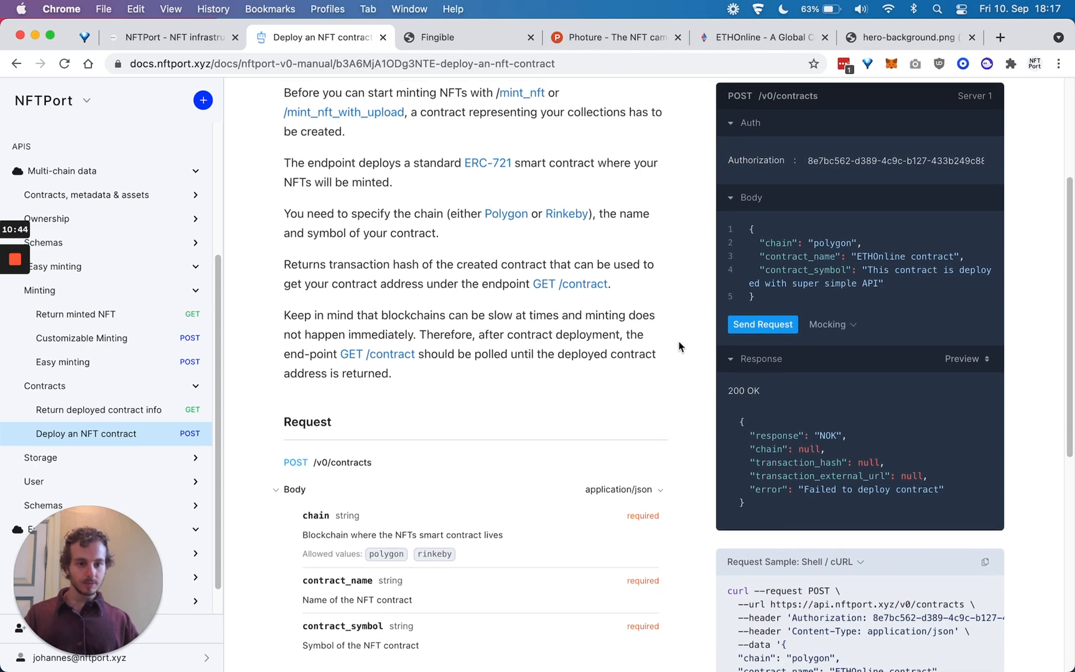
scroll("down", 3)
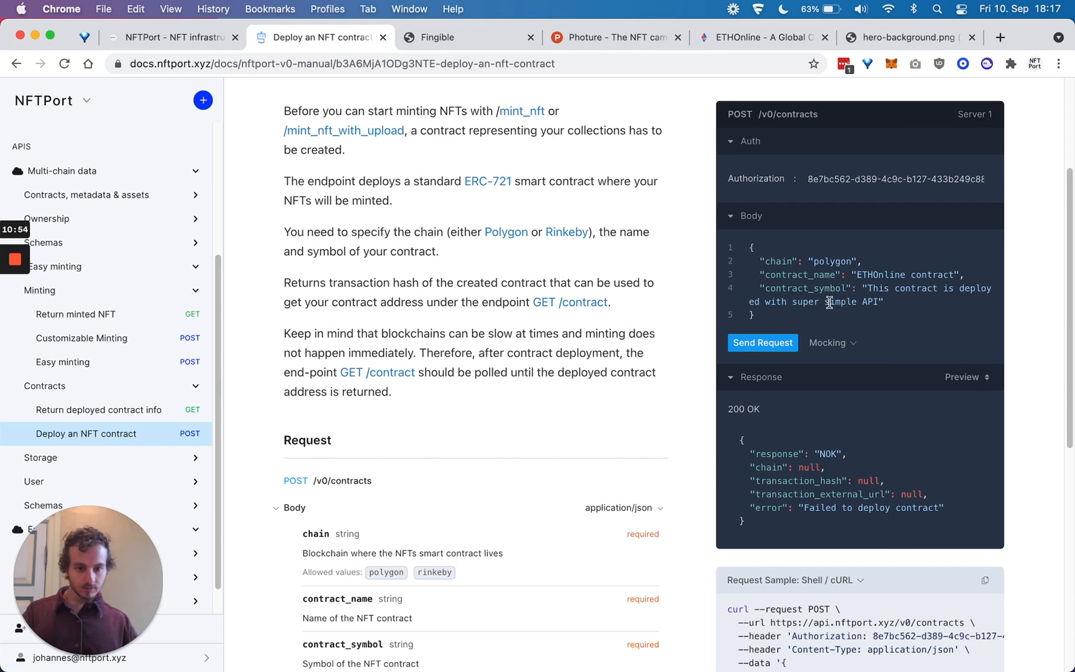
scroll("down", 3)
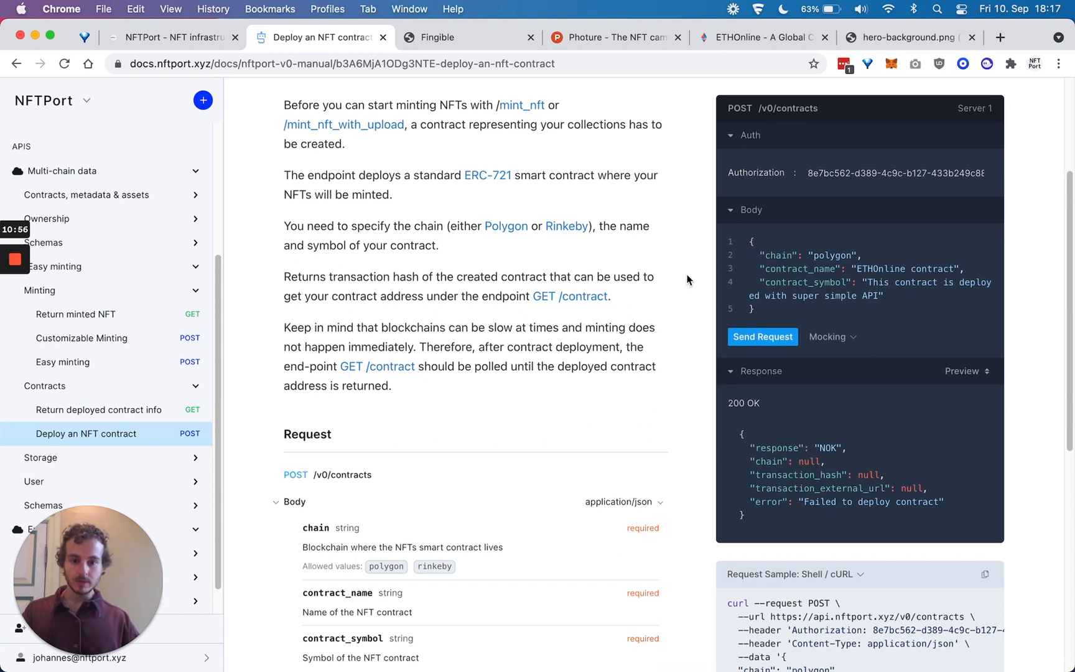
mouse_move(694, 309)
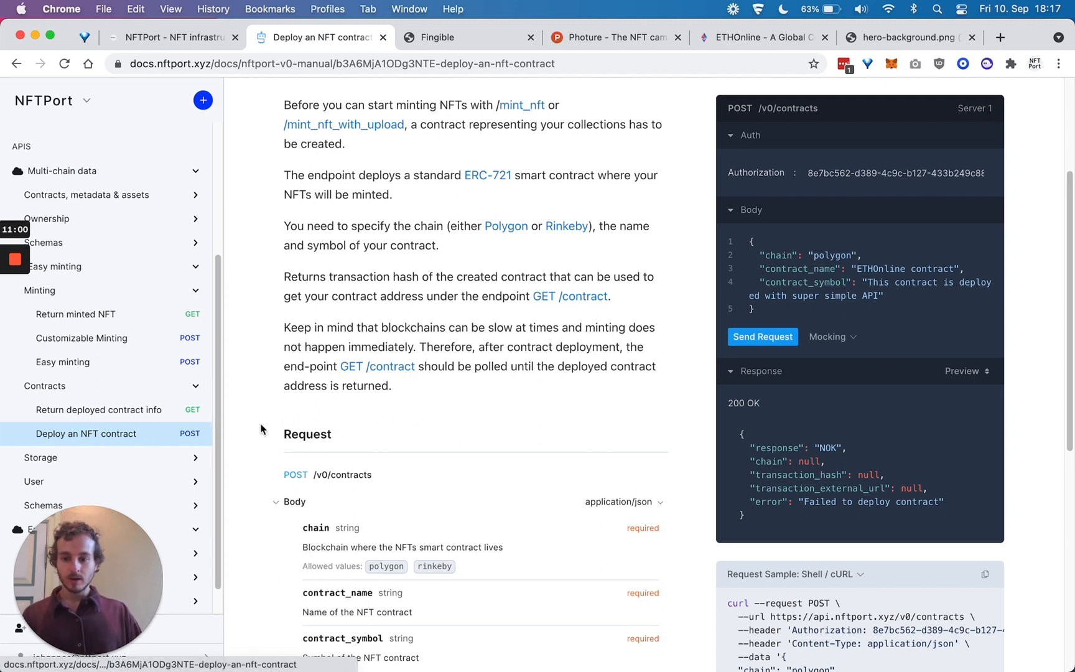
scroll("down", 3)
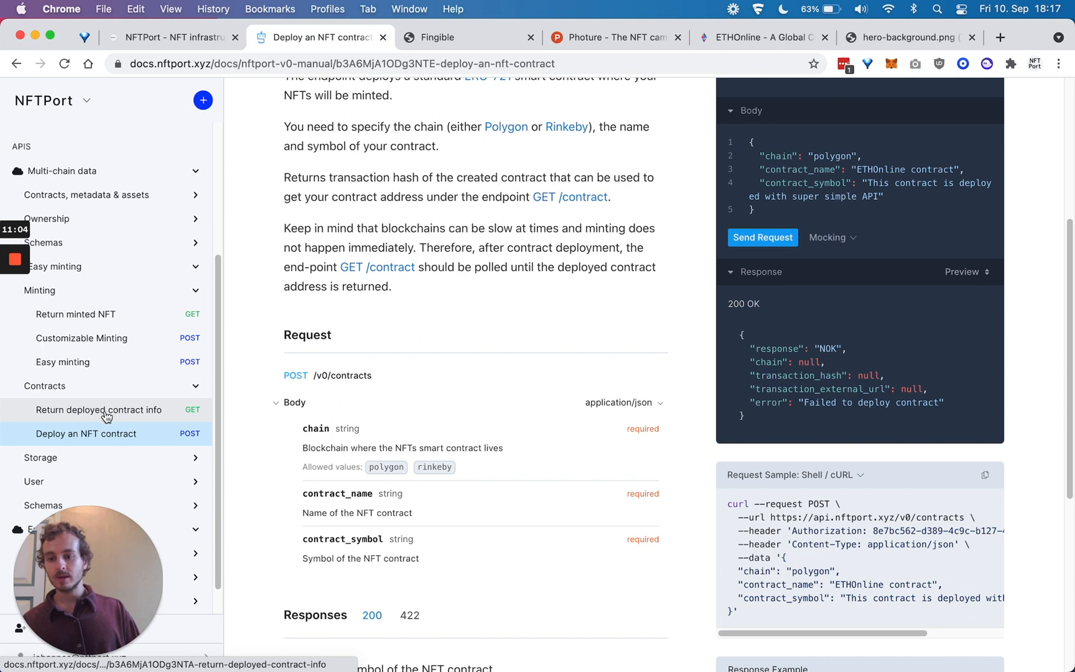
mouse_move(105, 372)
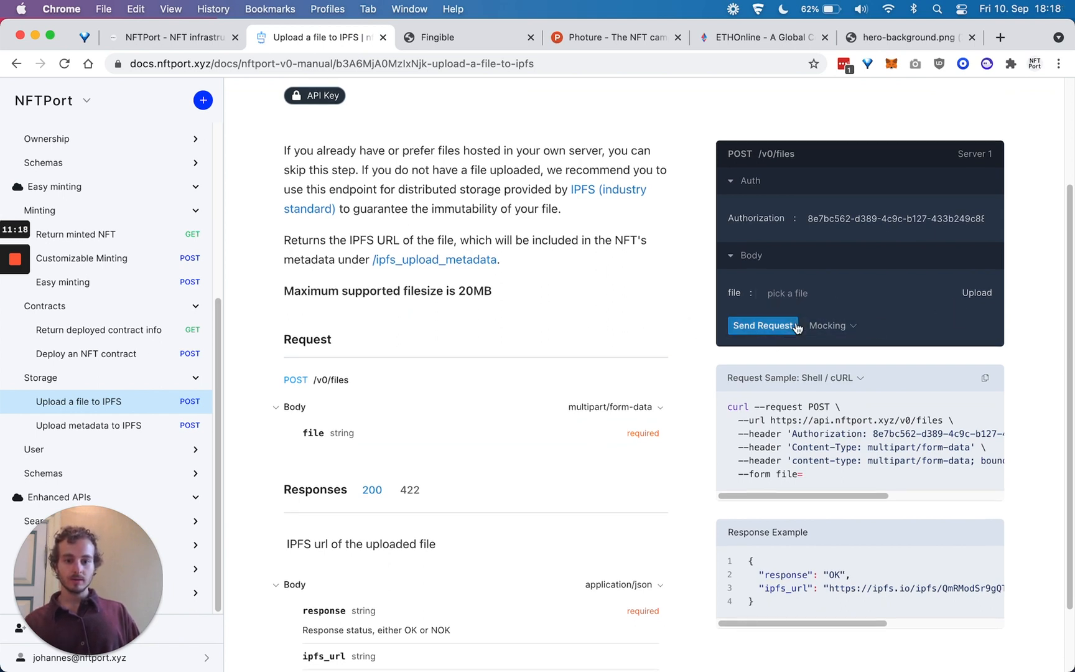
left_click(985, 378)
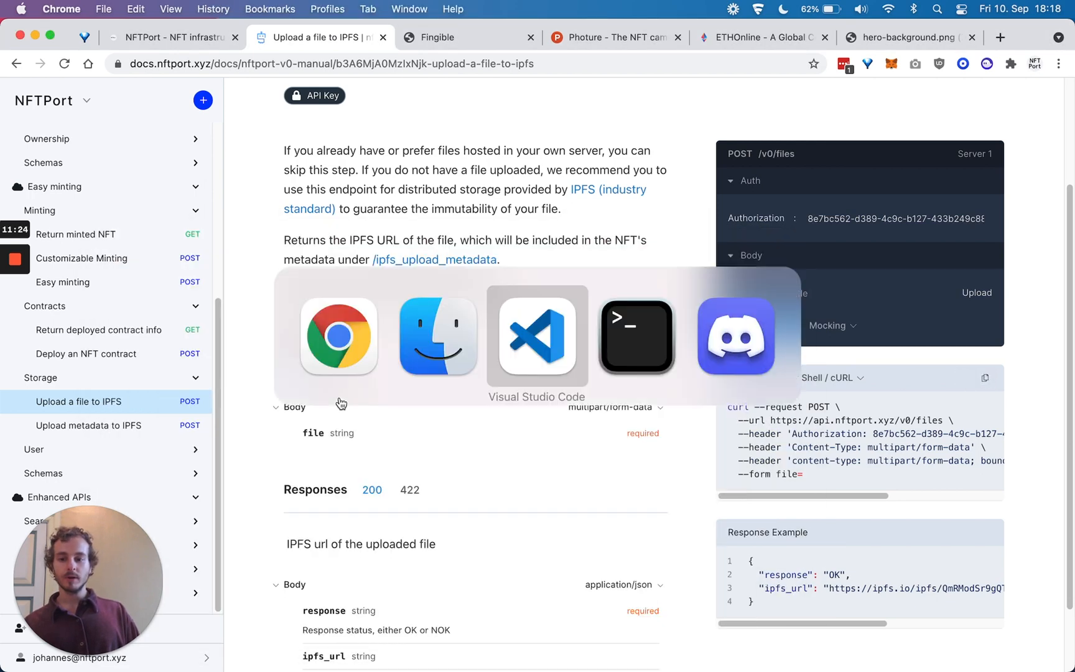
left_click(635, 335)
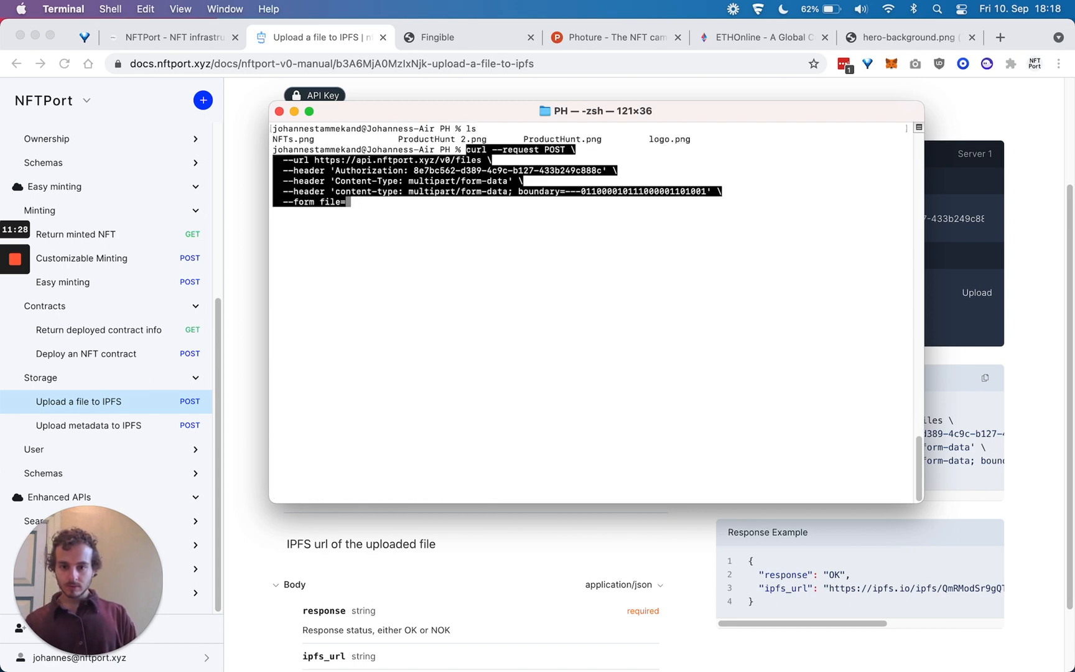
type("lo")
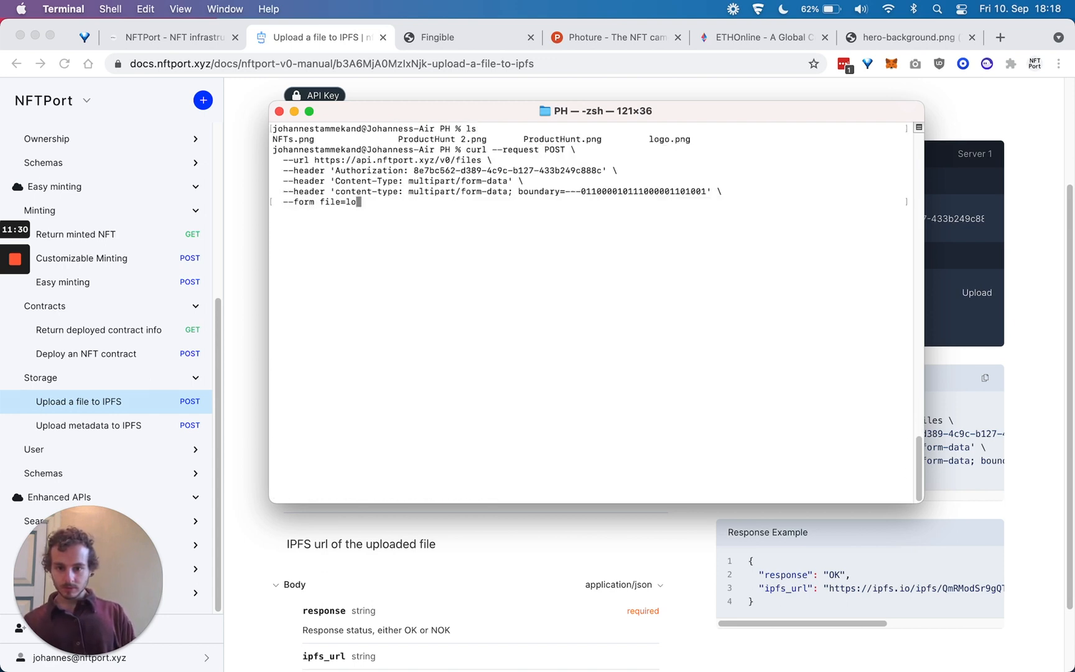
key("Backspace")
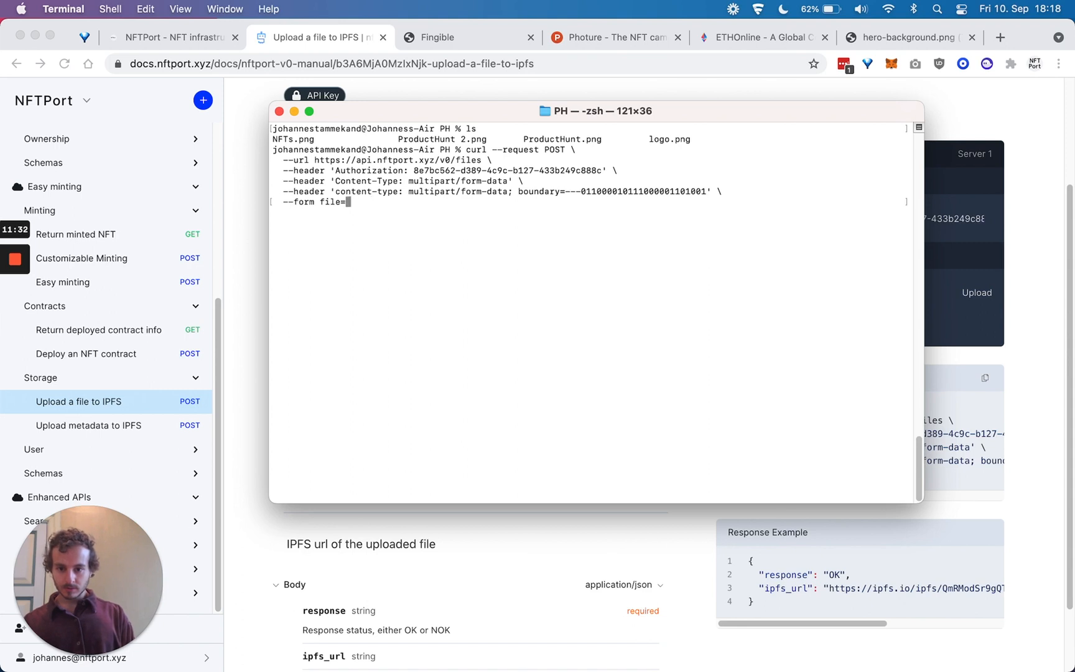
type("@logo.png")
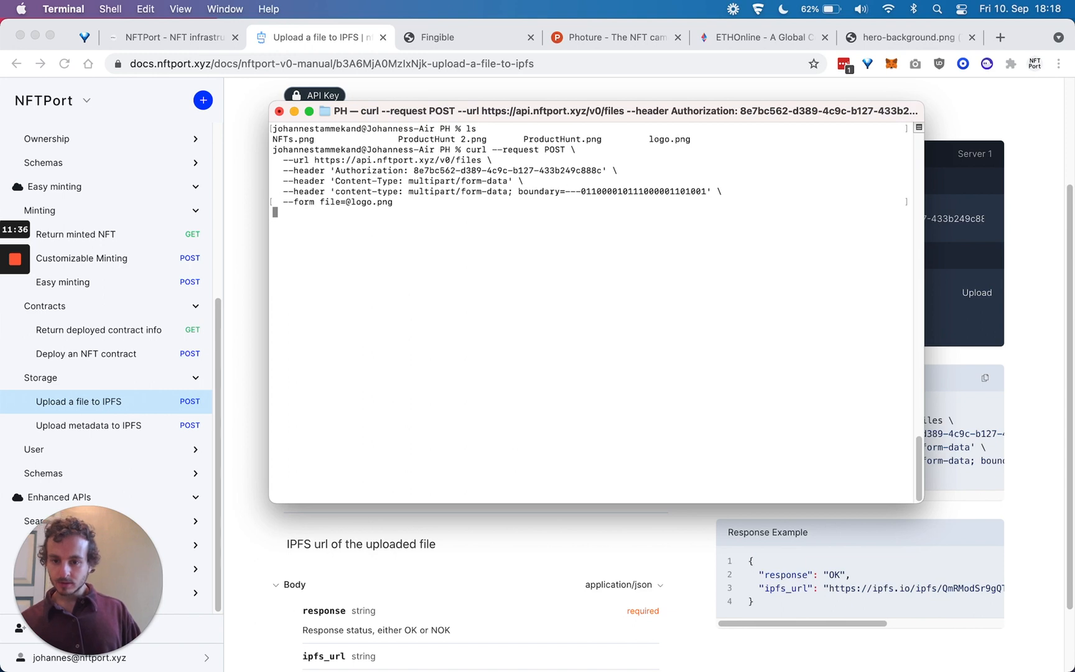
key("Return")
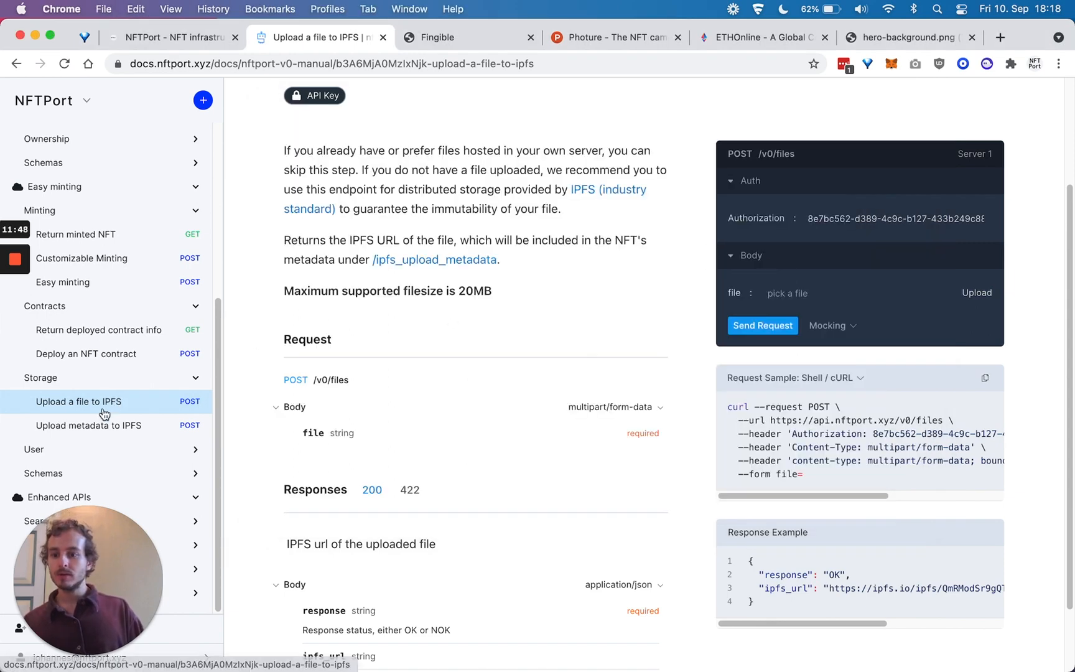
On the Upload metadata to IPFS page, select the sample file_uri value in the body.
left_click(89, 425)
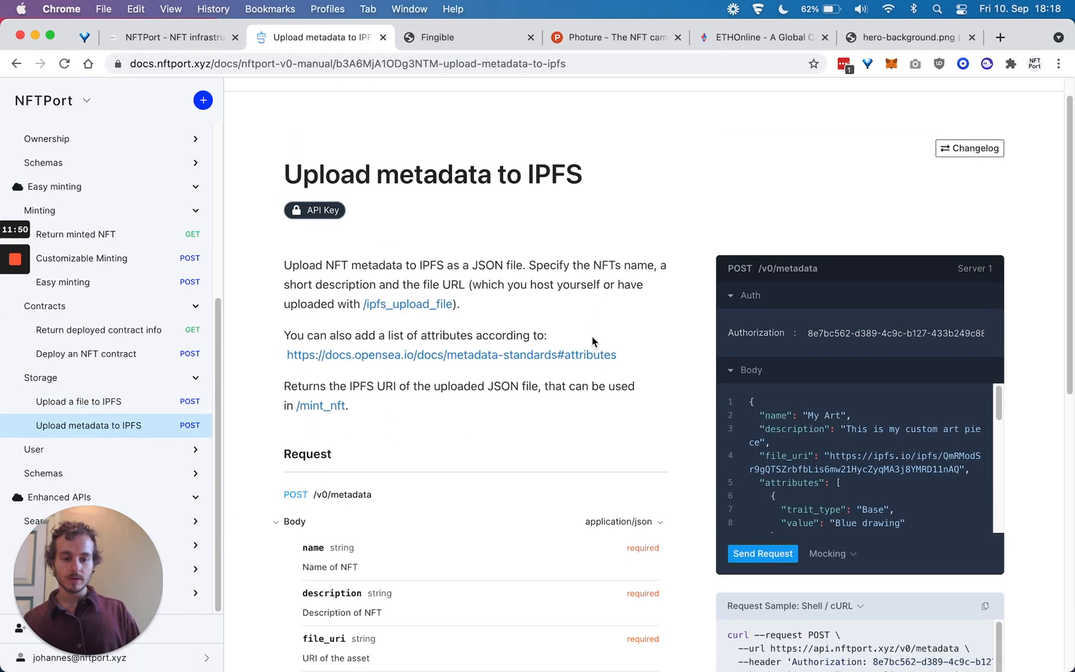
scroll("down", 3)
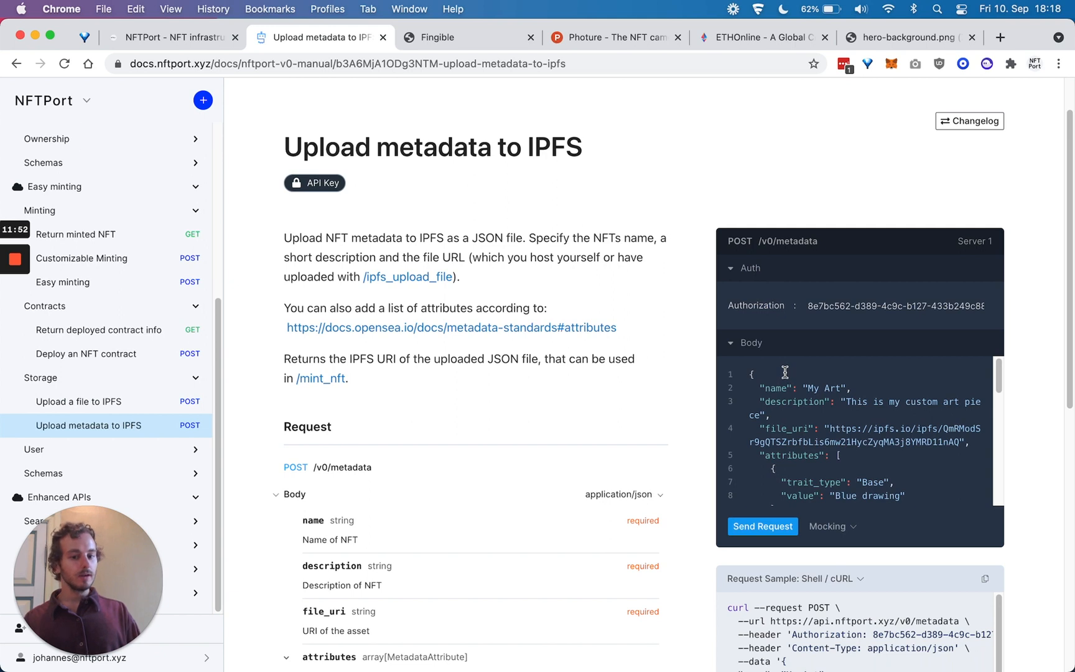
scroll("down", 3)
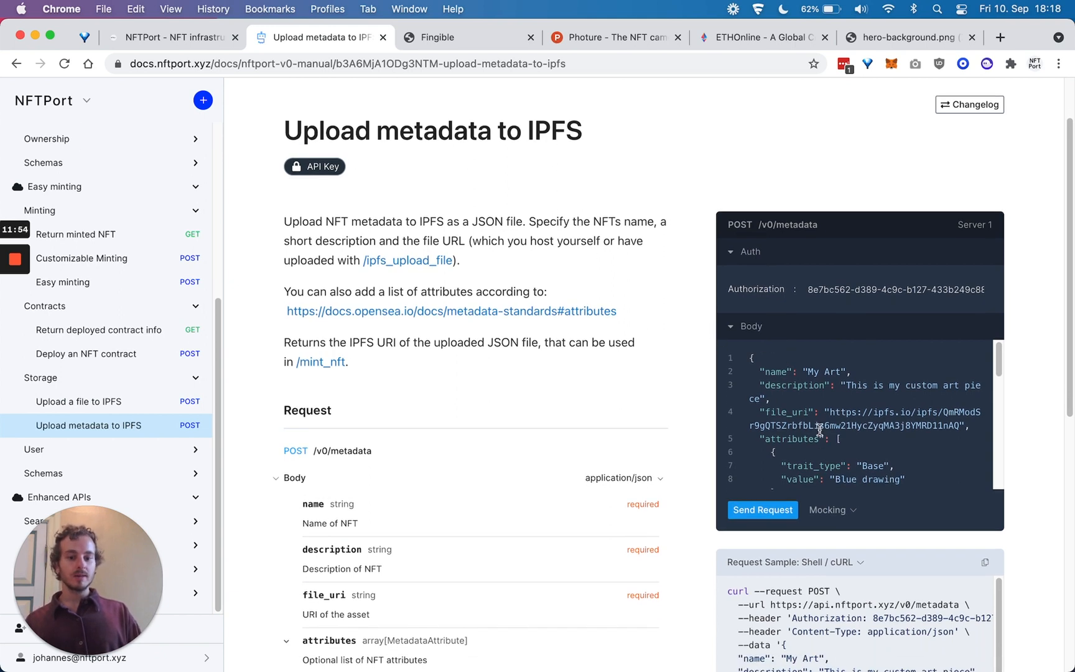
left_click_drag(831, 412, 865, 426)
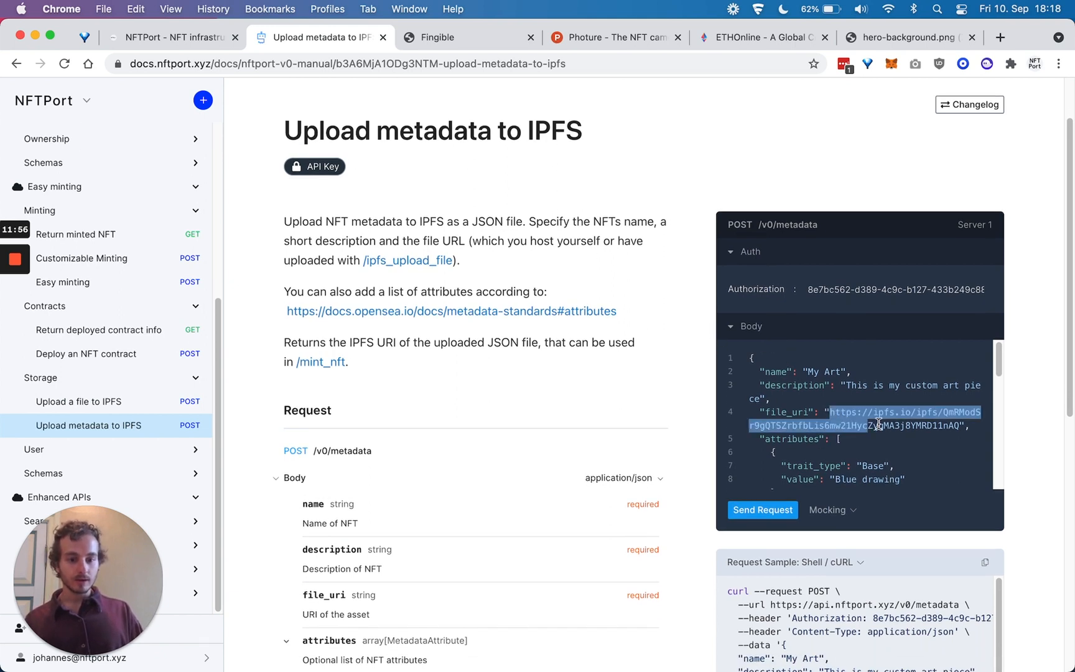
View the uploaded logo on ipfs.io and select its IPFS address.
left_click(998, 38)
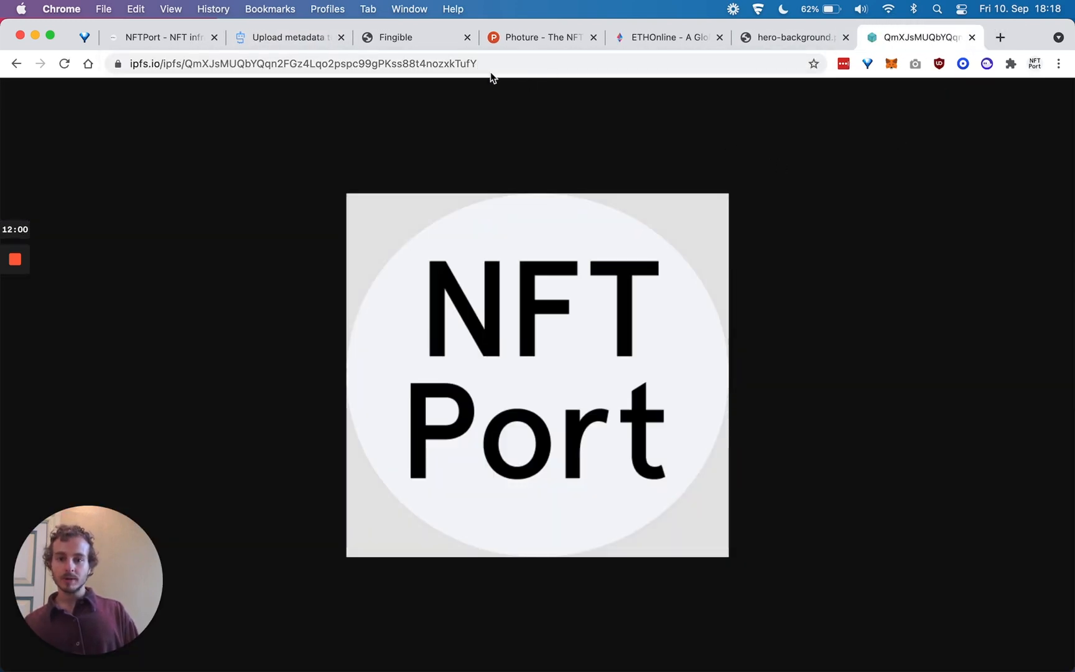
left_click(286, 37)
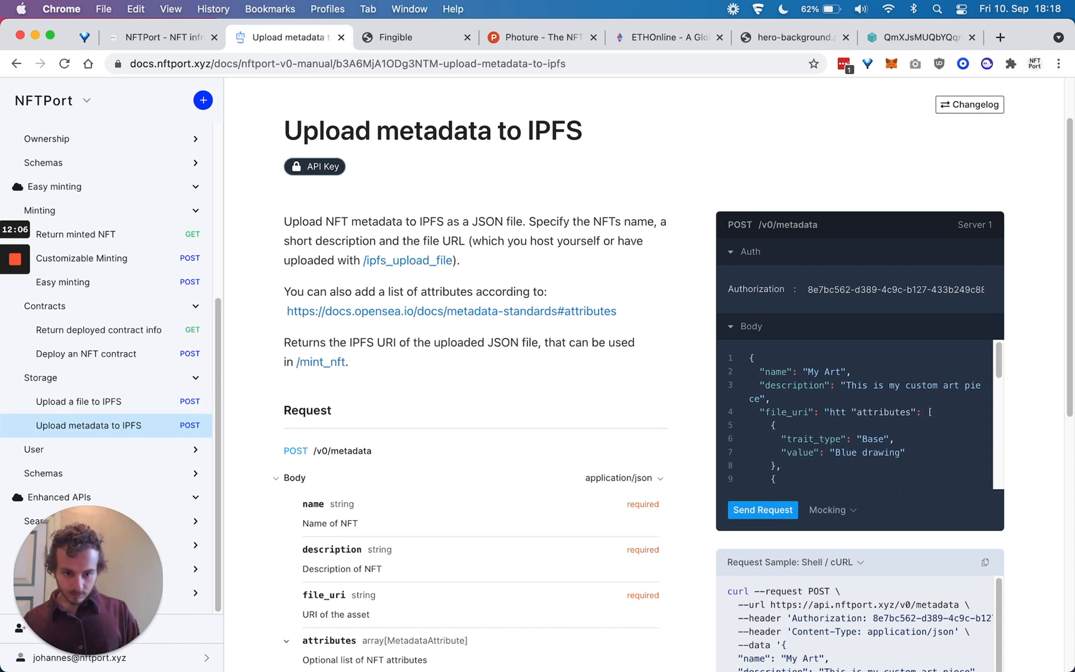
Set file_uri to the ipfs.io logo URL, name NFTPort and a logo description.
type("https://ipfs.io/ipfs/QmRModSr9gQTSZrbfbLis6mw21HycZyqMA3j8YMRD11nAQ")
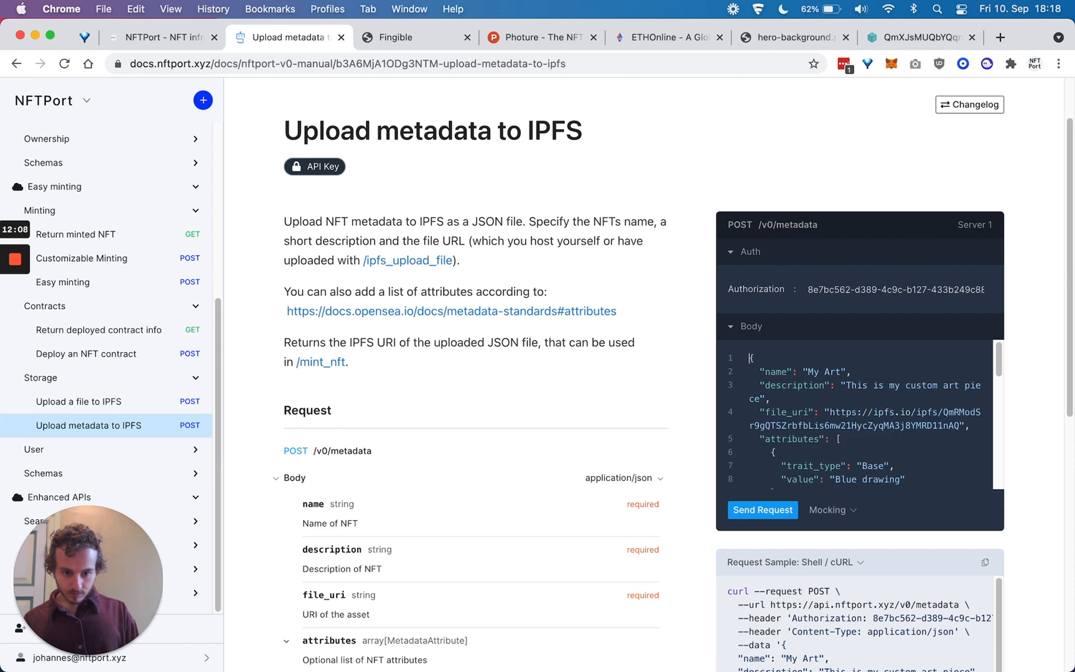
mouse_move(959, 425)
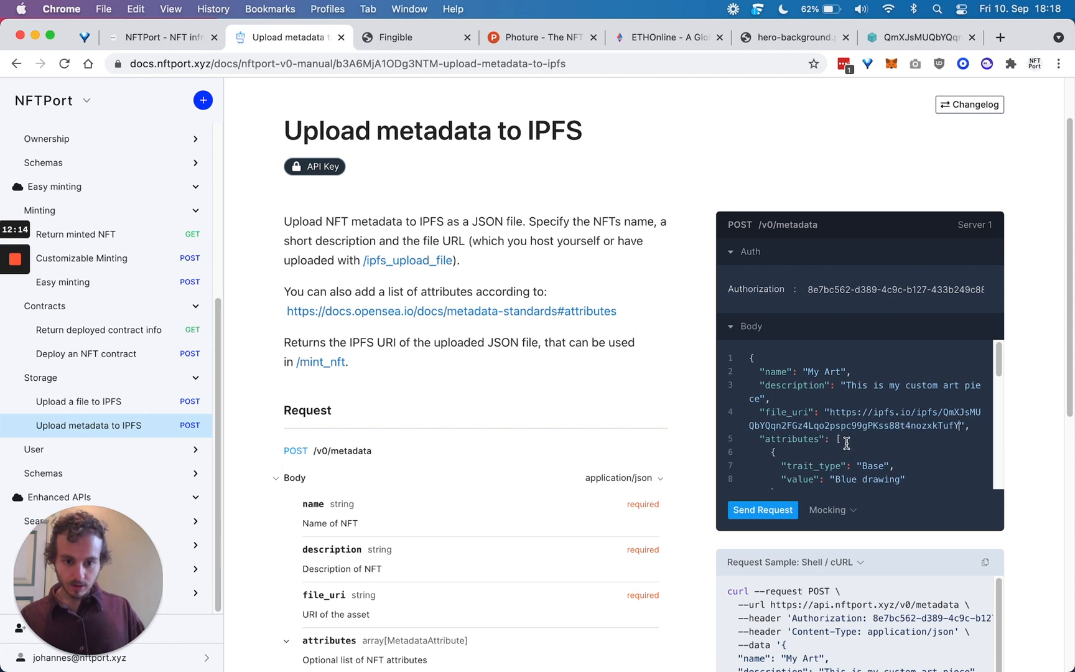
mouse_move(846, 408)
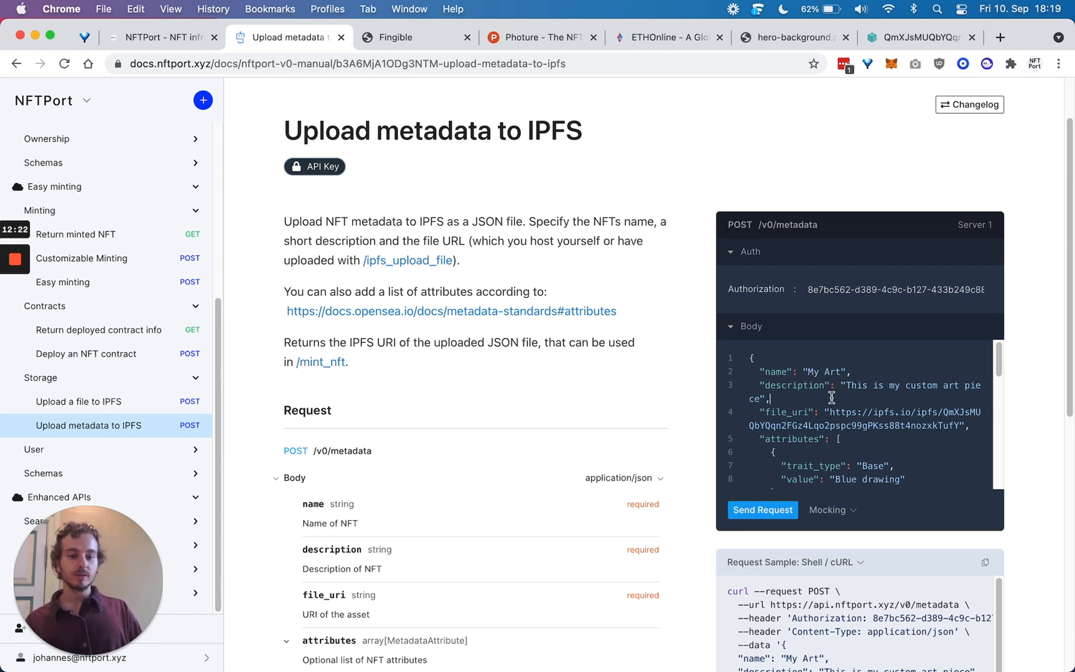
double_click(819, 368)
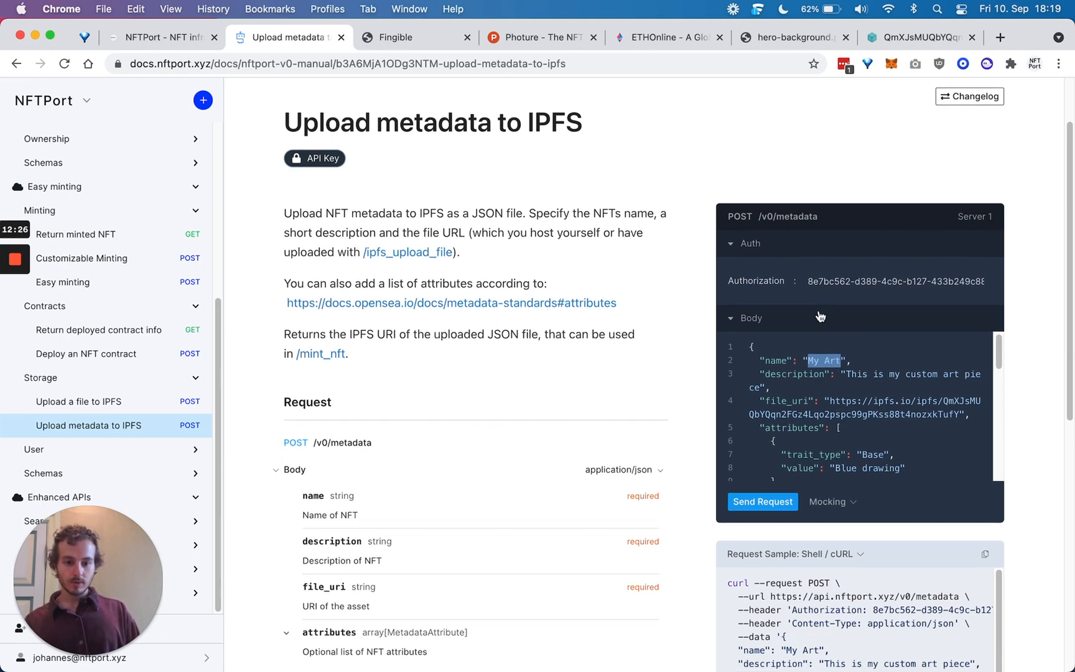
scroll("down", 3)
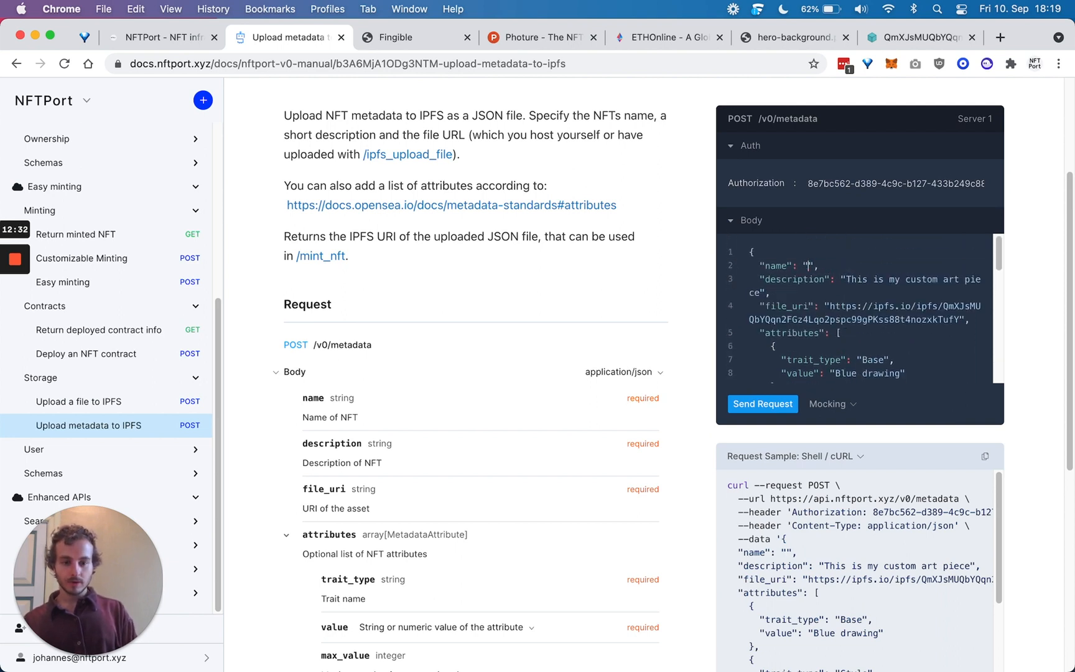
type("NFTPort logo")
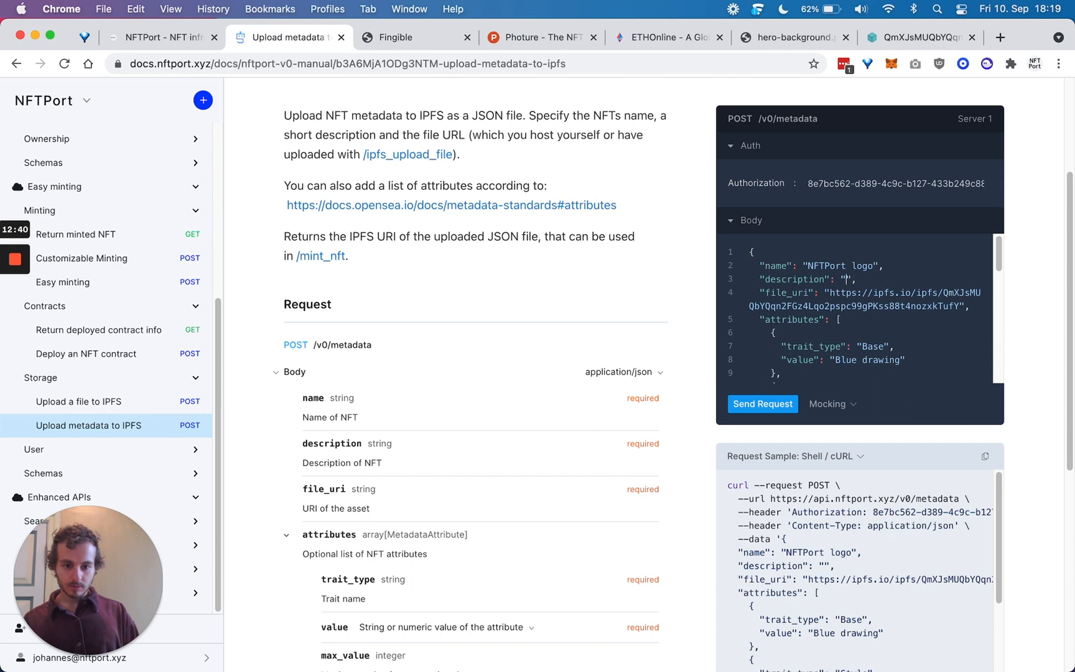
type("L")
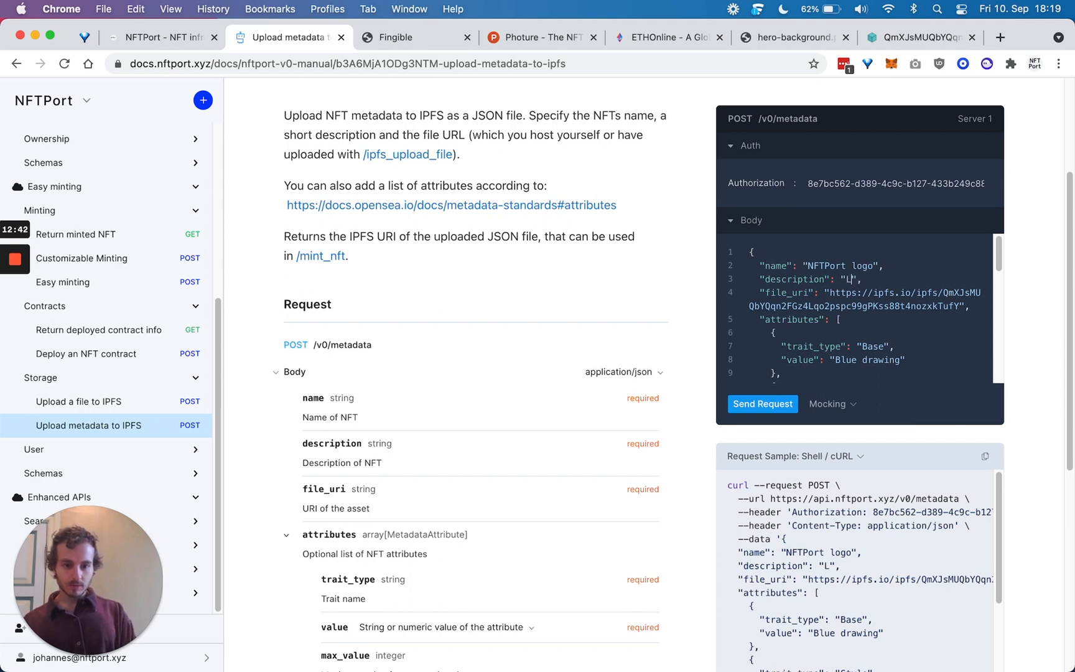
type("ogo description")
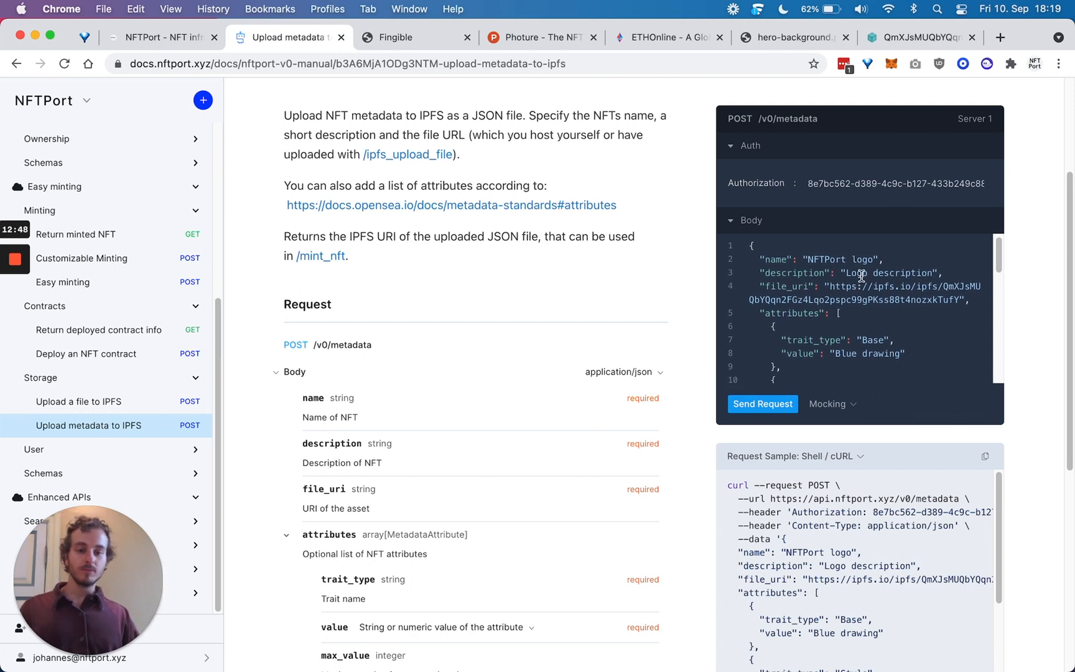
Send the metadata upload, get 200 OK, and copy the returned metadata_ipfs_uri.
scroll("down", 3)
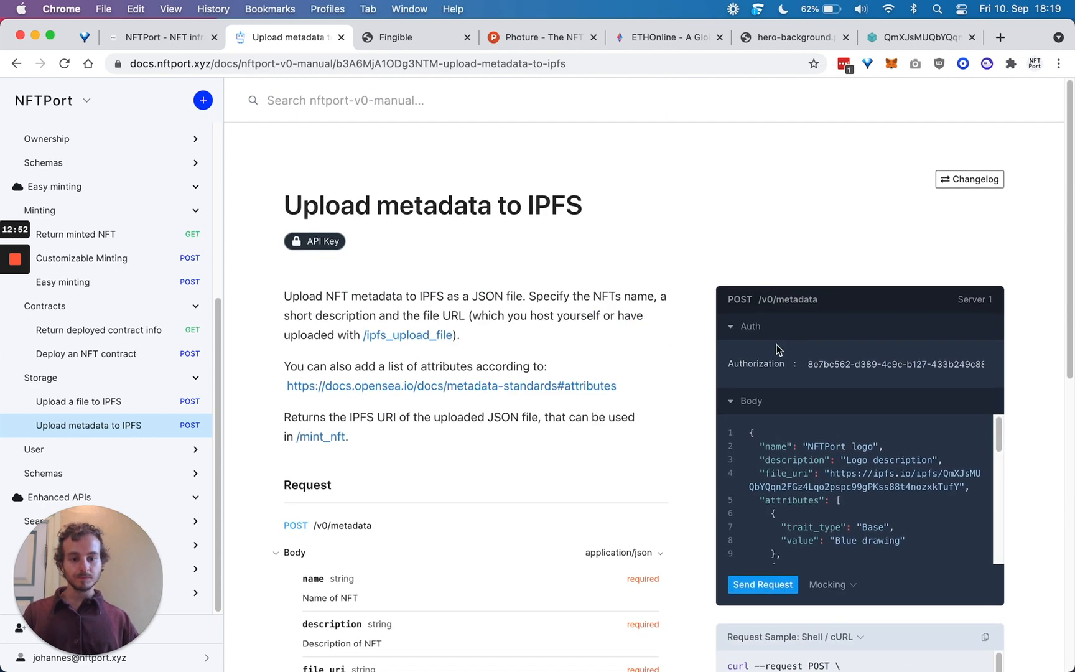
scroll("down", 3)
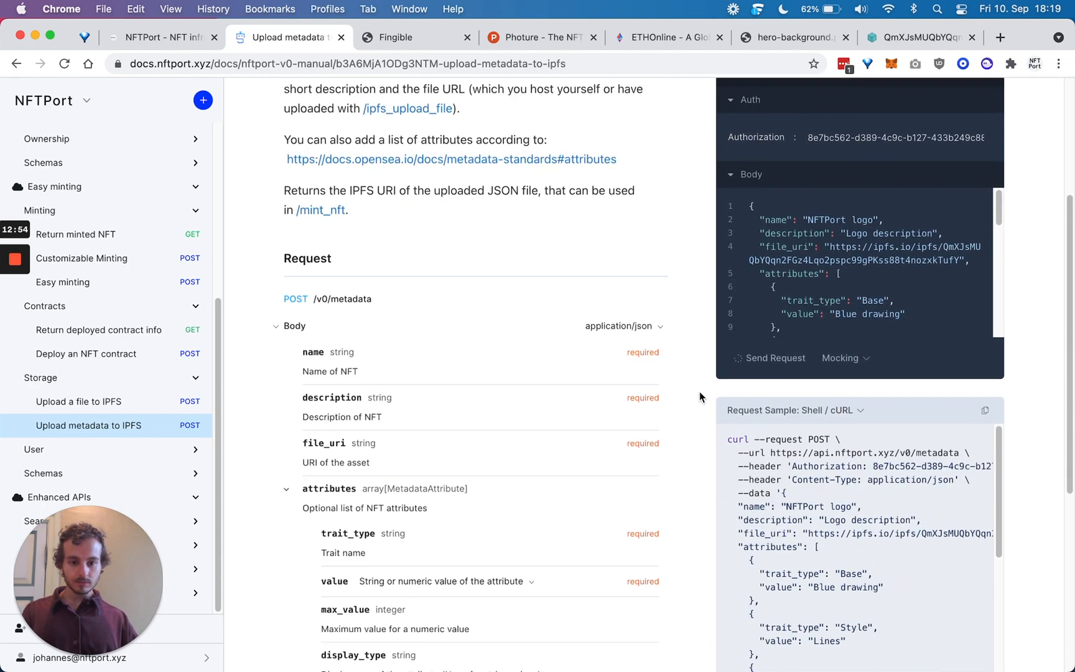
left_click(768, 357)
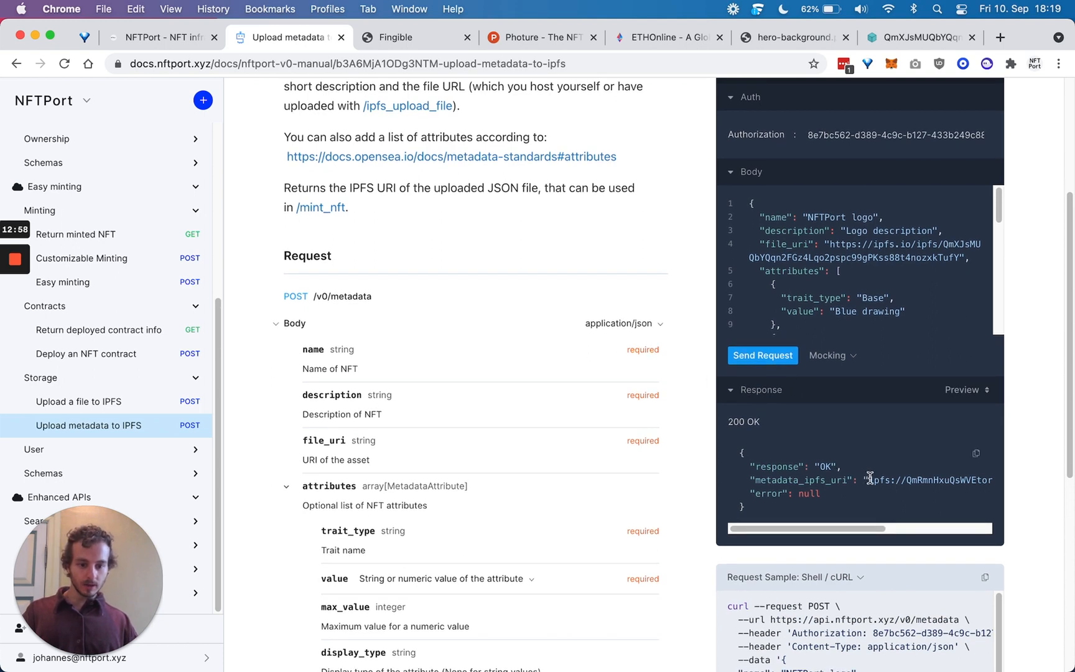
double_click(875, 480)
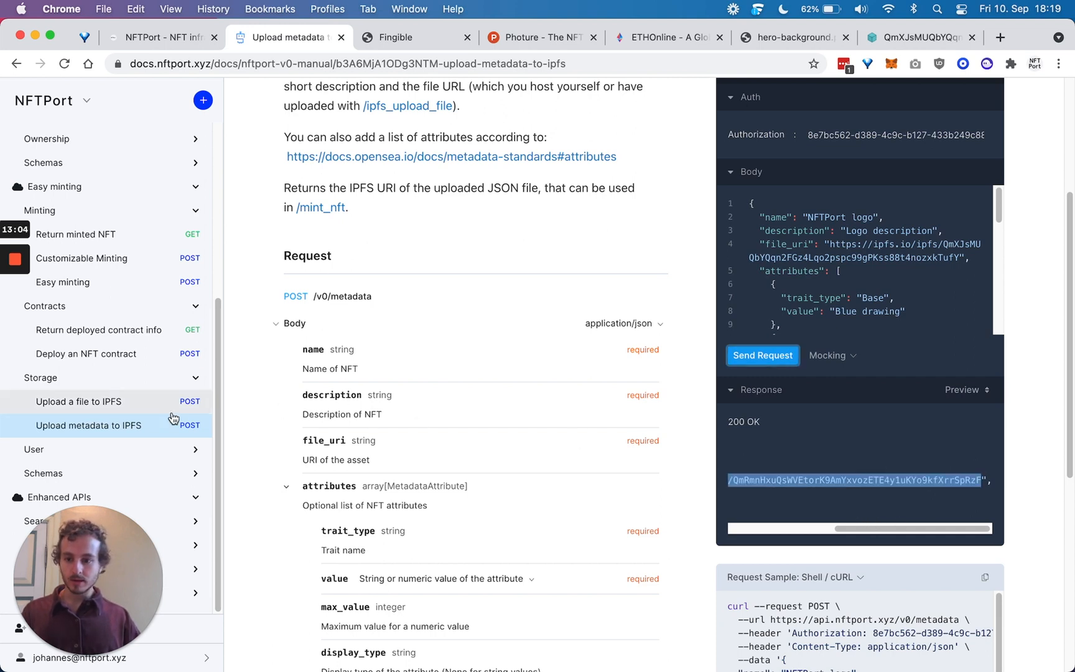
mouse_move(171, 353)
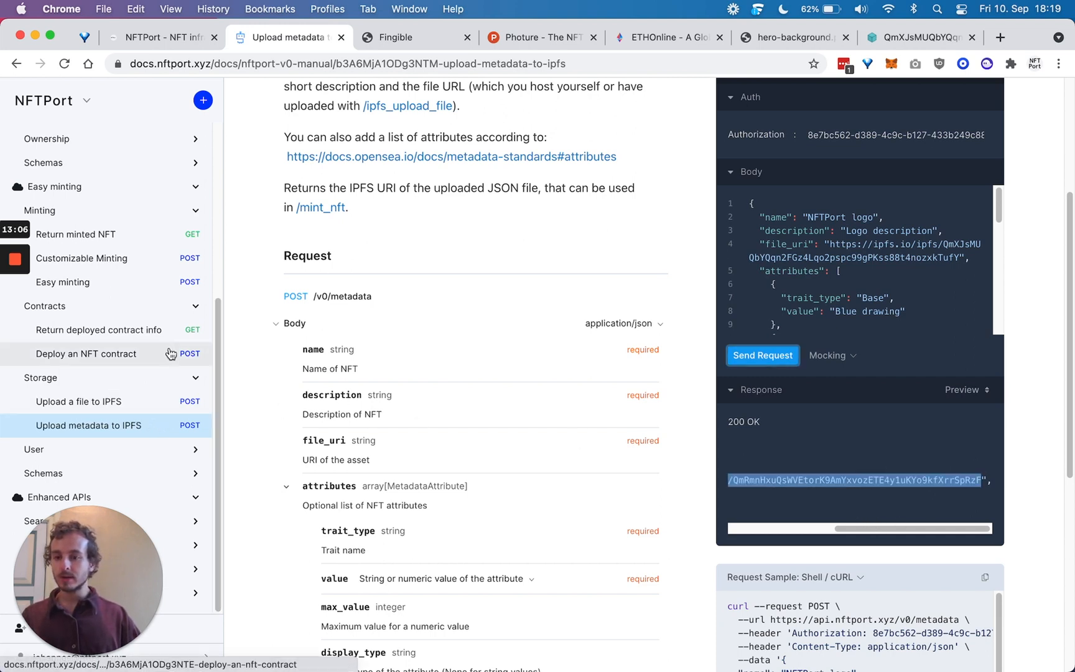
left_click(81, 259)
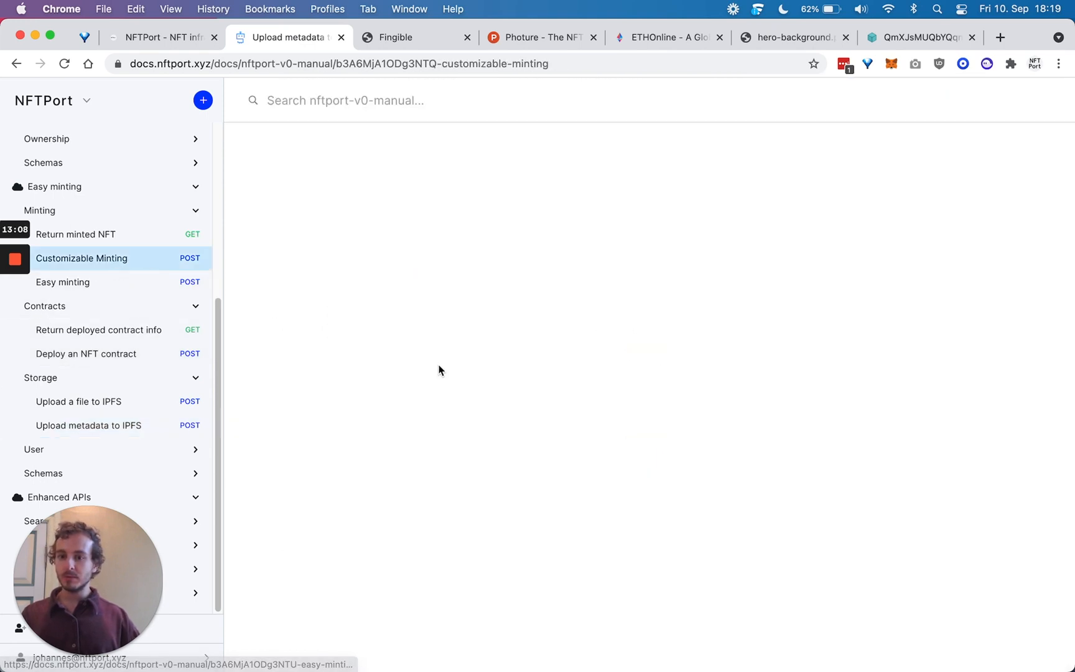
Place the metadata IPFS URI in the Customizable Minting body, then switch to Photure's Product Hunt tab.
left_click(80, 257)
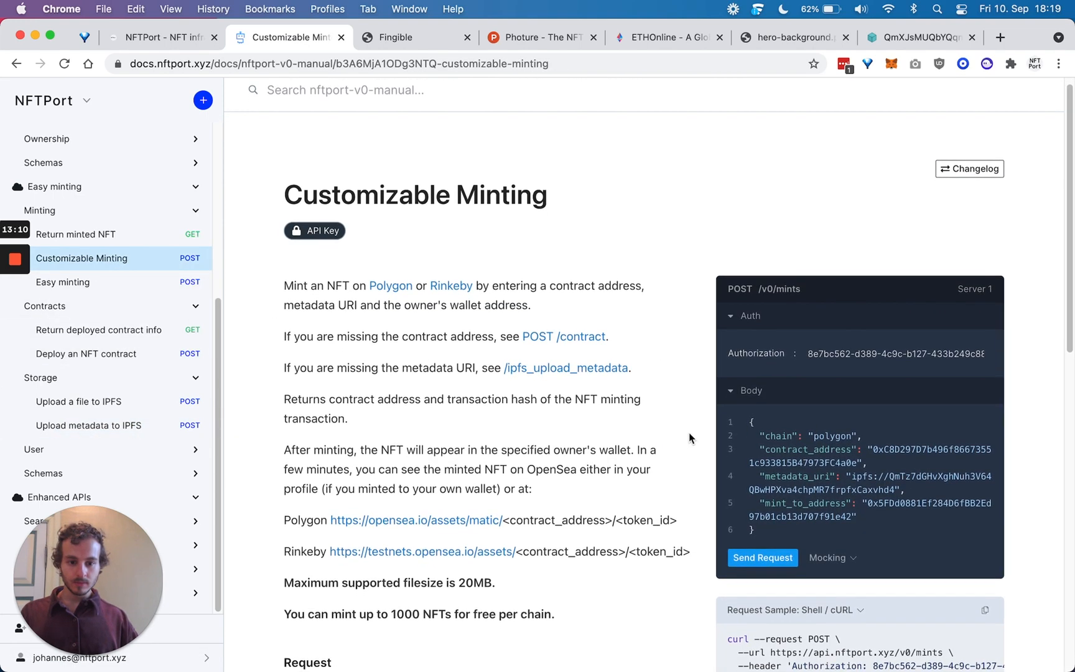
scroll("down", 3)
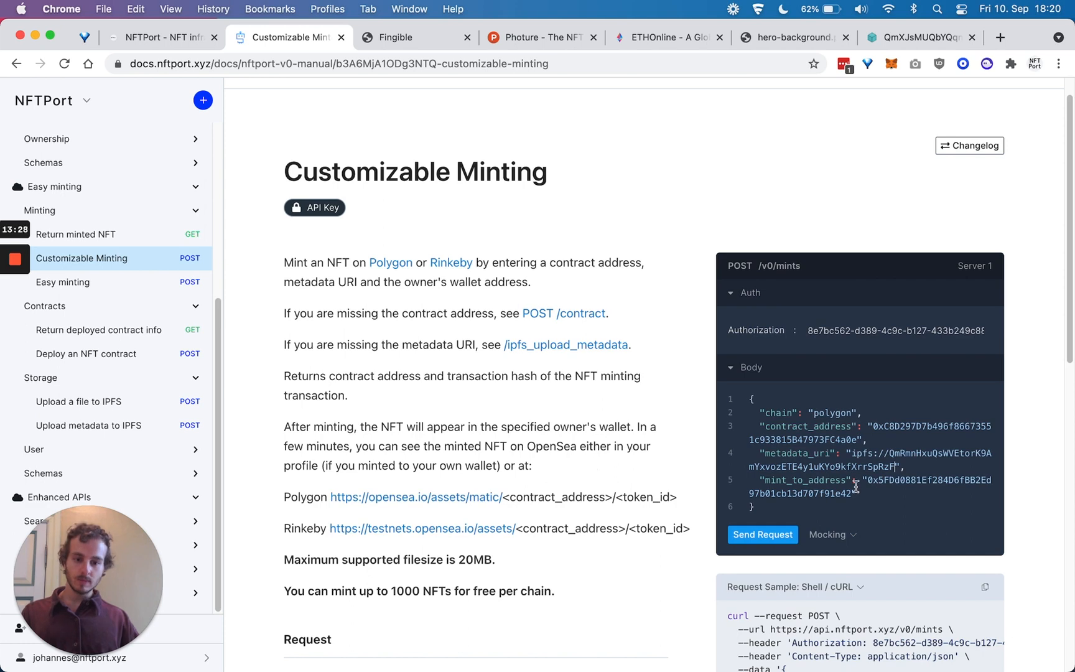
scroll("down", 3)
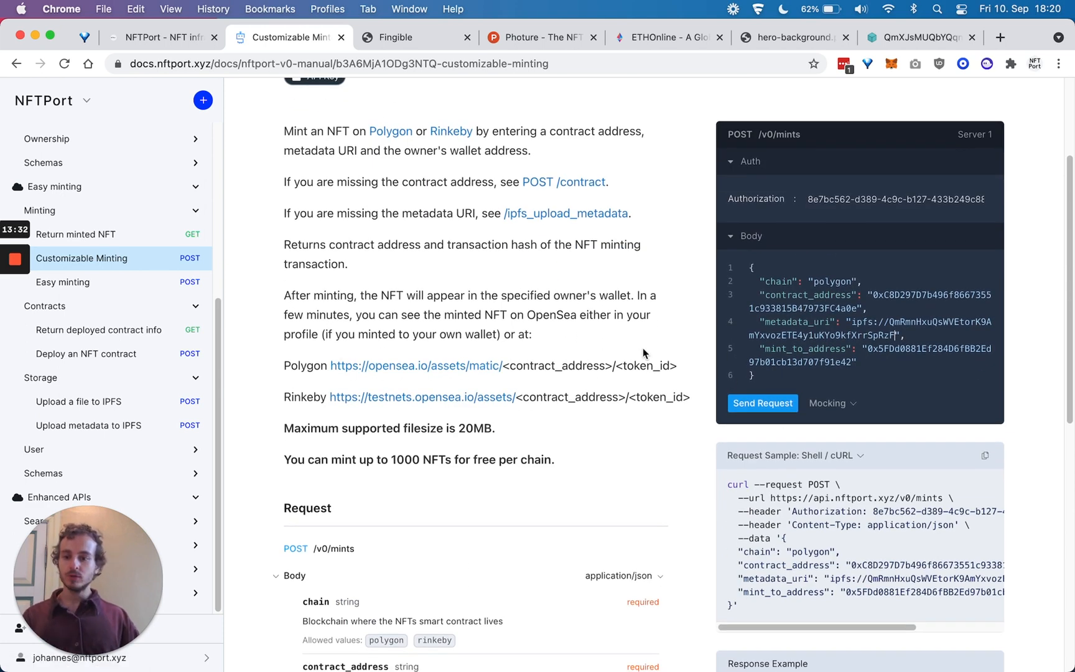
mouse_move(630, 333)
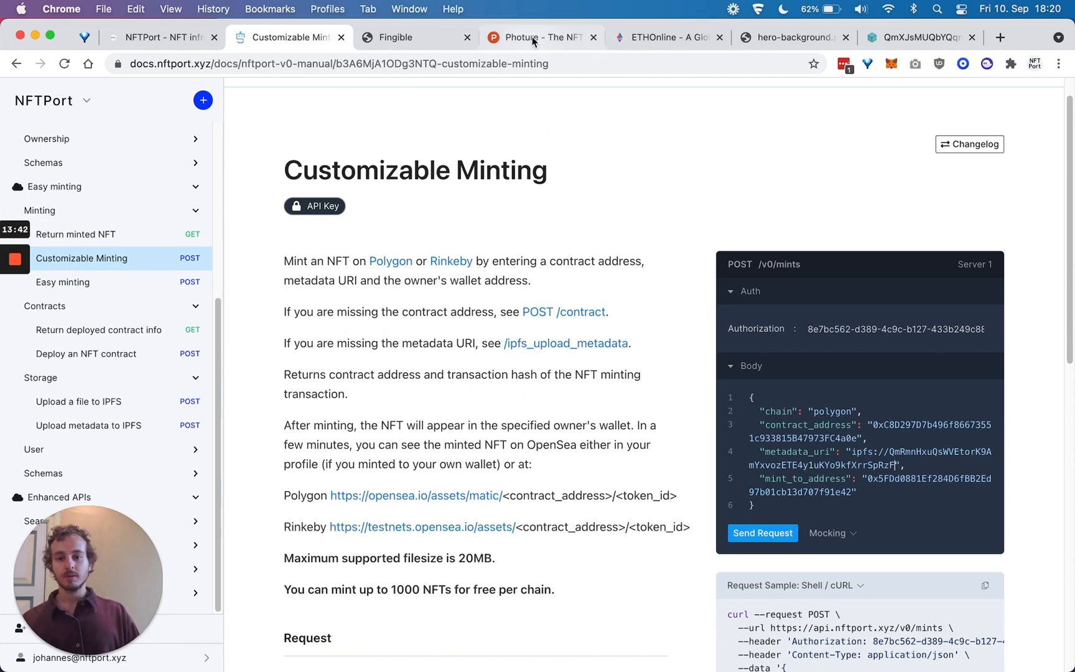
left_click(541, 38)
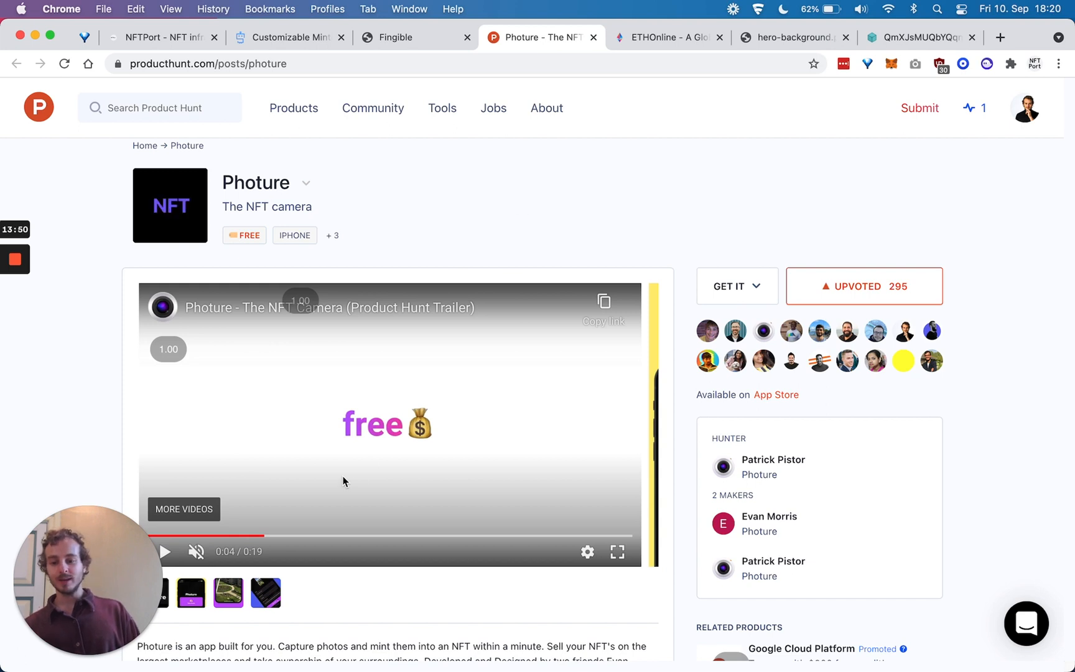
Play the Photure trailer on Product Hunt, then switch to the Fingible tab.
scroll("down", 3)
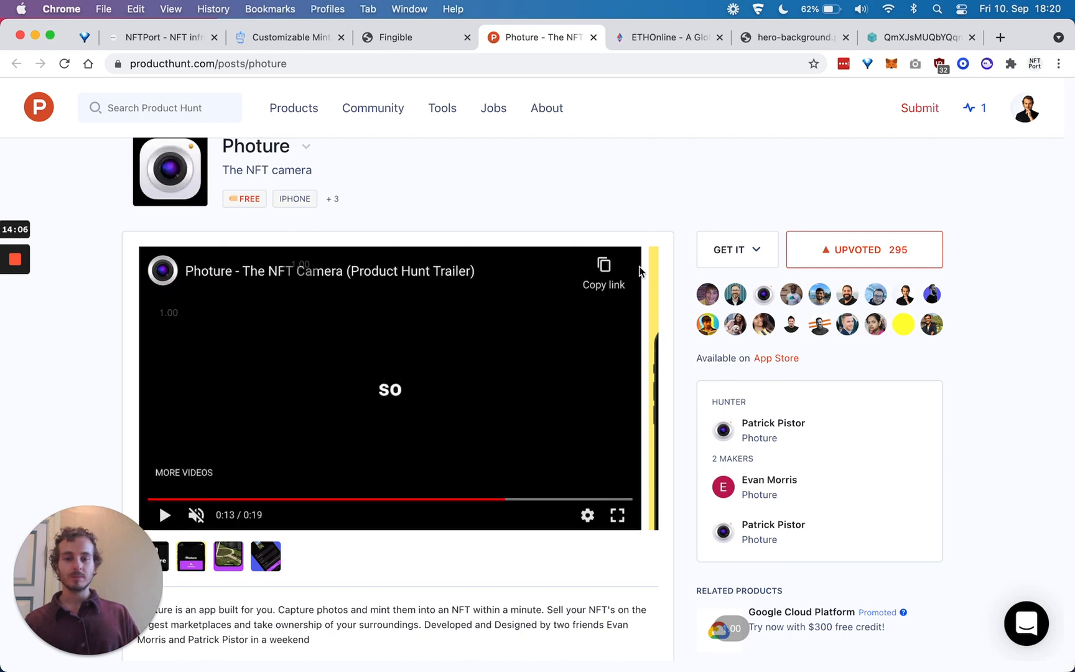
left_click(441, 108)
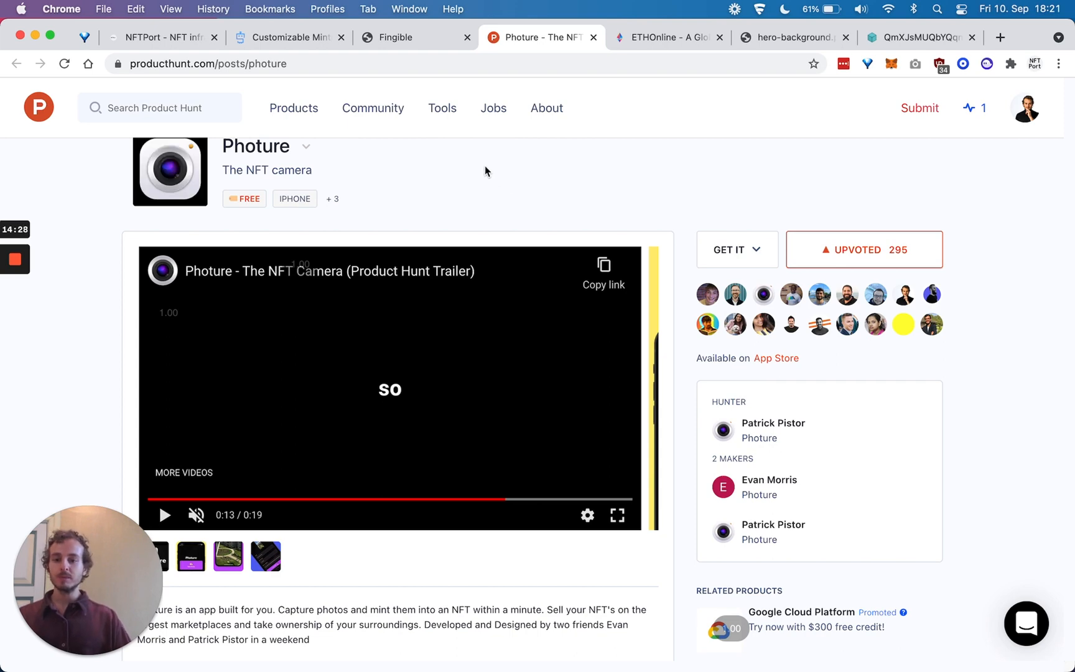
left_click(414, 37)
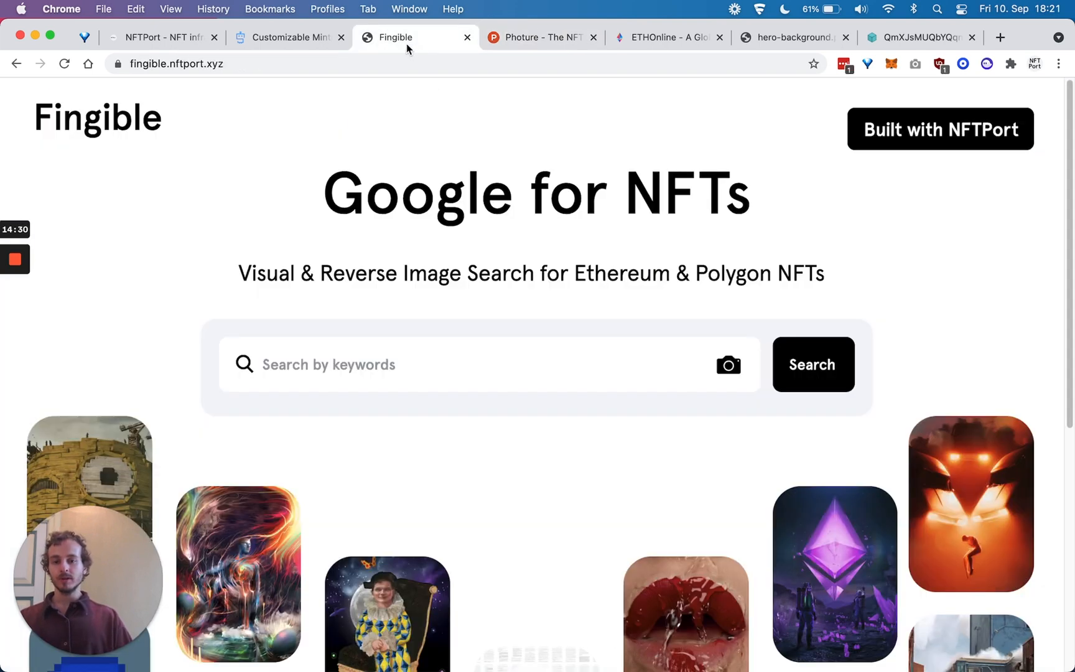
Return from Fingible to the NFTPort docs tab for the user's contracts endpoint.
left_click(288, 37)
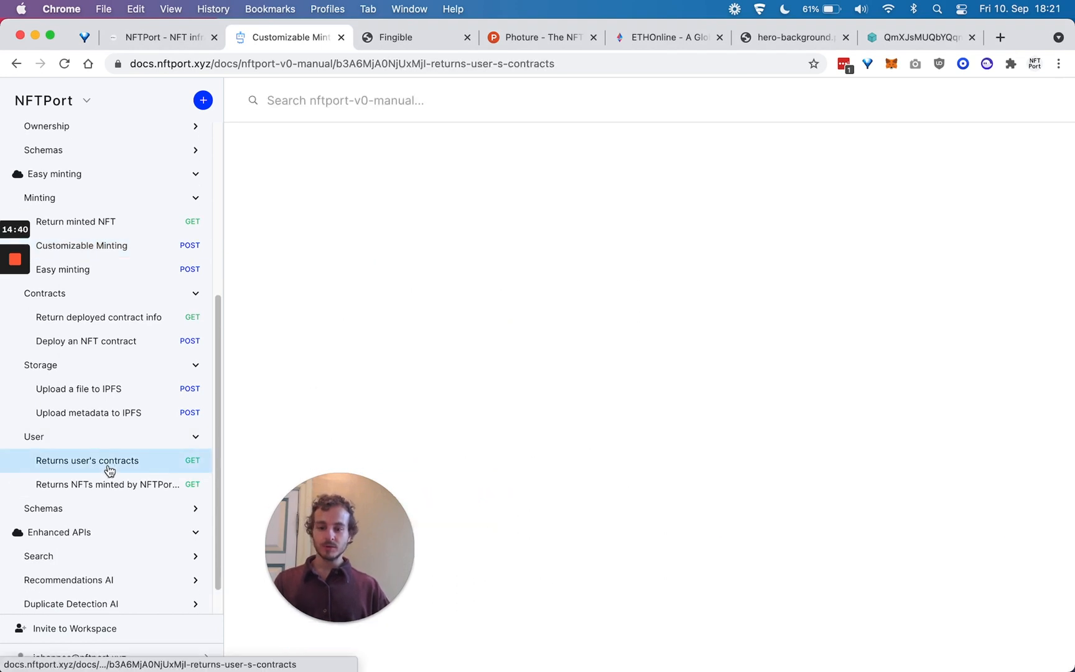
Review the user's contracts and NFTs-minted-by-user endpoints, scrolling toward the Search over NFT metadata entry.
left_click(87, 461)
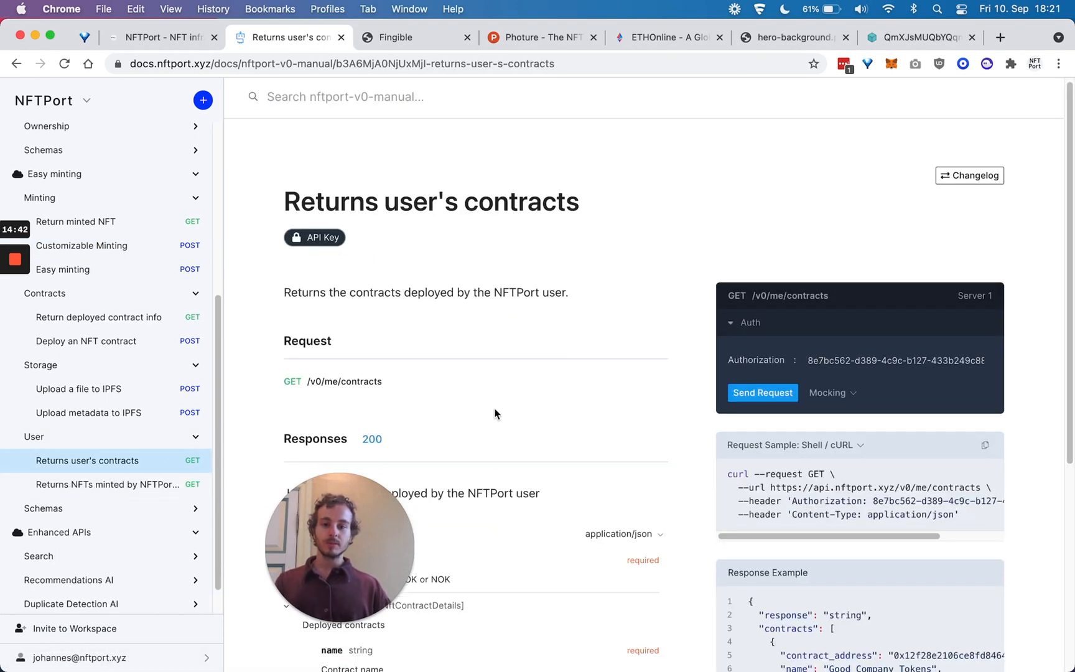
scroll("down", 3)
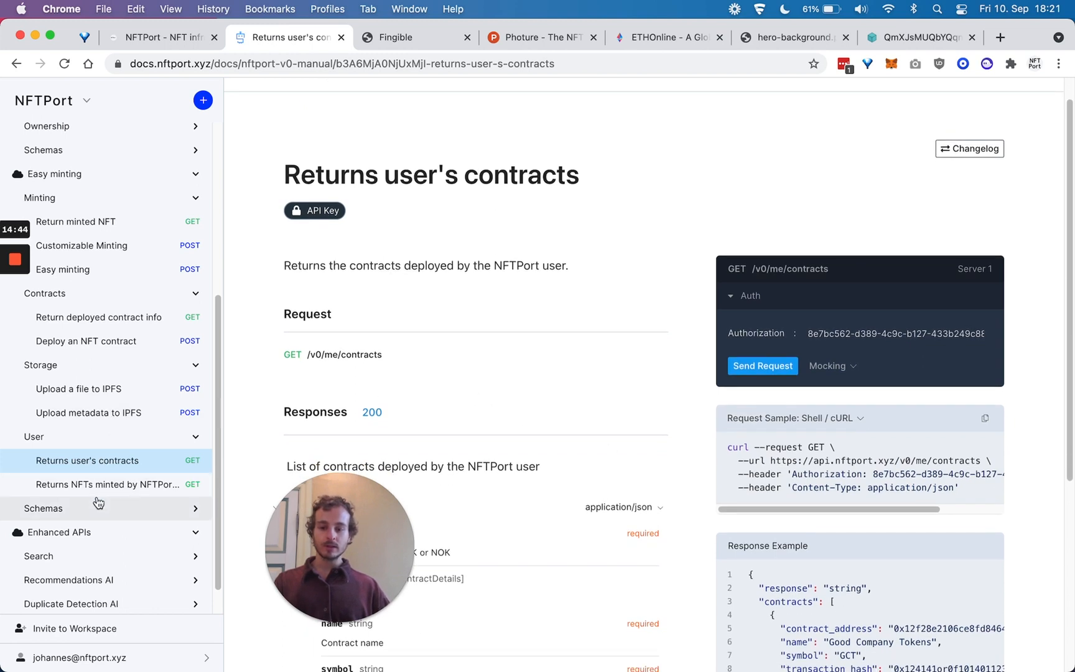
left_click(110, 484)
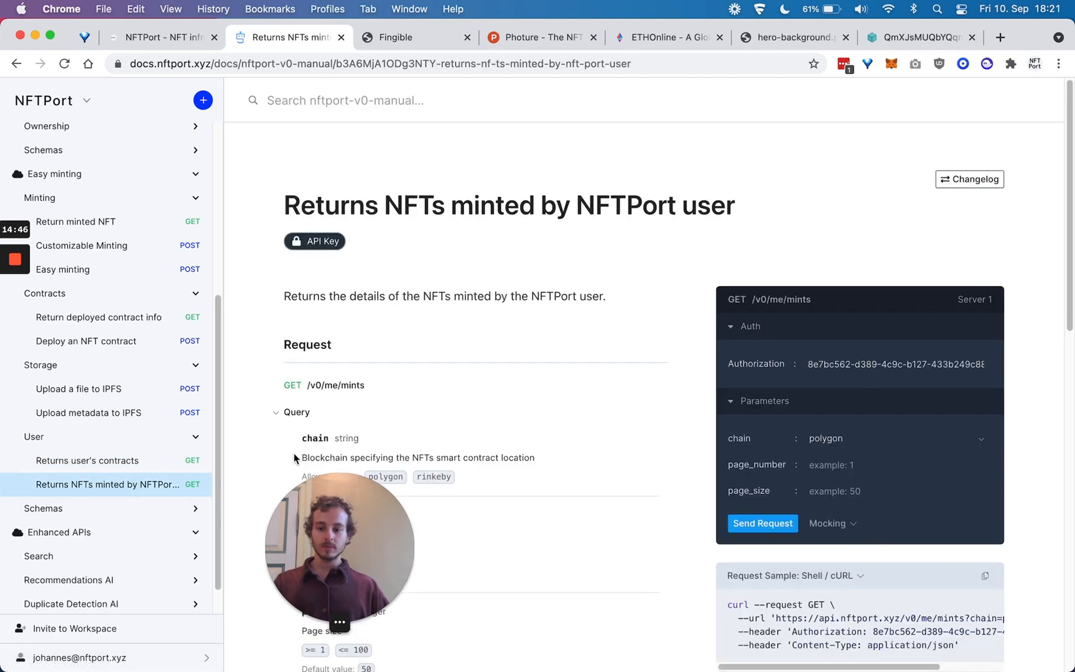
scroll("down", 3)
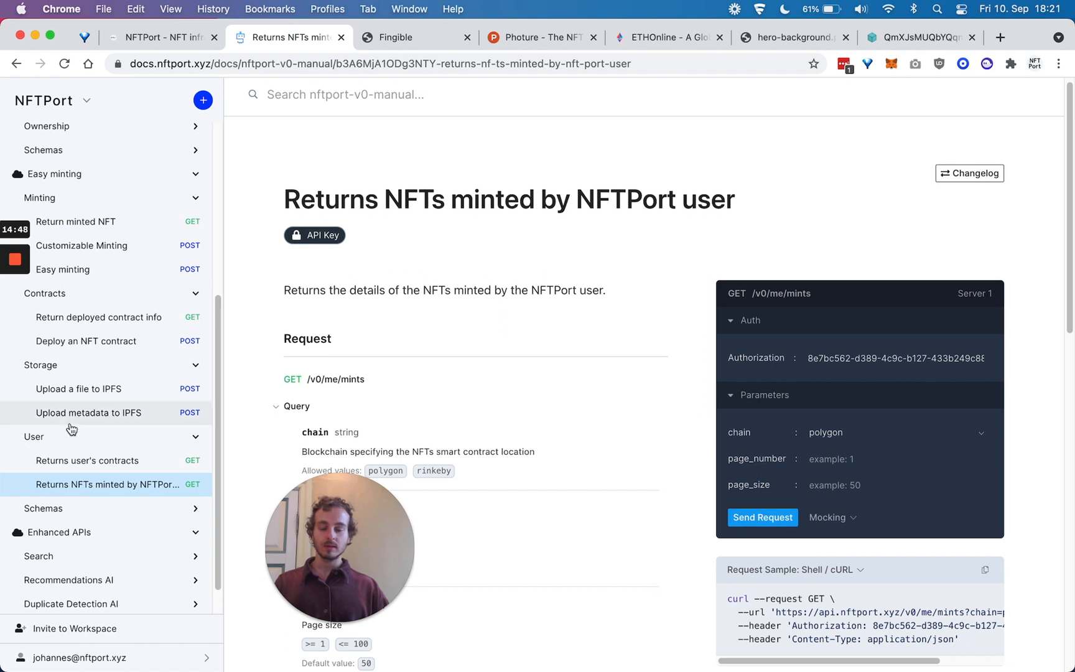
scroll("down", 3)
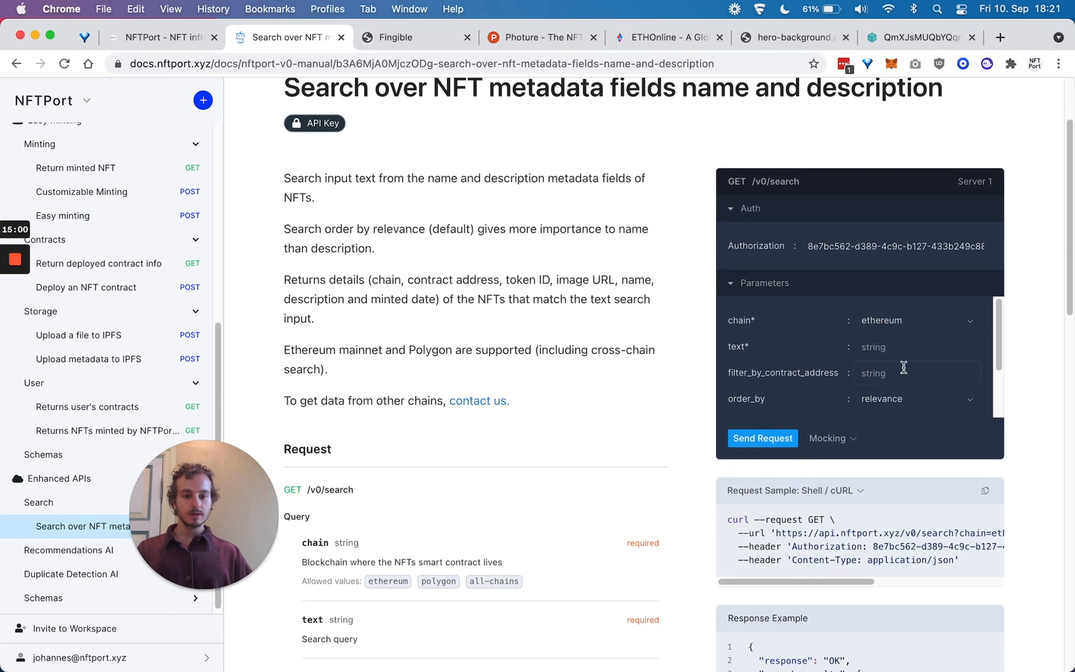
Send the metadata search request with text 'vitalik' on Ethereum.
left_click(915, 347)
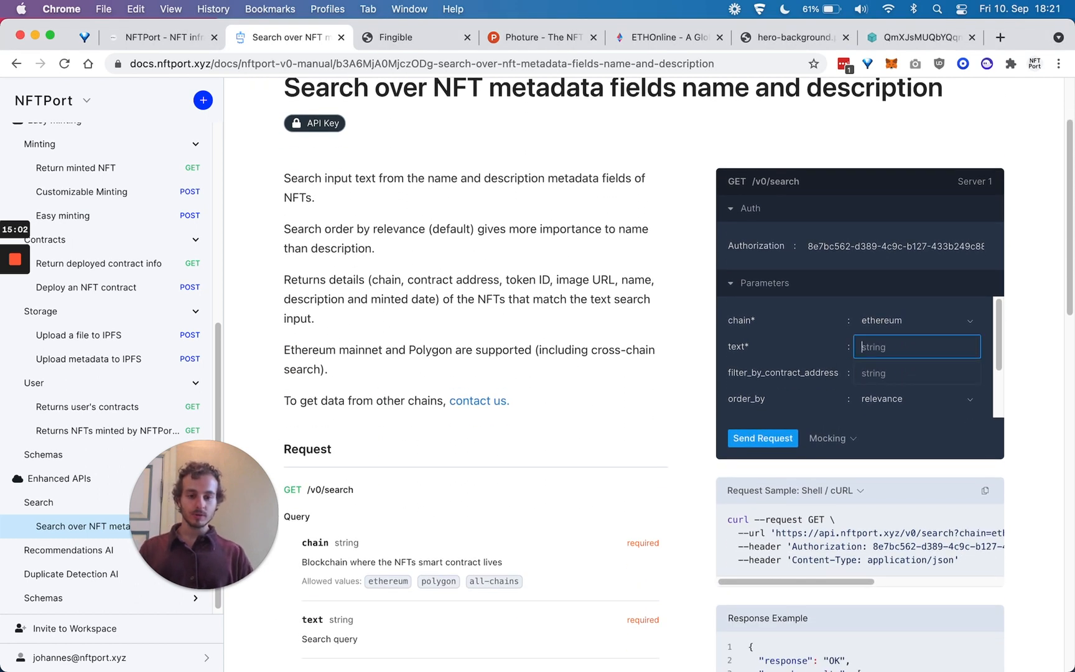
type("vitalik")
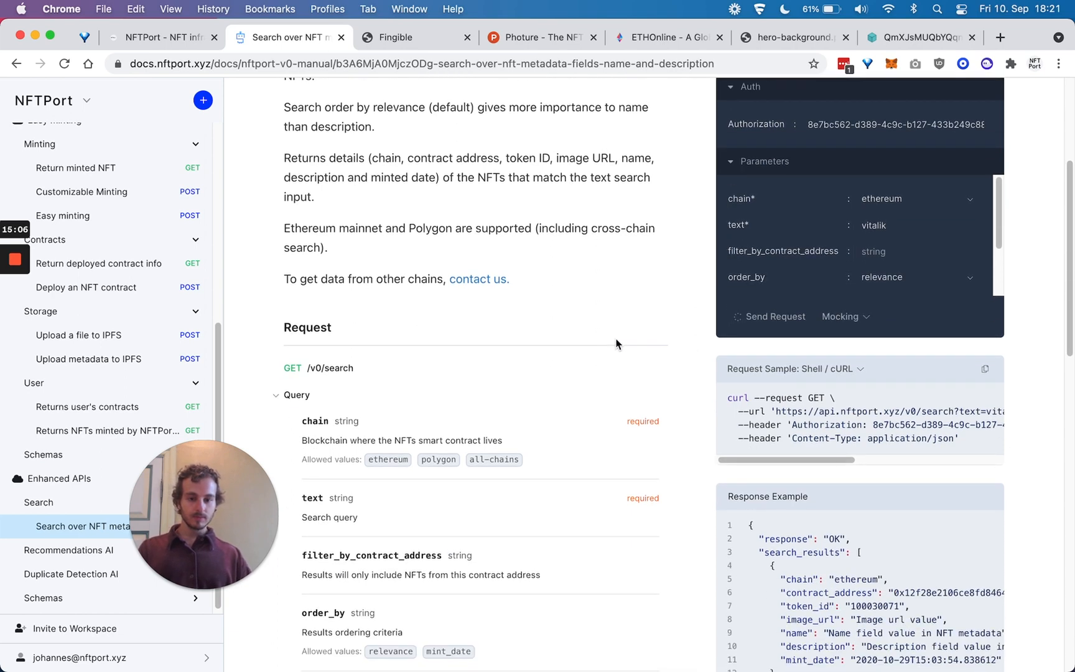
left_click(769, 316)
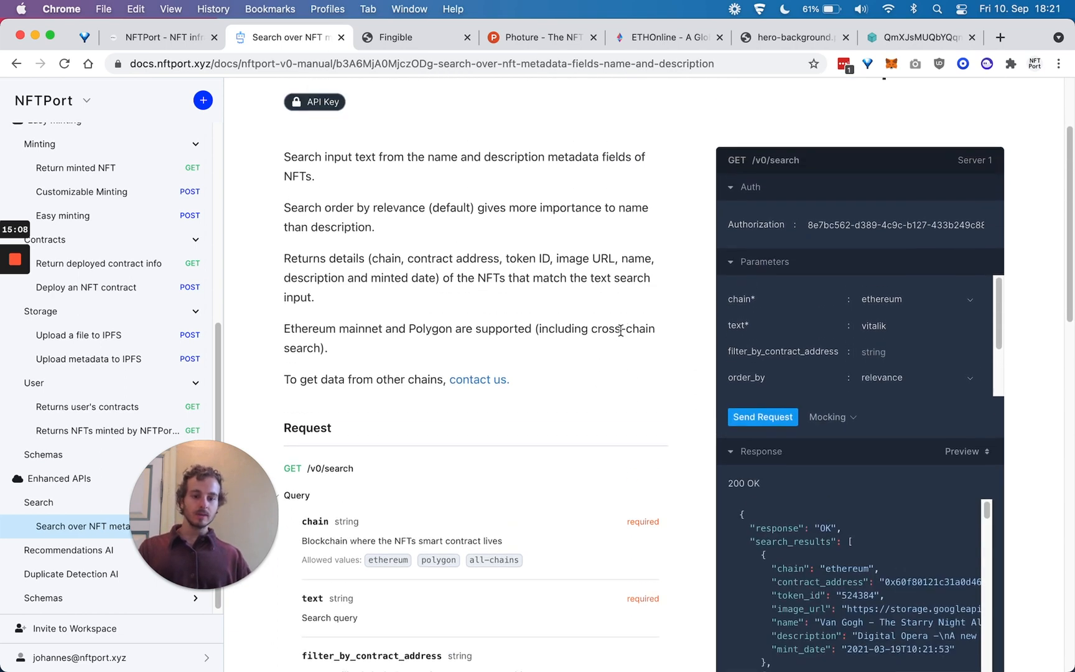
Scroll through the 200 OK response of matching NFTs and select the vitalik query text.
scroll("down", 3)
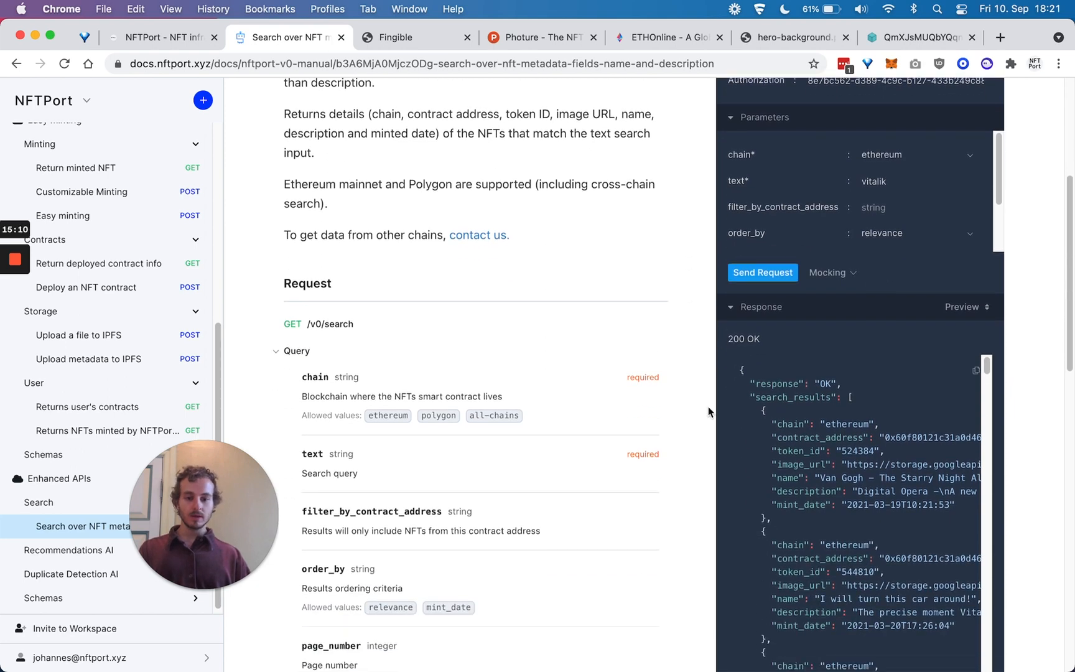
scroll("down", 3)
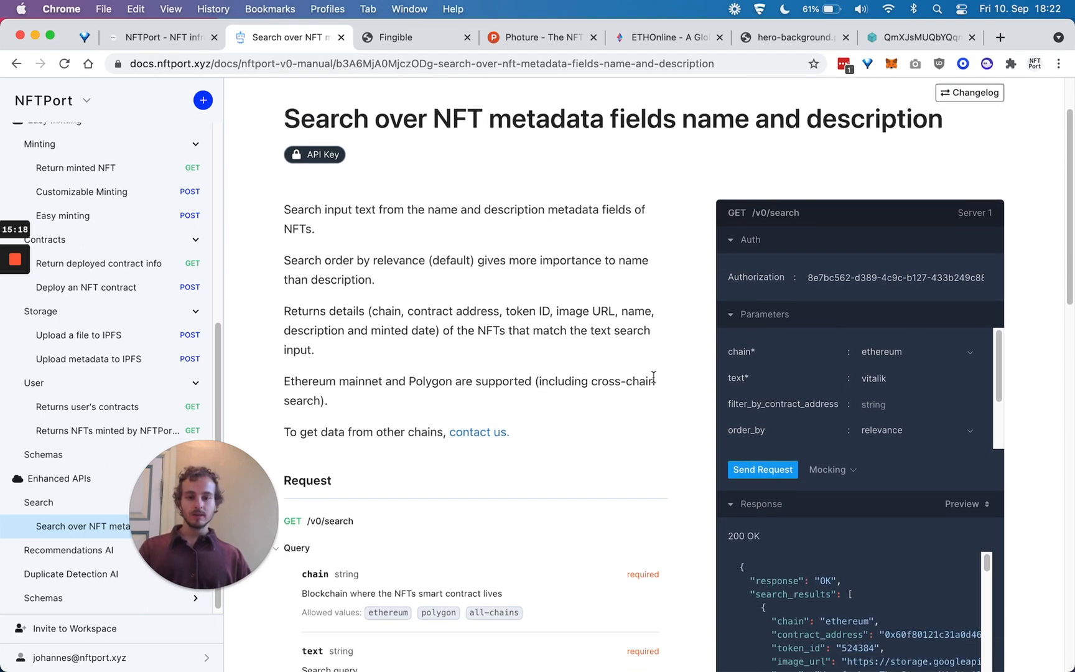
scroll("down", 3)
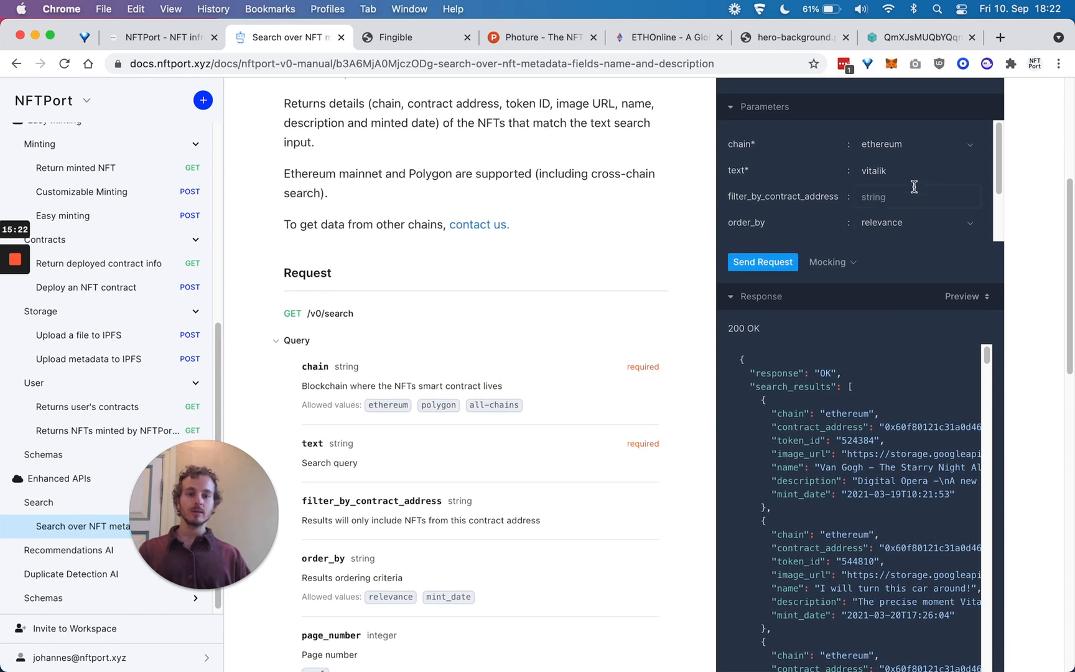
double_click(872, 170)
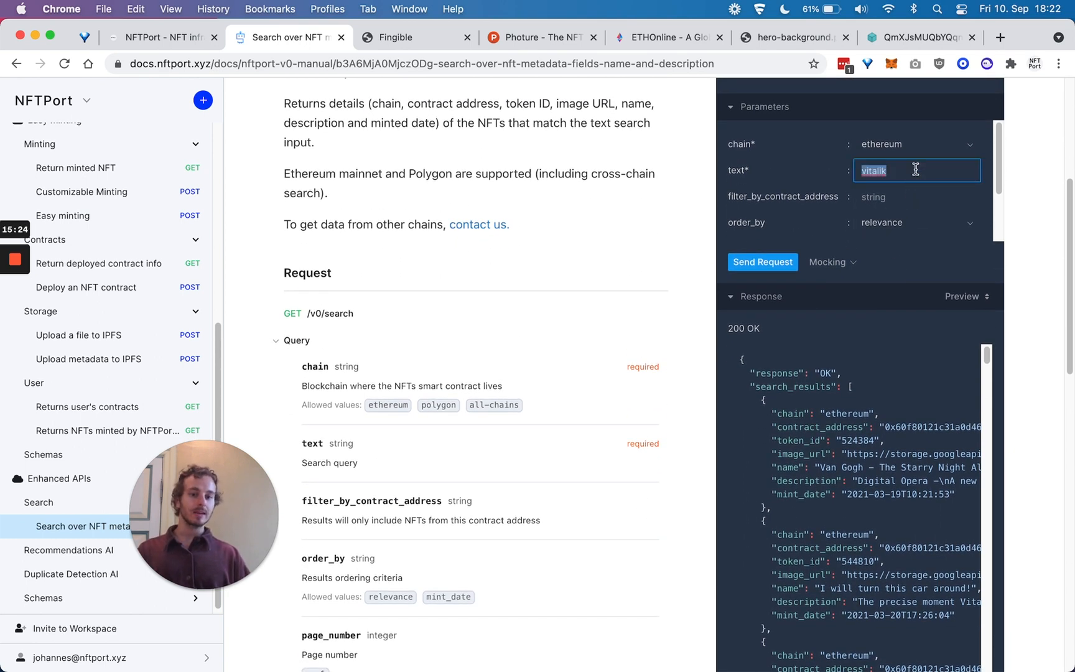
scroll("down", 3)
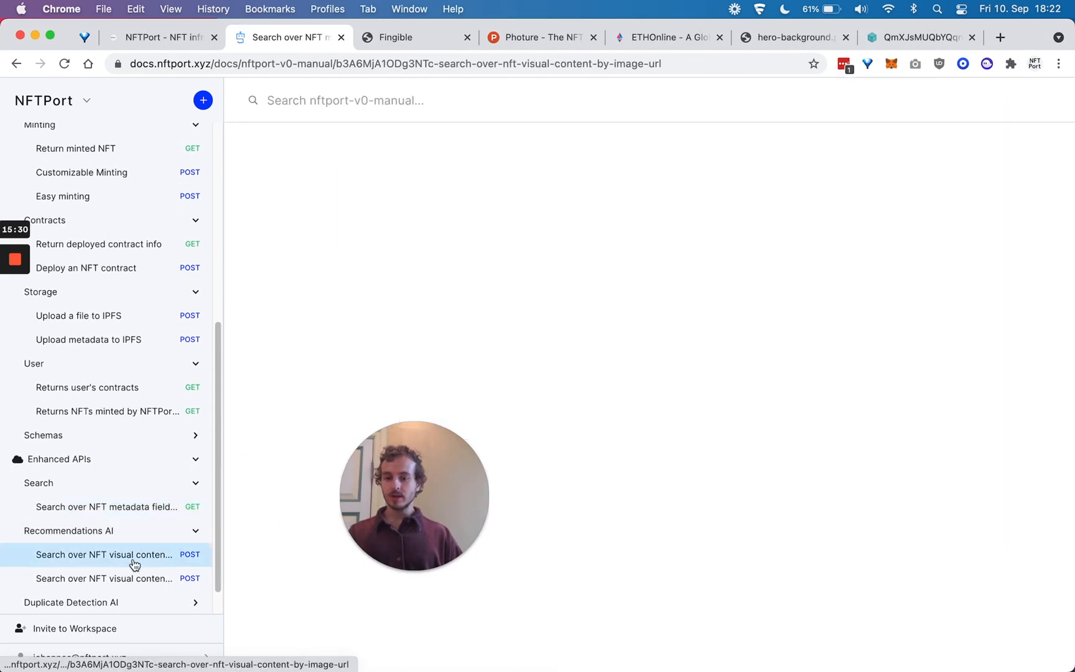
View the visual search by image URL endpoint, compare with the Fingible site, and return to the Duplicate Detection AI docs.
left_click(103, 555)
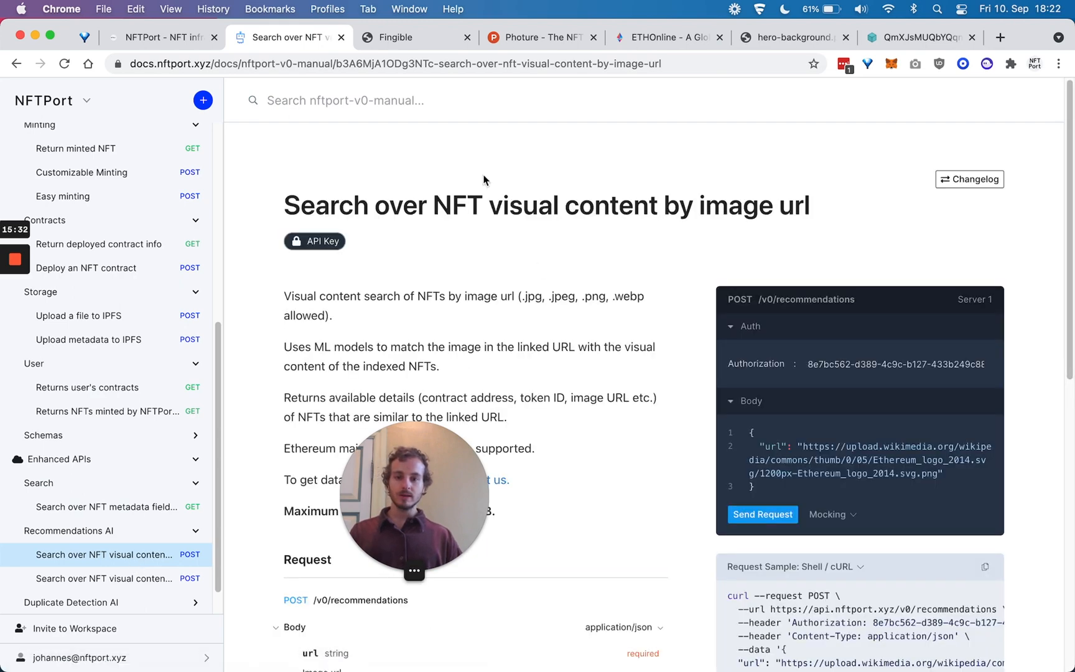
left_click(415, 38)
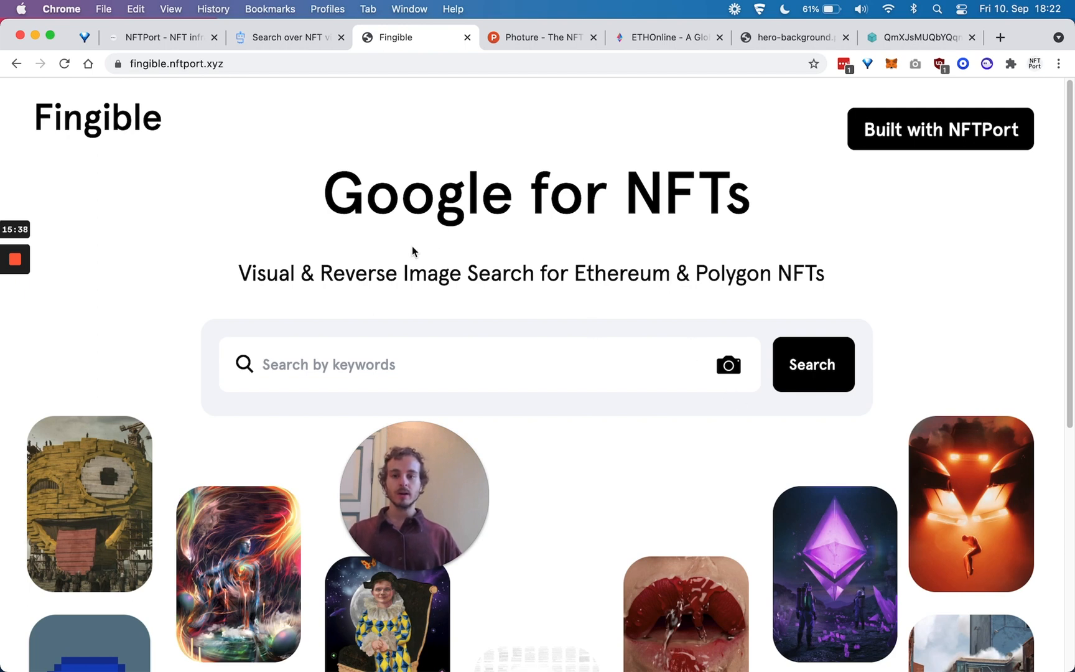
left_click(287, 37)
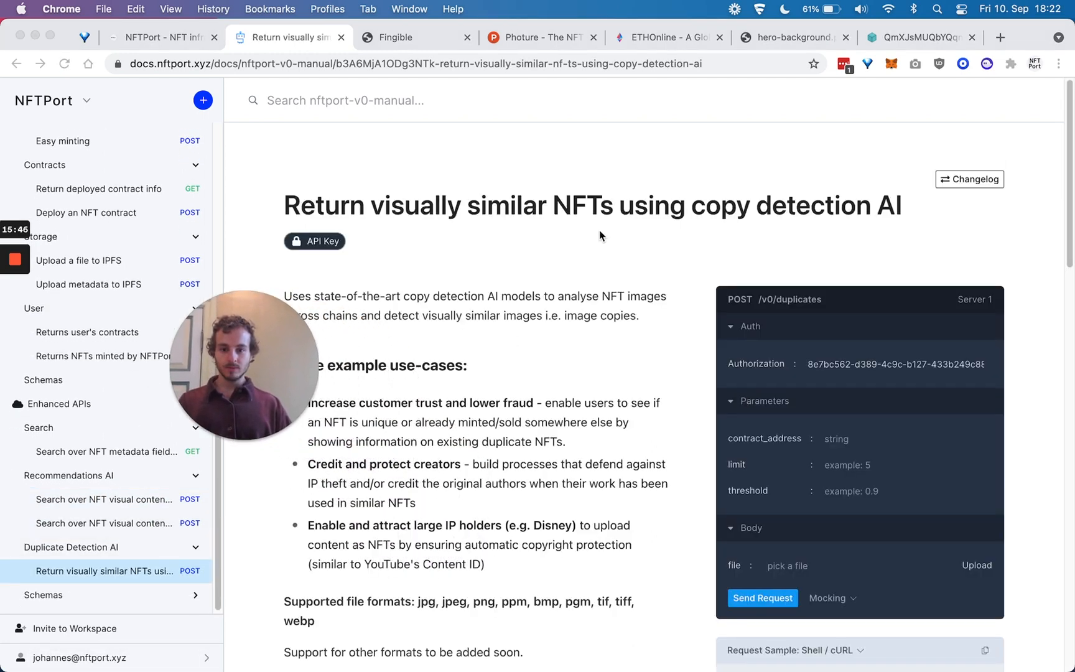
Read the copy-detection endpoint's use cases, parameters and sample response, then go to 'Welcome to NFTPort, the Stripe for NFTs'.
scroll("down", 3)
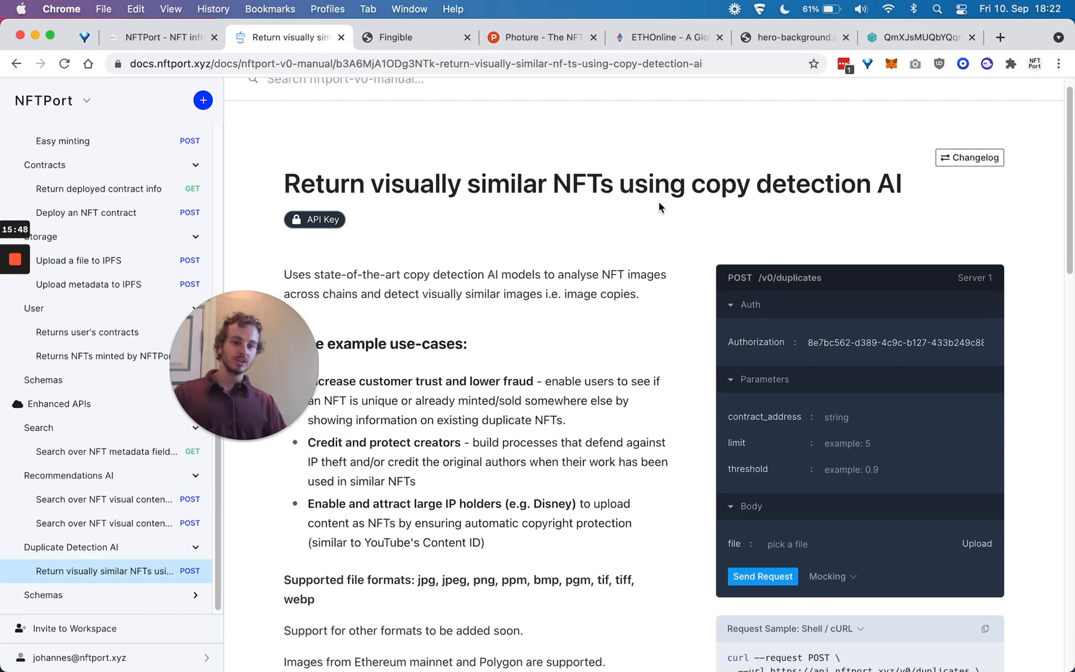
scroll("down", 3)
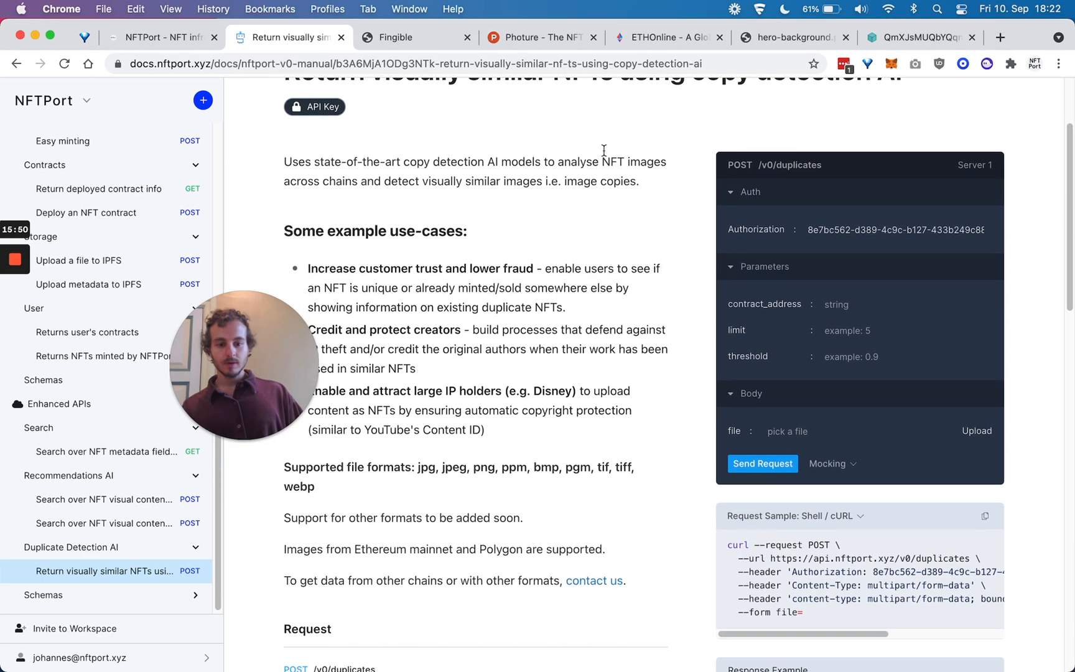
scroll("down", 3)
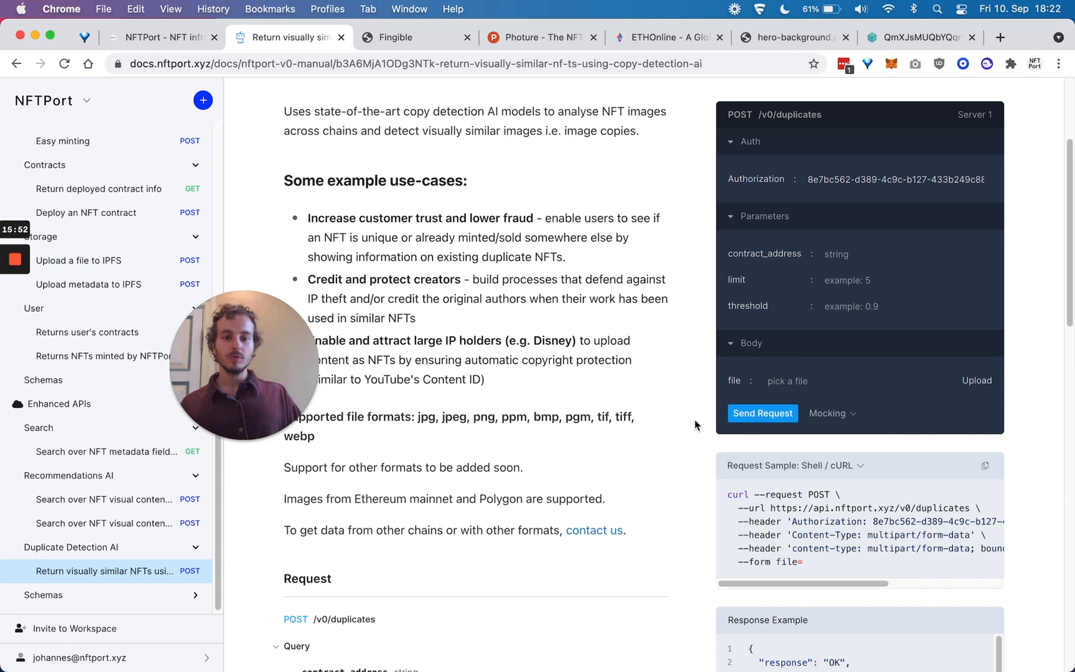
mouse_move(685, 406)
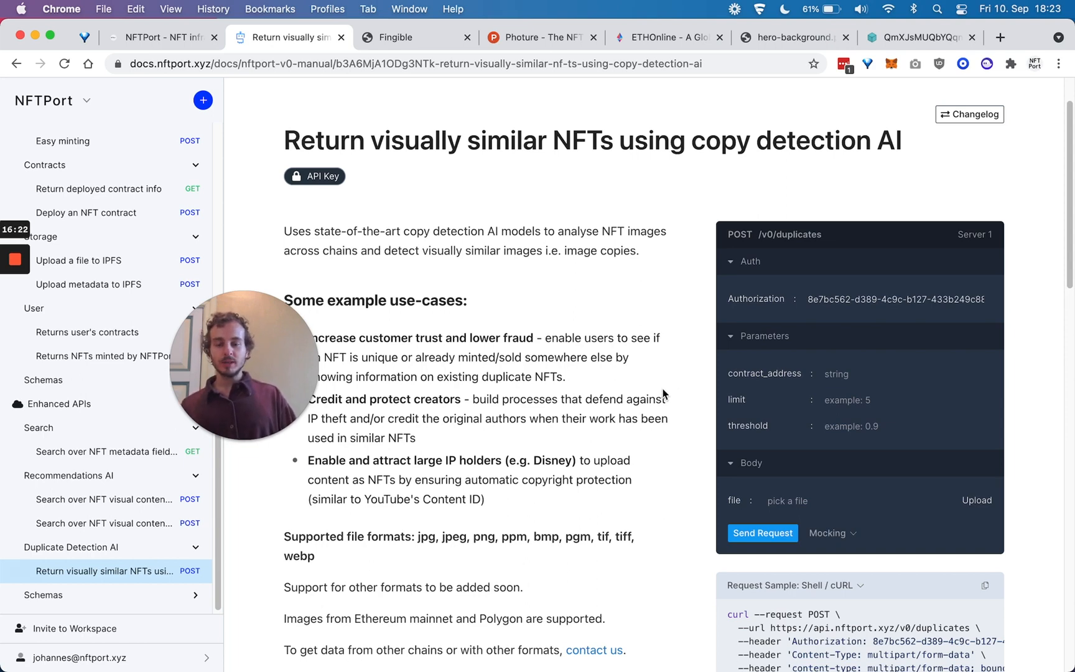
scroll("down", 3)
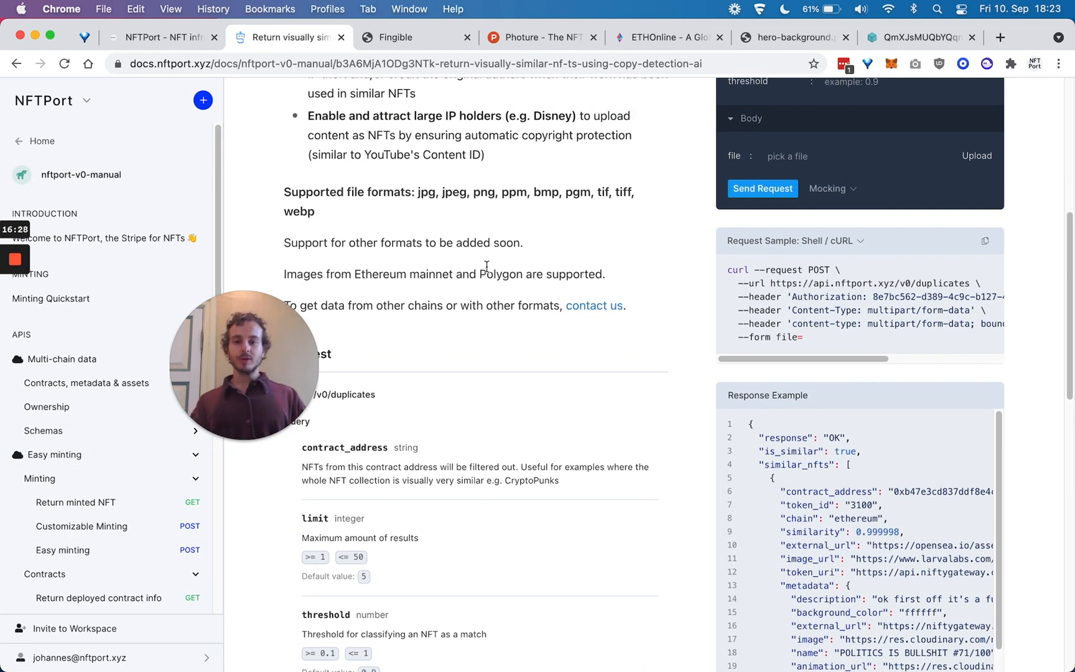
left_click(103, 238)
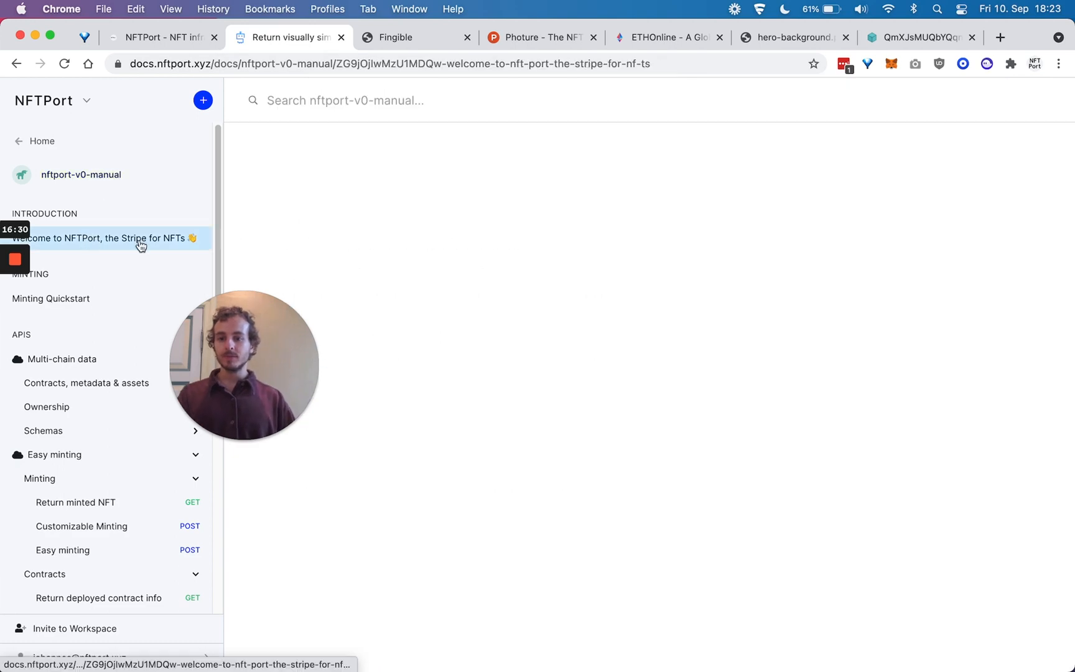
left_click(110, 237)
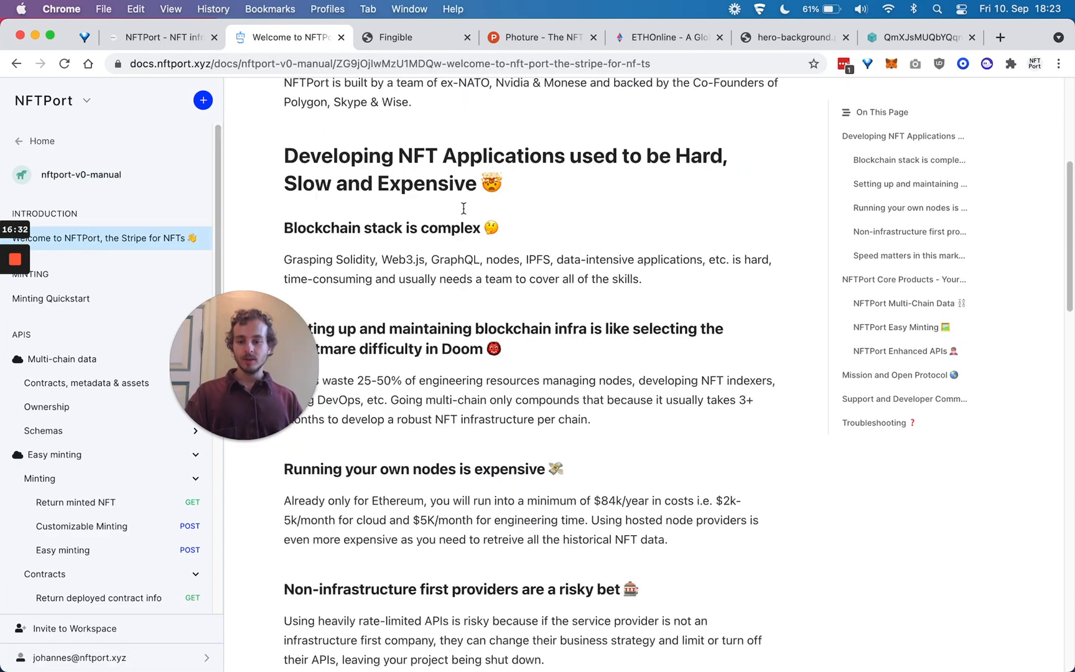
scroll("down", 3)
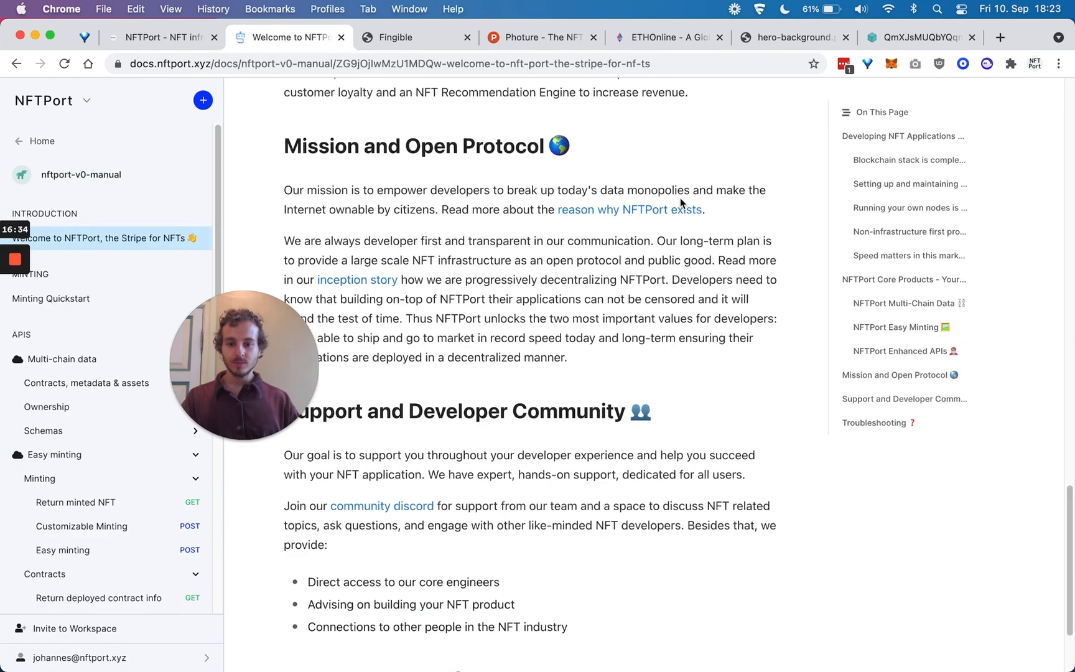
scroll("down", 3)
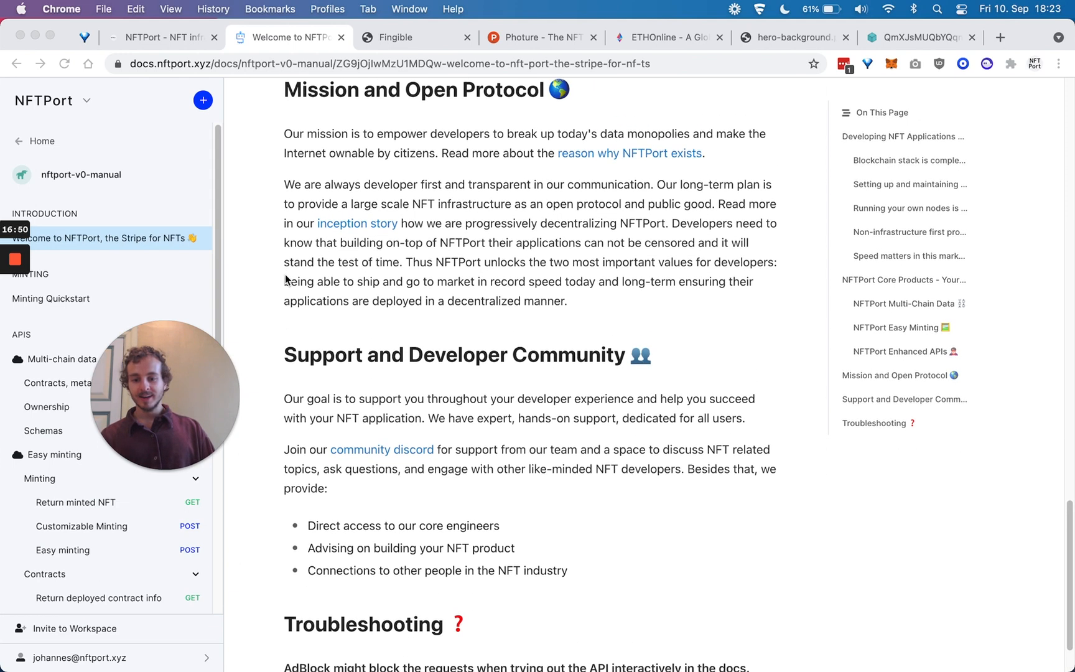
scroll("down", 3)
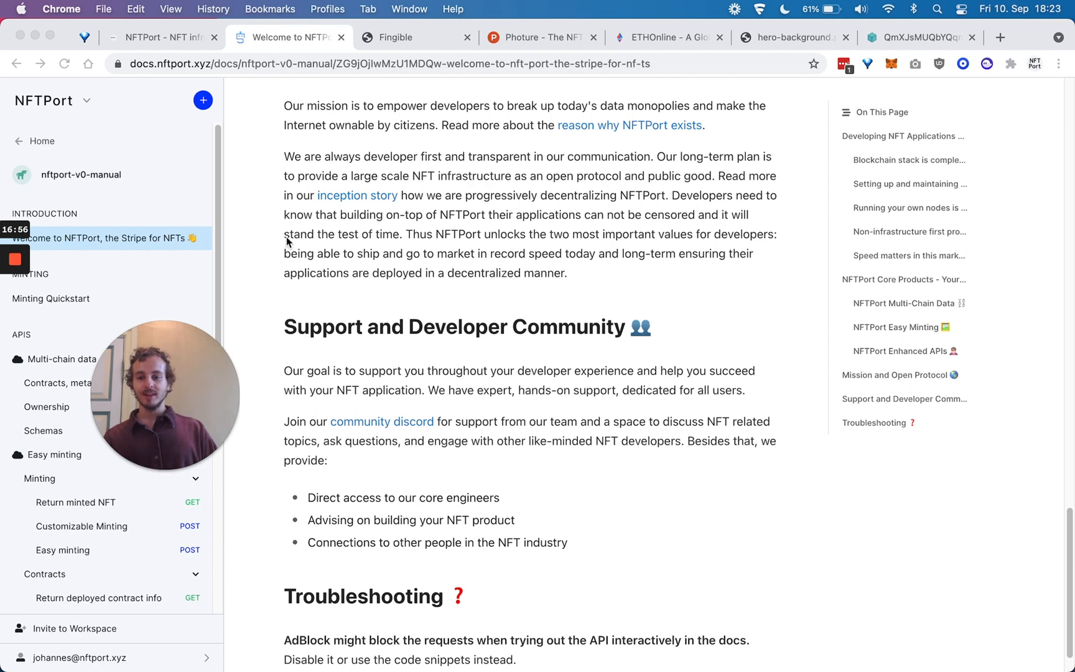
scroll("down", 3)
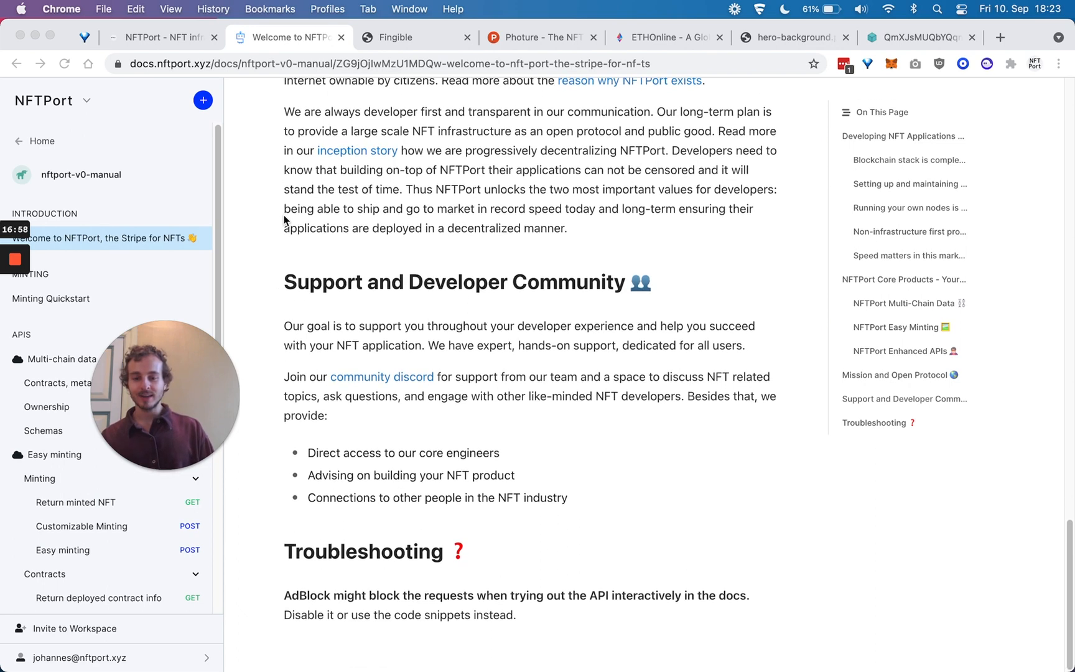